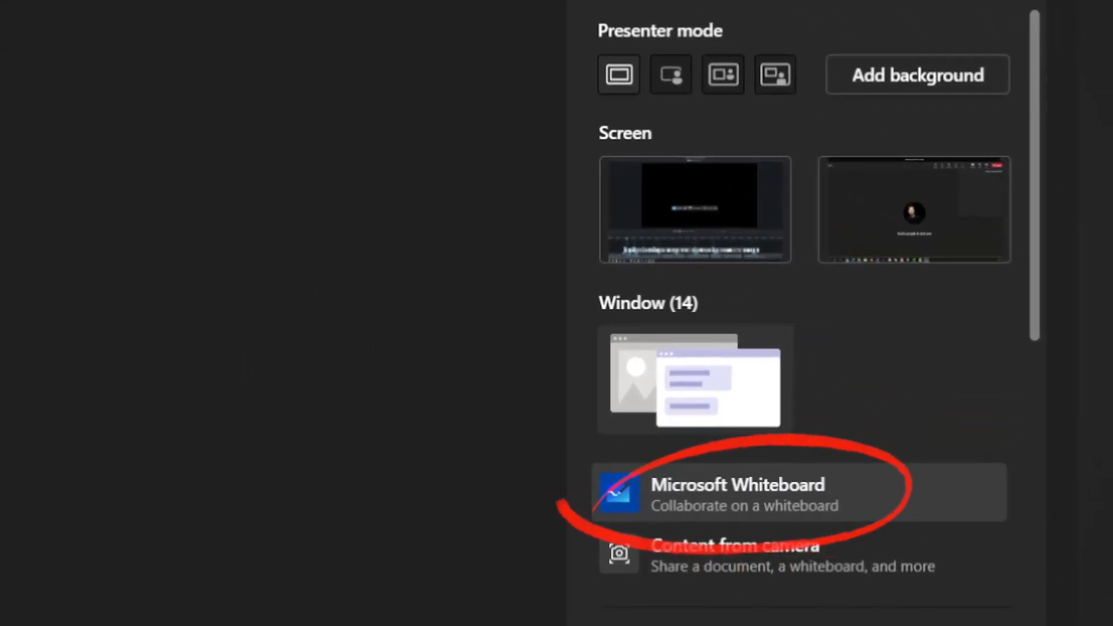
# - Choose Microsoft Whiteboard as the content to share in the Teams meeting
pyautogui.click(739, 485)
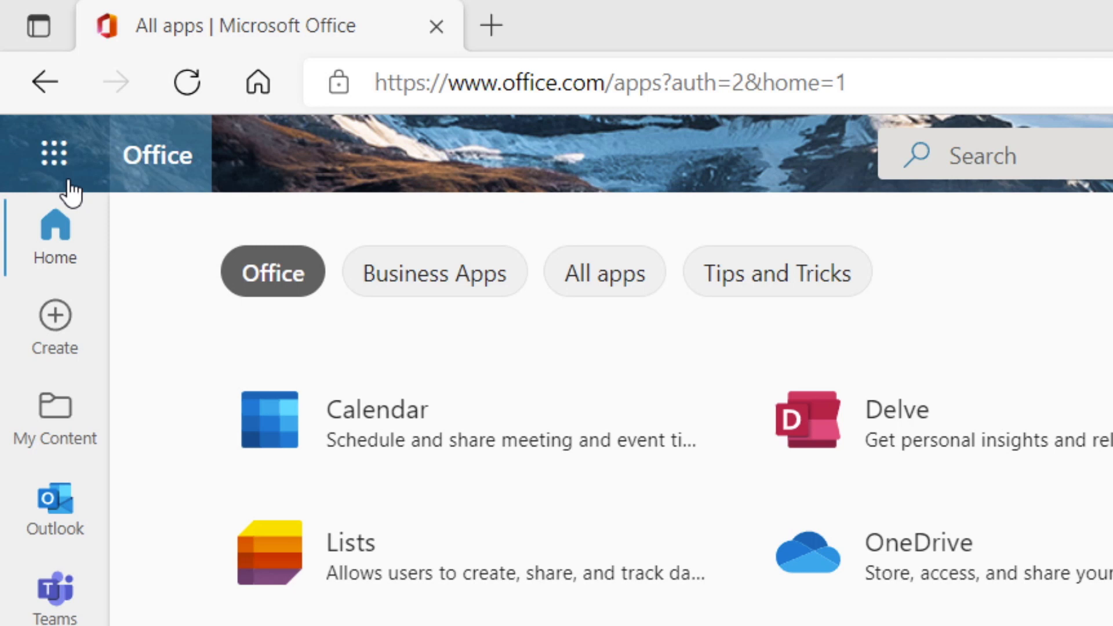
# - Review the Delete/Leave/Rename options on own and shared whiteboard cards, then go to Teams Calendar
pyautogui.click(54, 155)
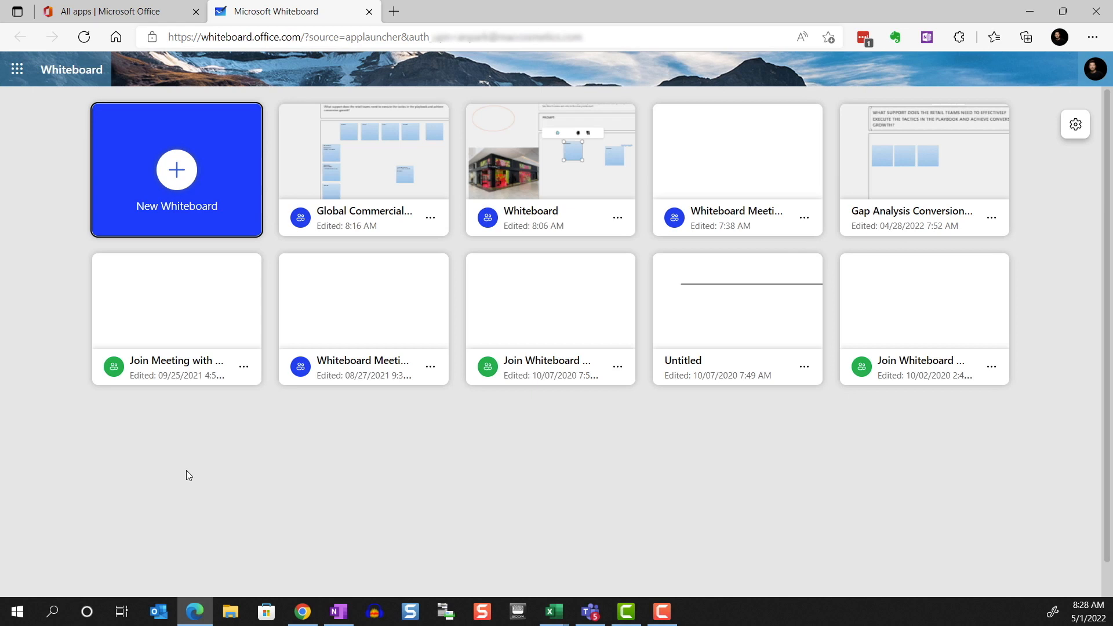
pyautogui.moveTo(252, 411)
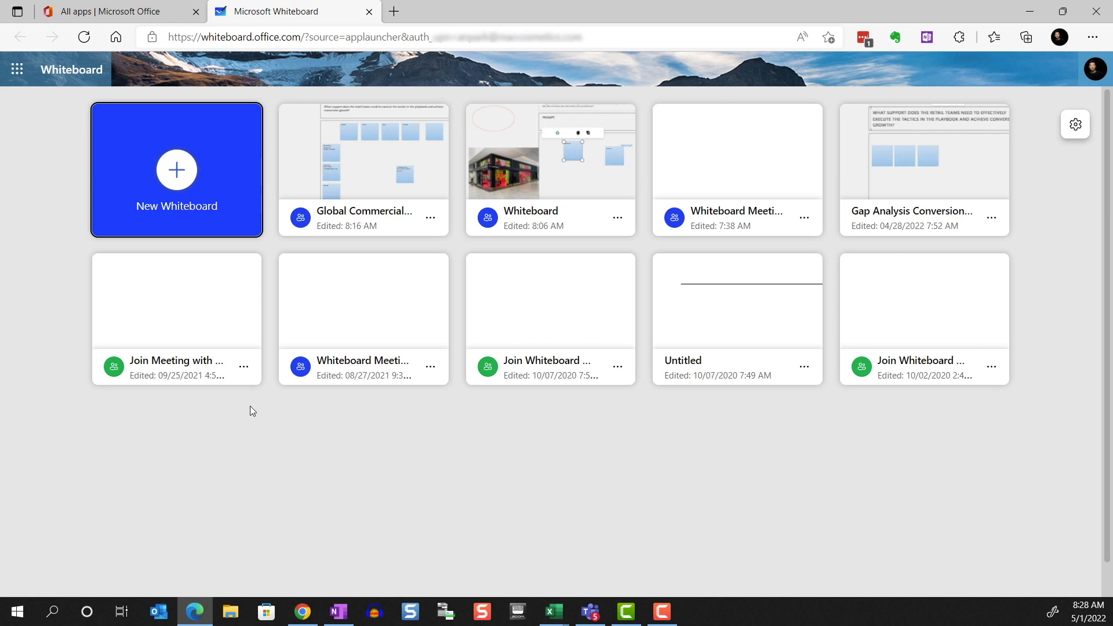
pyautogui.click(430, 217)
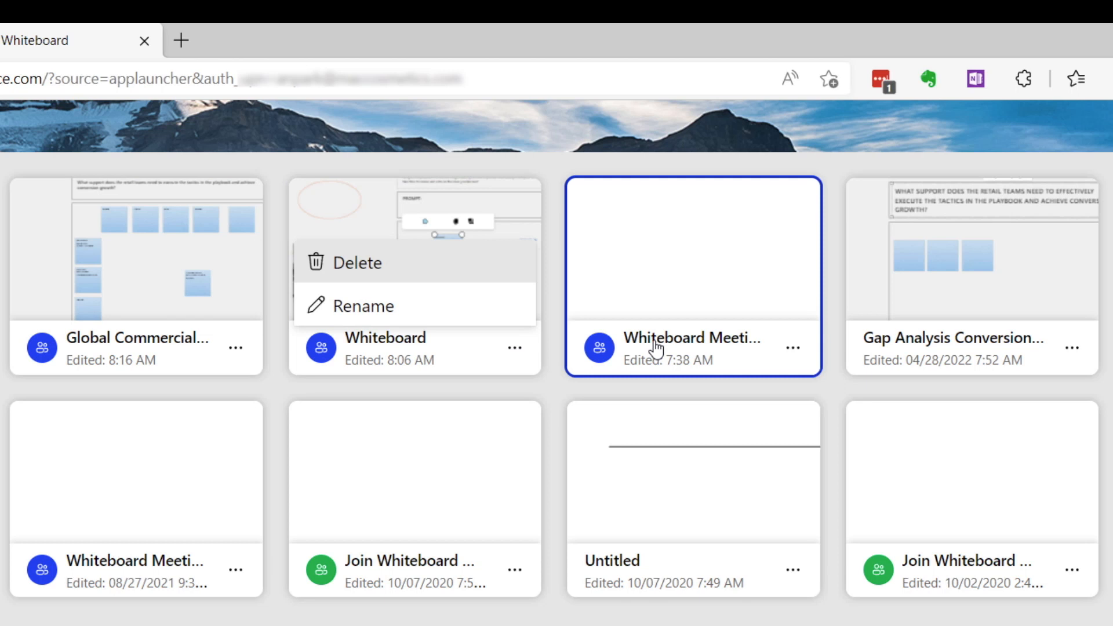
pyautogui.click(794, 348)
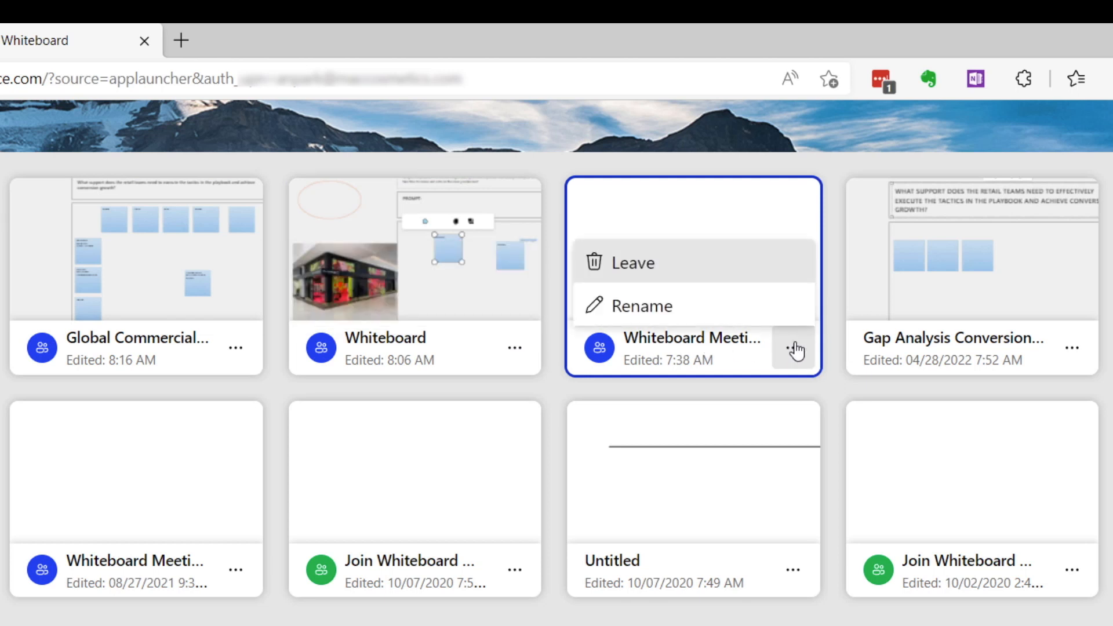
pyautogui.click(591, 612)
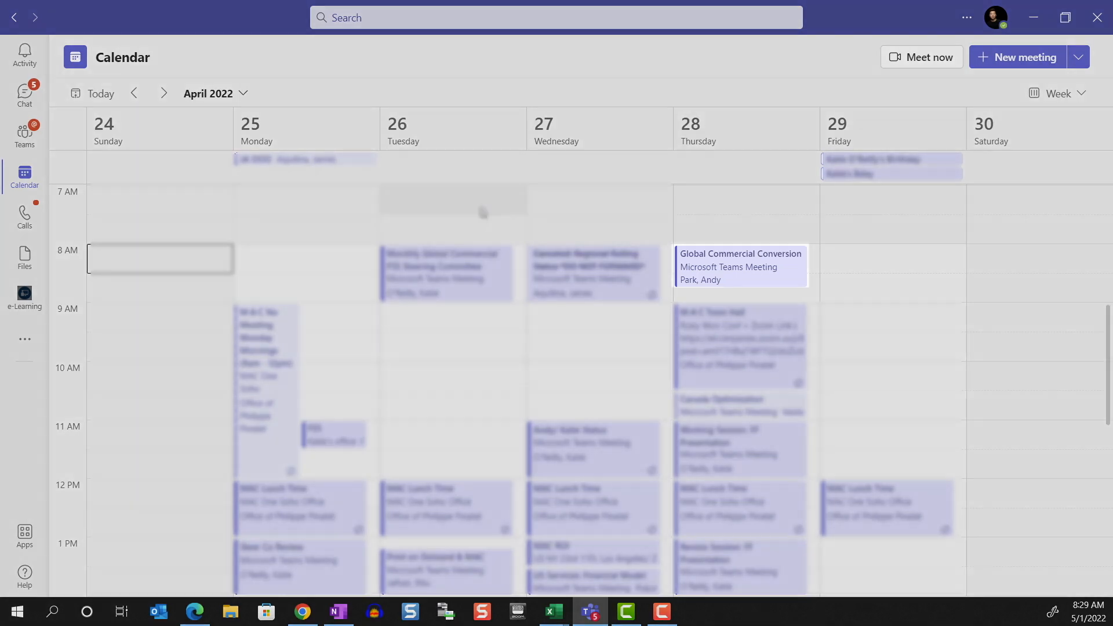
# - Add Whiteboard as a new tab in the team's General channel
pyautogui.click(740, 267)
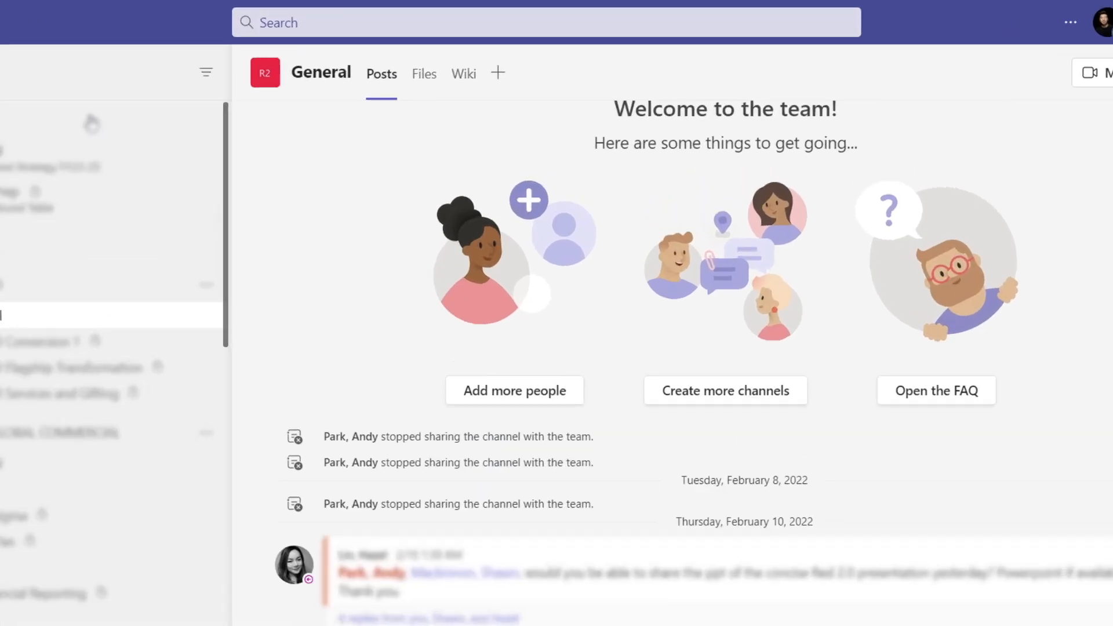
pyautogui.click(497, 72)
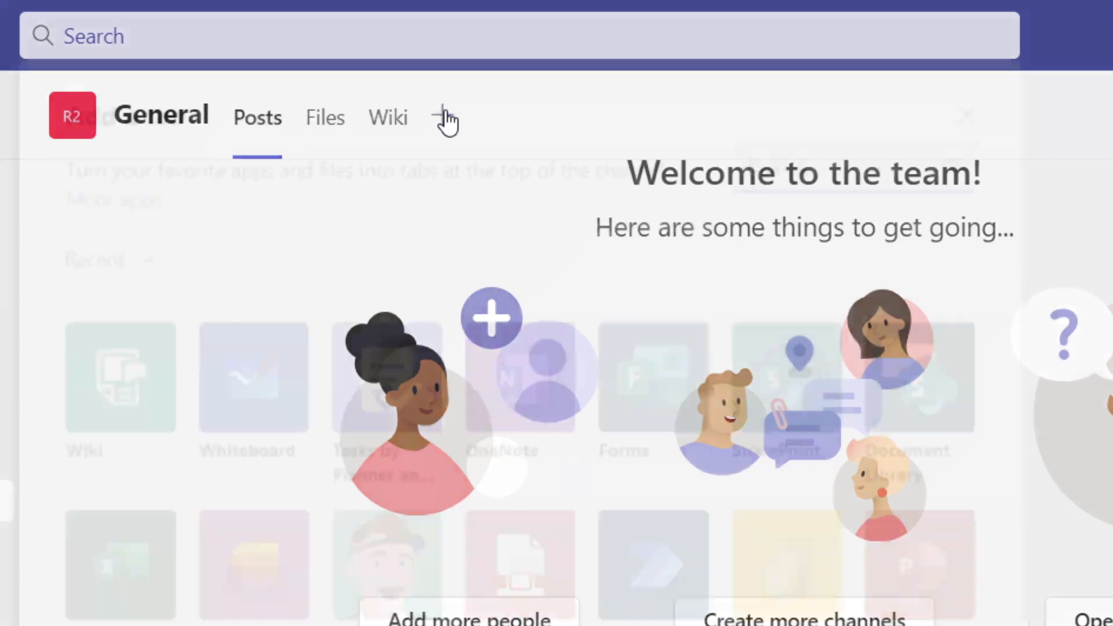
pyautogui.click(445, 116)
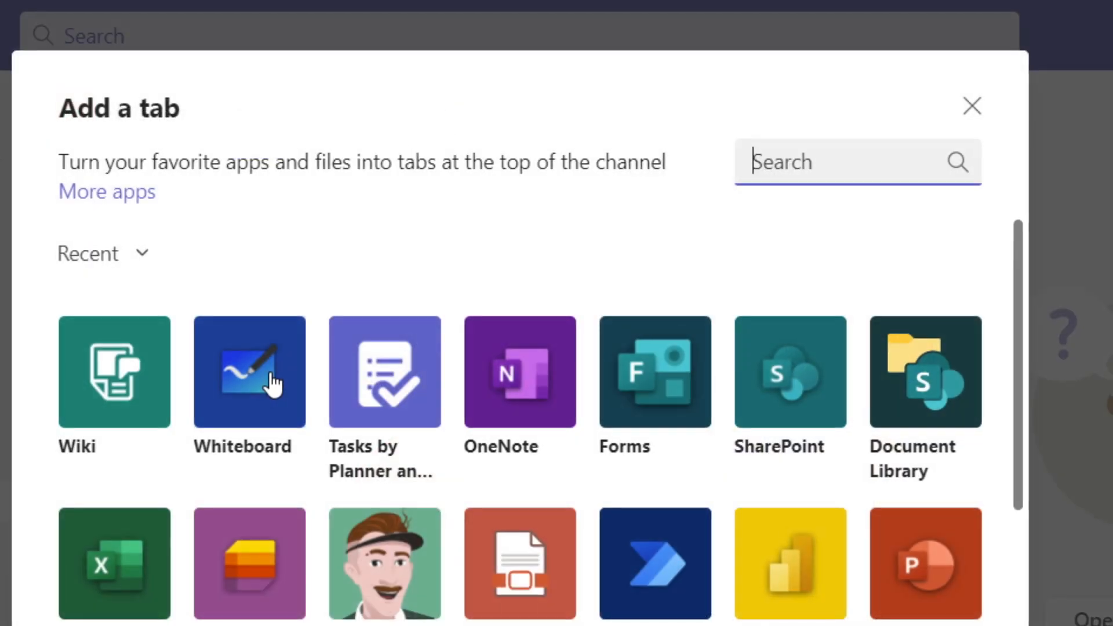
pyautogui.click(249, 371)
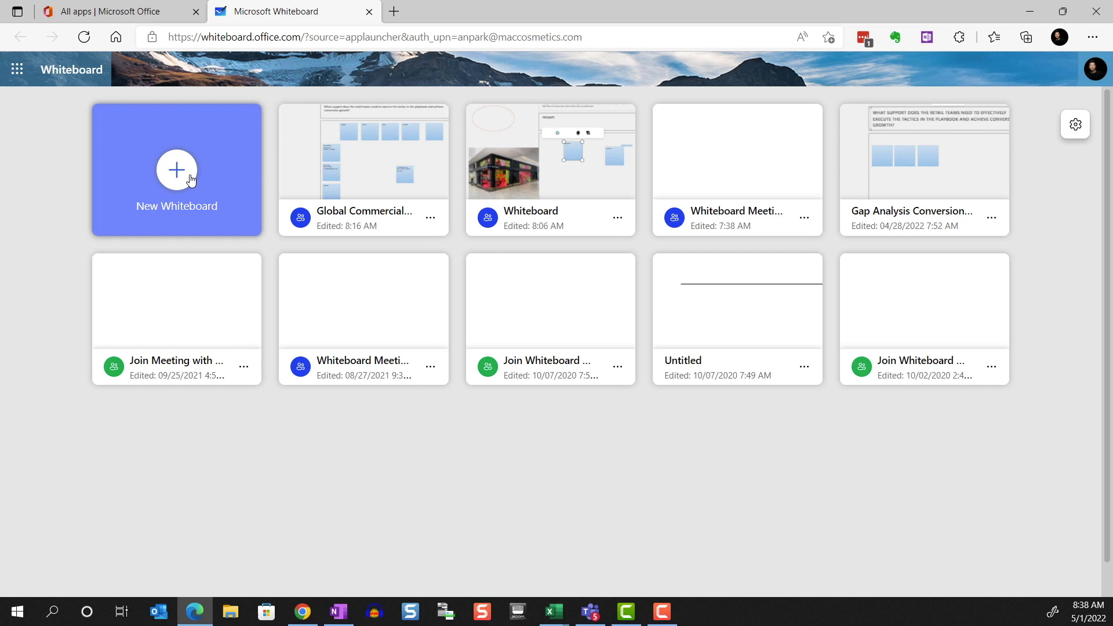
# - Create a new whiteboard, turn on its share link and copy the link
pyautogui.click(177, 170)
pyautogui.write('Project Falcon brainstorming whiteboard')
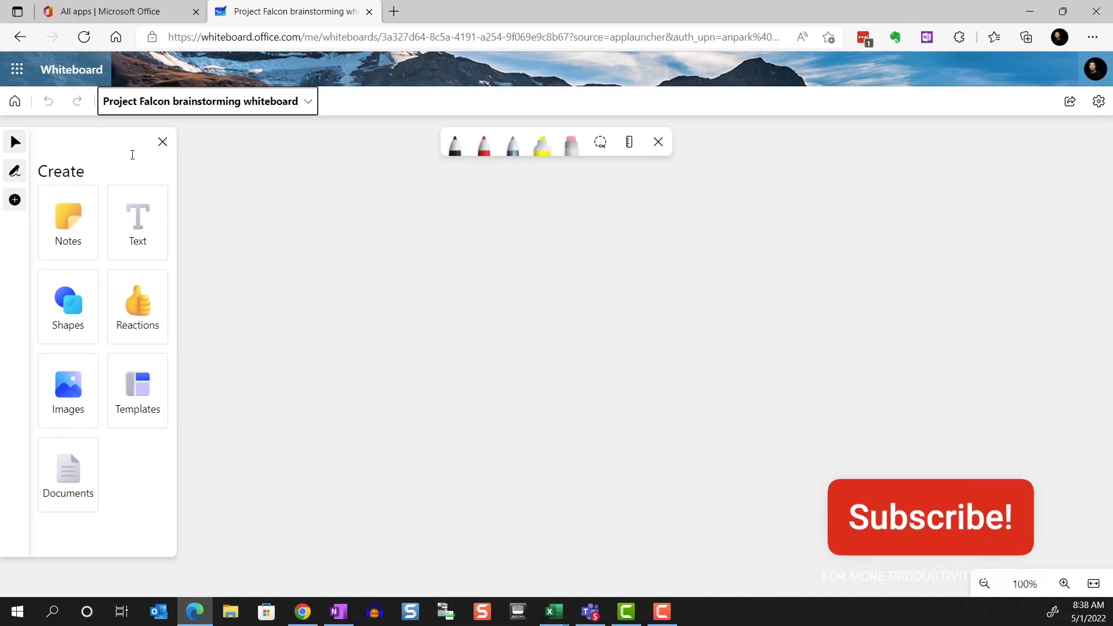
pyautogui.moveTo(135, 162)
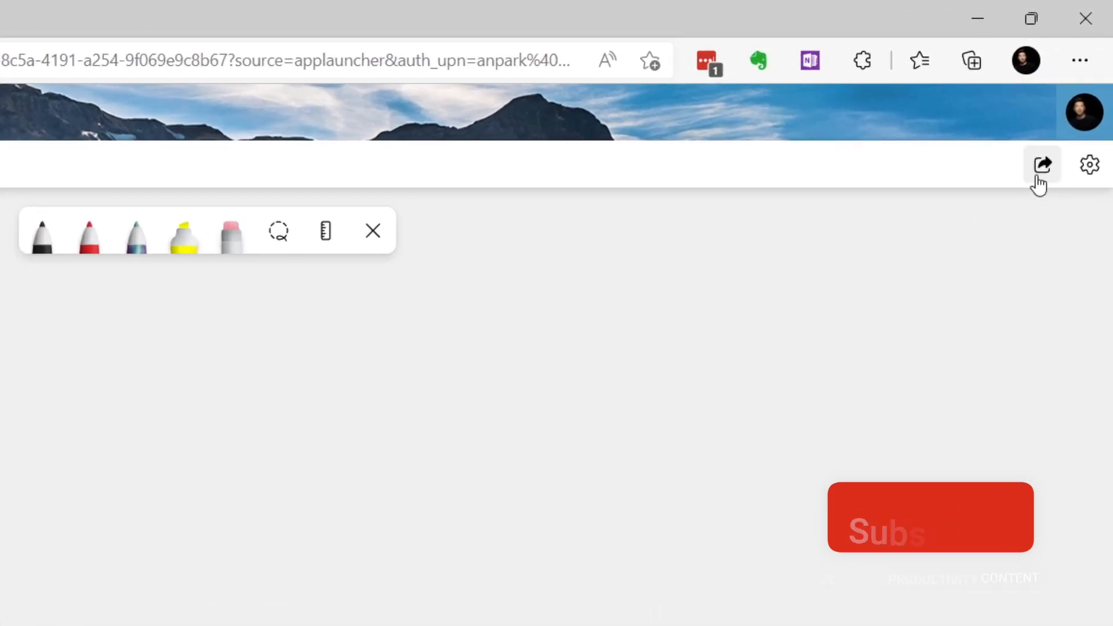
pyautogui.click(1041, 165)
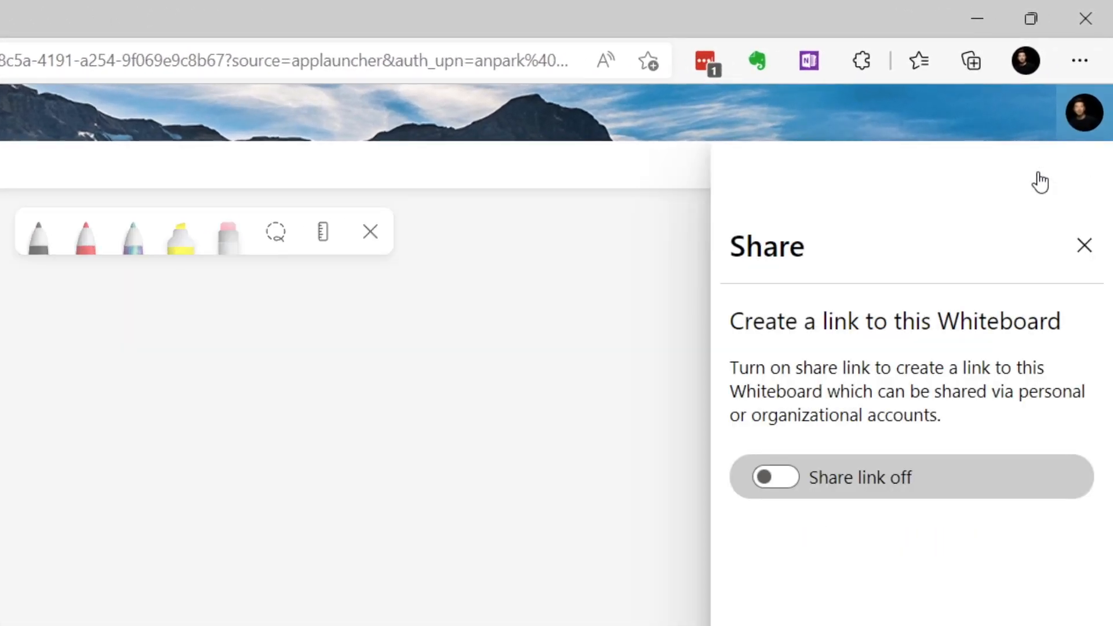
pyautogui.click(774, 476)
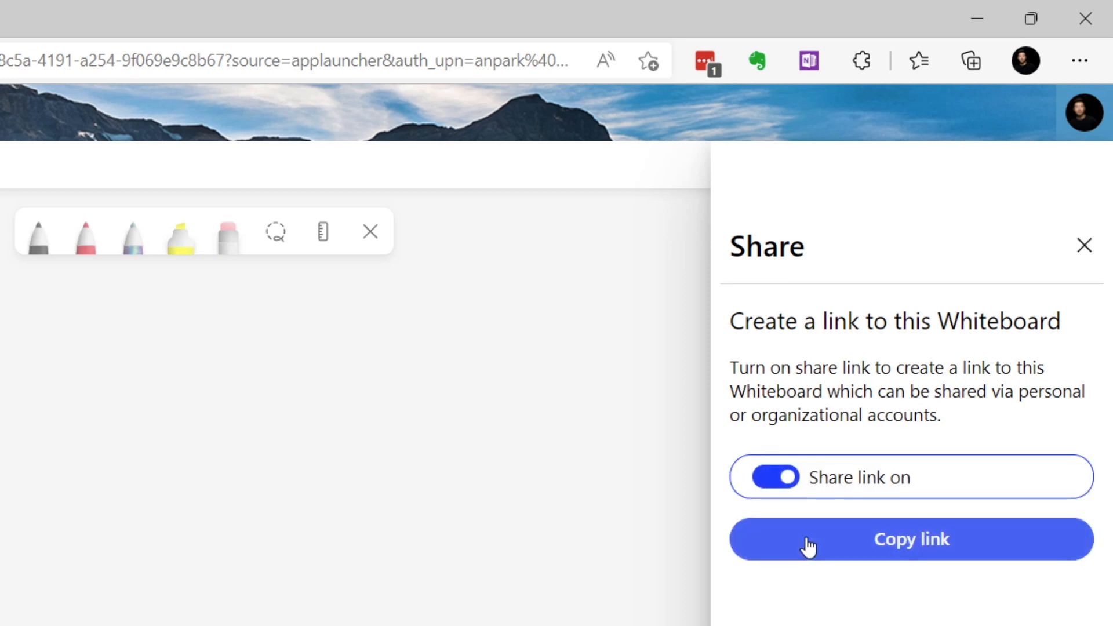
pyautogui.click(912, 539)
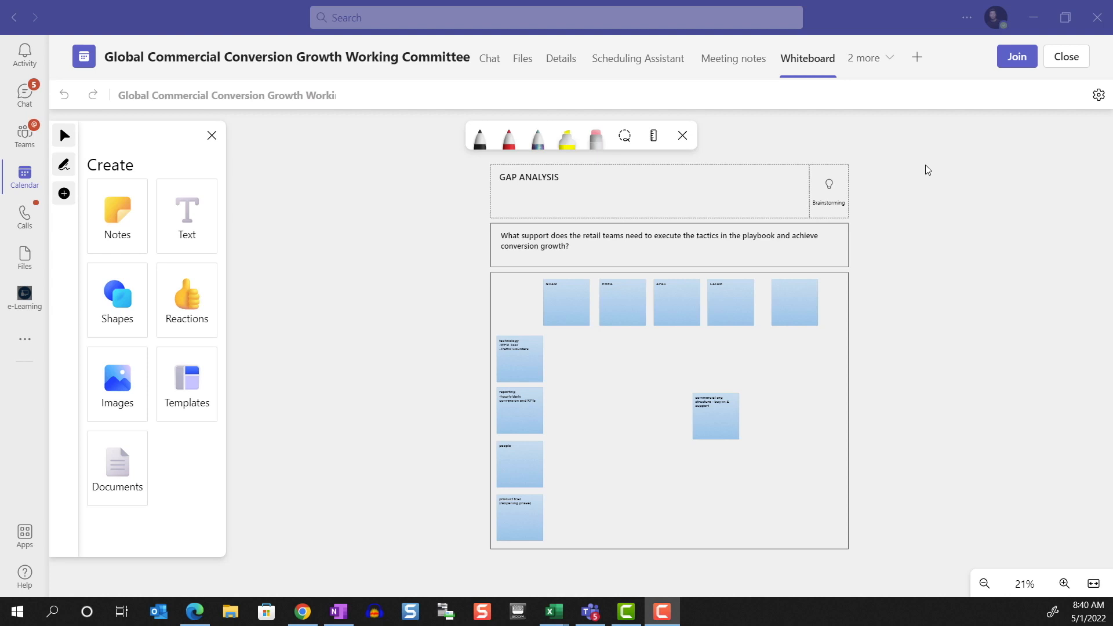
# - Switch off 'Other participants can edit' in the meeting whiteboard's settings
pyautogui.click(1098, 93)
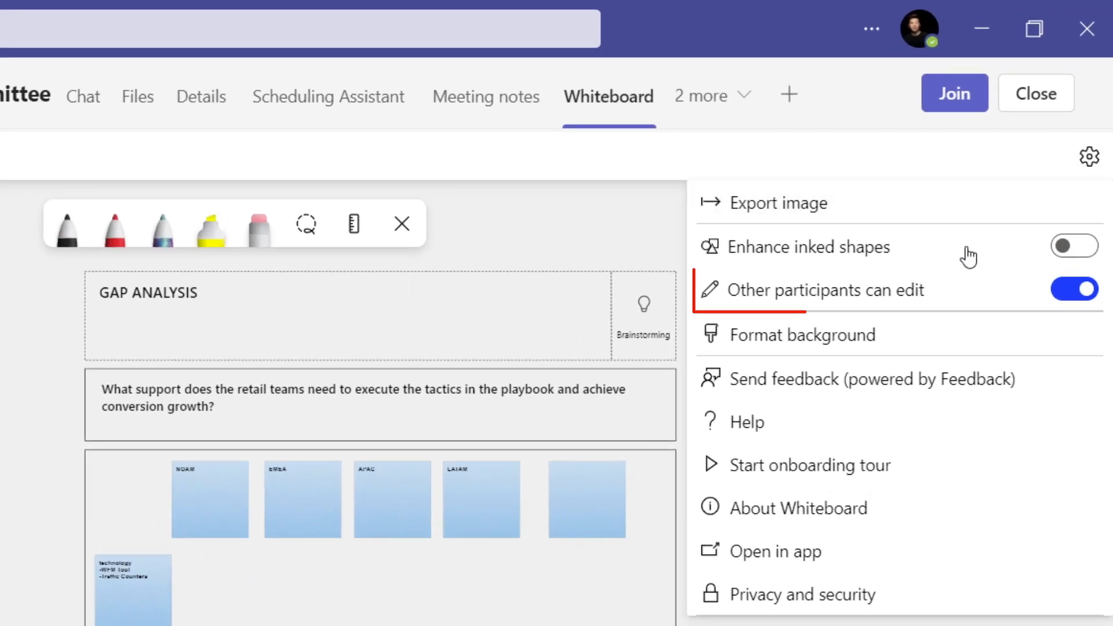
pyautogui.click(1074, 290)
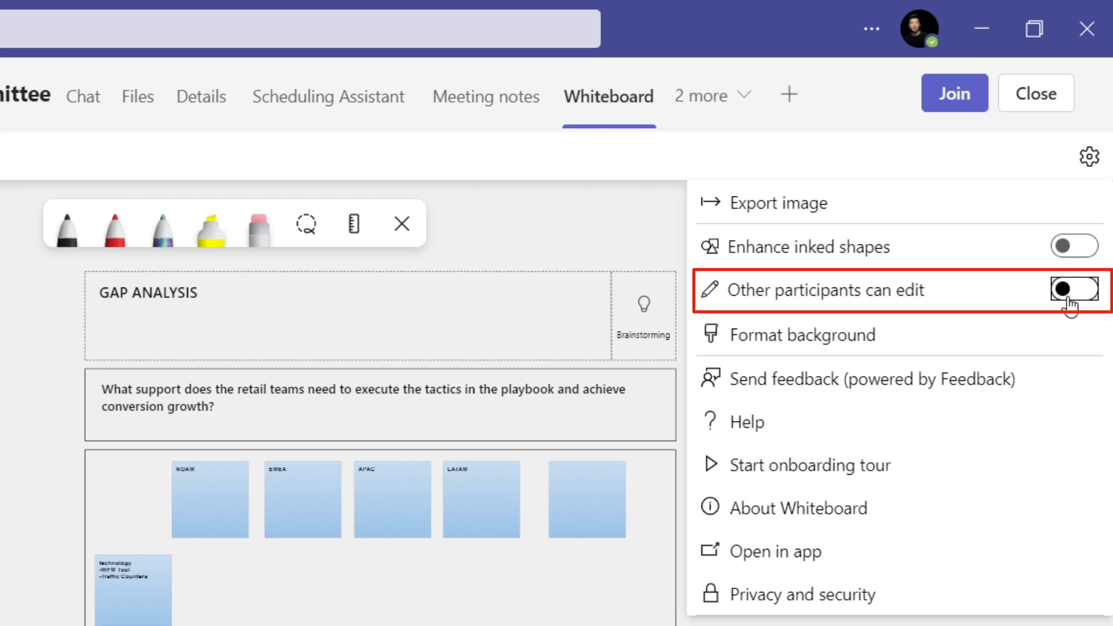
pyautogui.click(1072, 290)
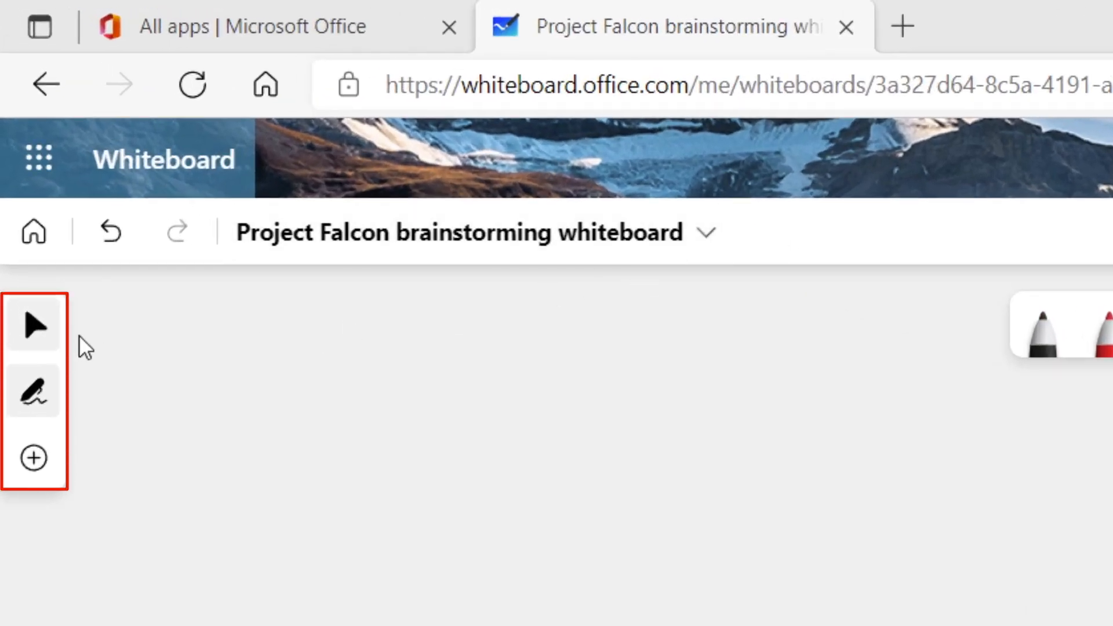
pyautogui.moveTo(34, 325)
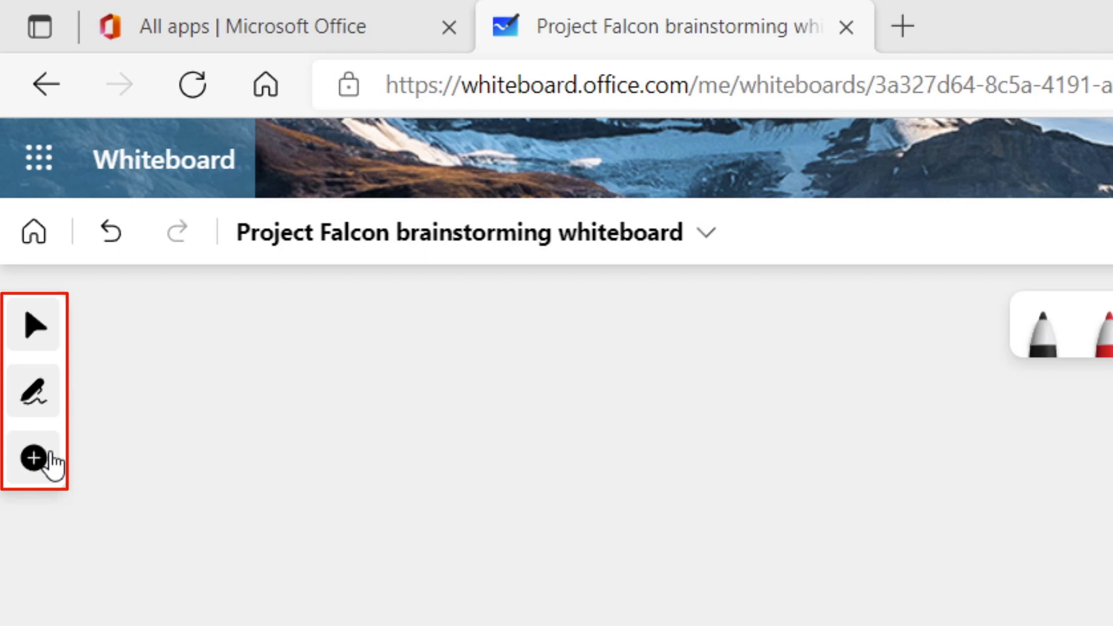
pyautogui.moveTo(33, 458)
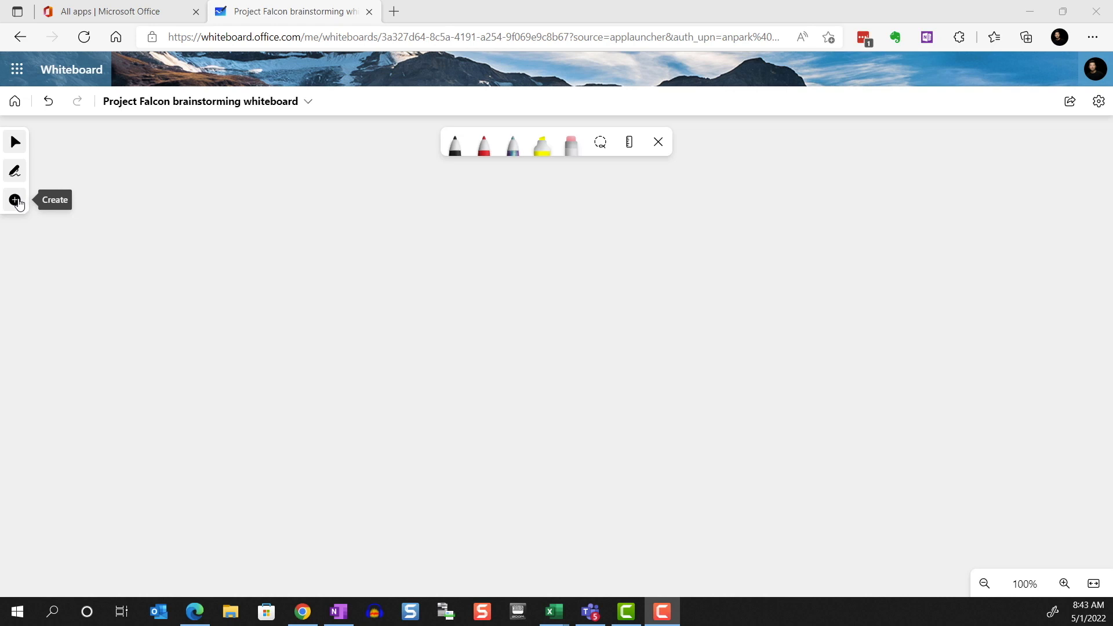
# - Add a blue square shape to the board and move it to a new spot
pyautogui.click(14, 200)
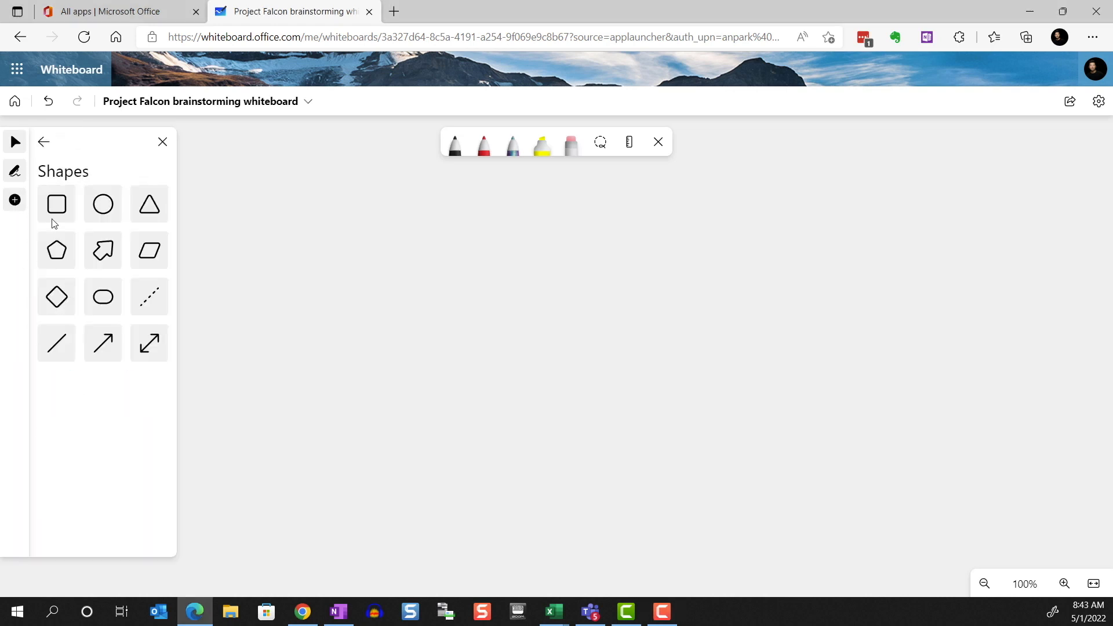
pyautogui.click(56, 205)
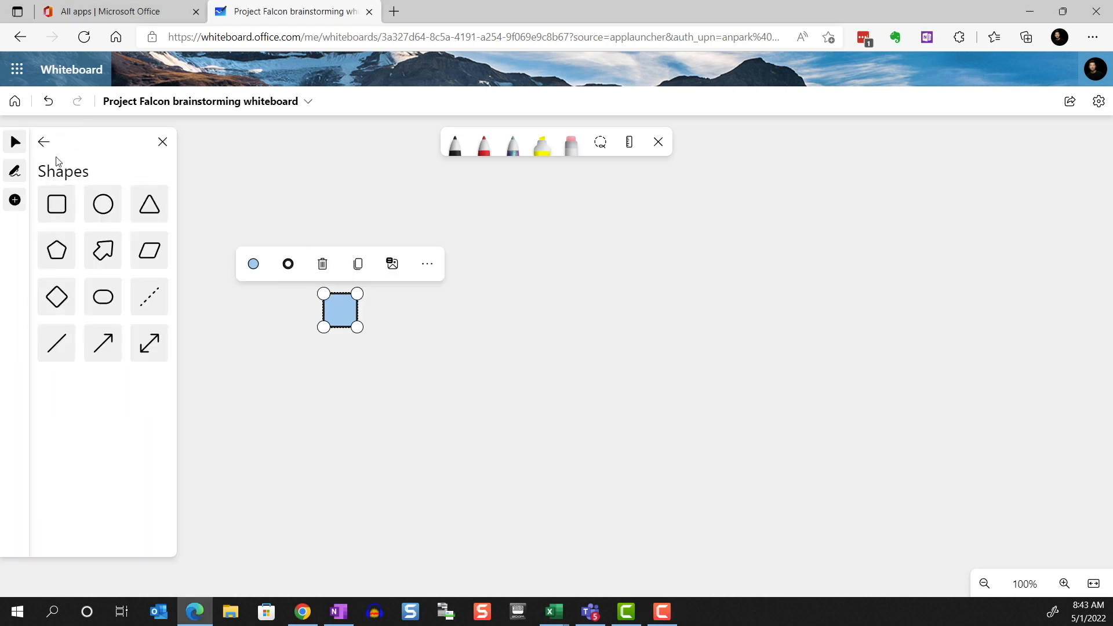
pyautogui.click(163, 141)
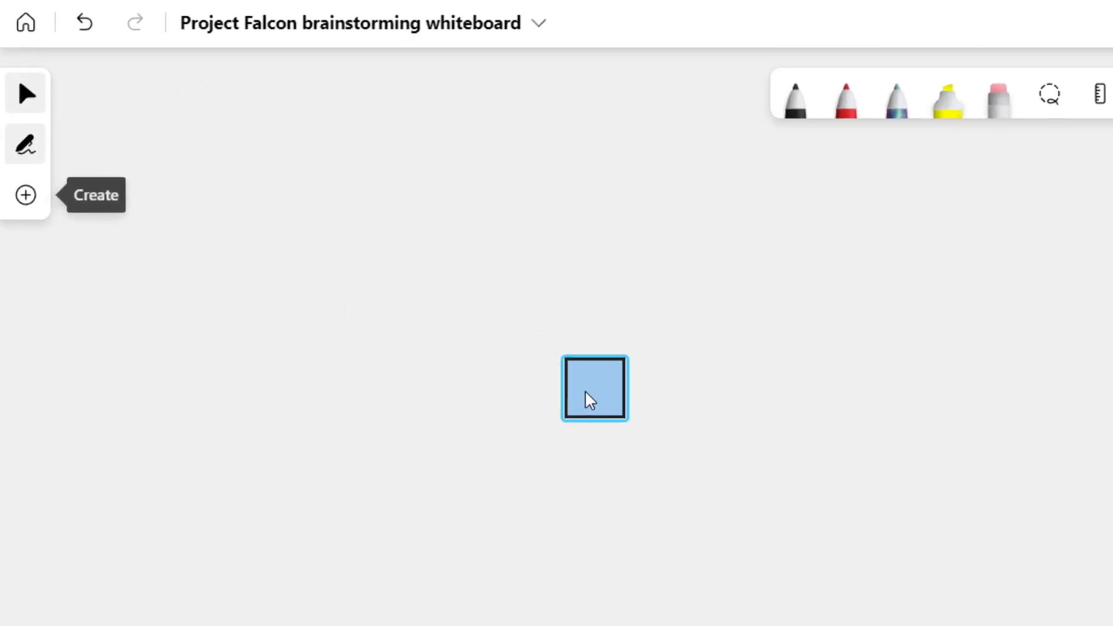
pyautogui.moveTo(595, 388); pyautogui.dragTo(536, 329)
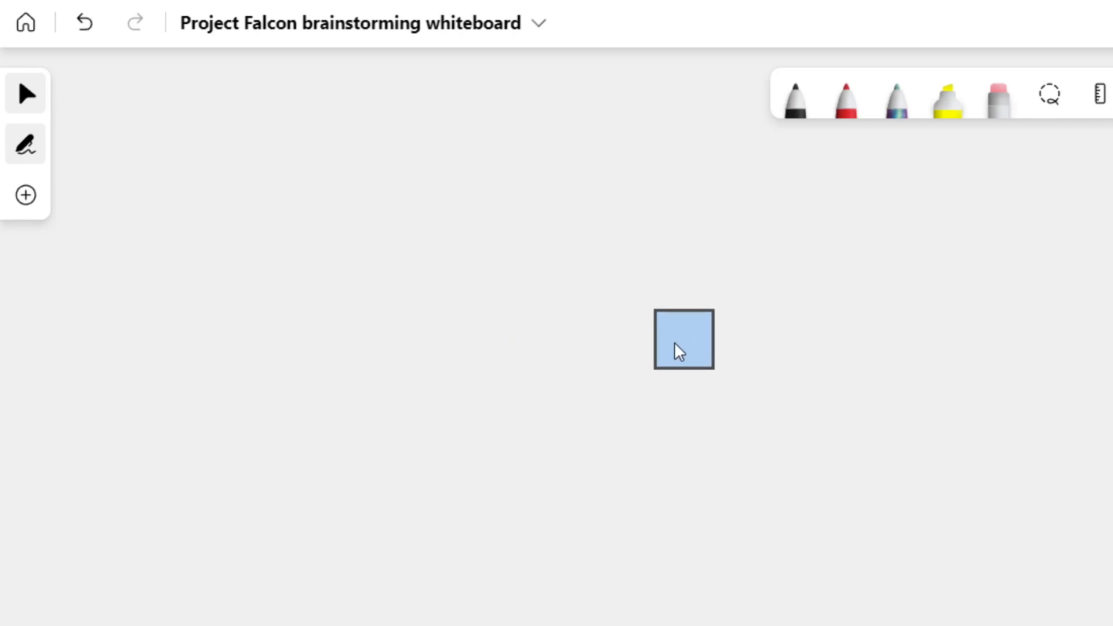
pyautogui.click(683, 338)
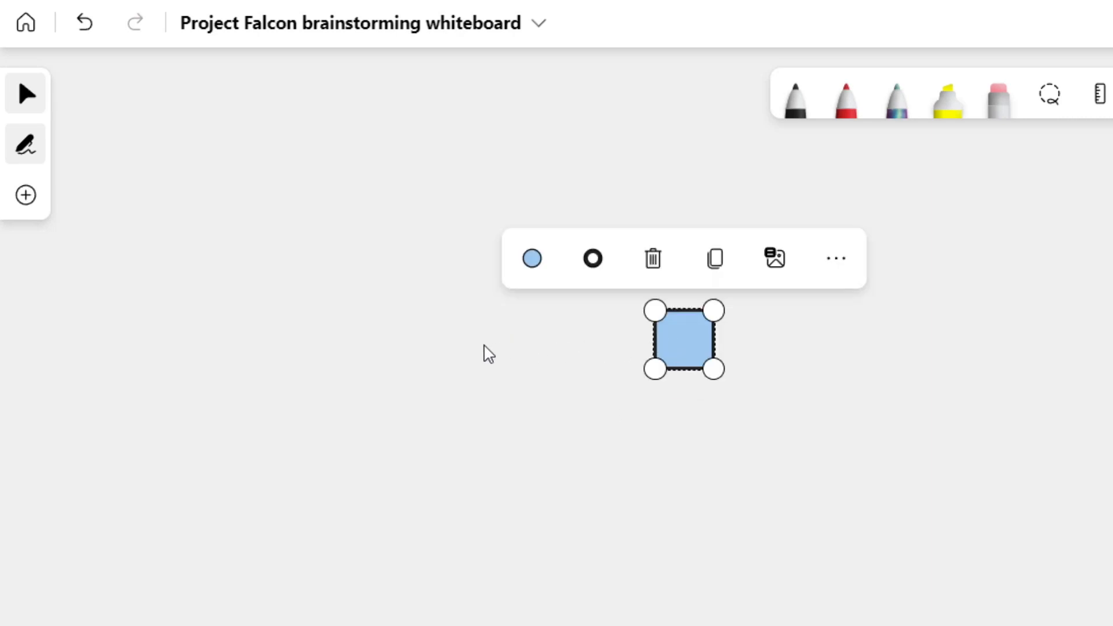
pyautogui.click(482, 351)
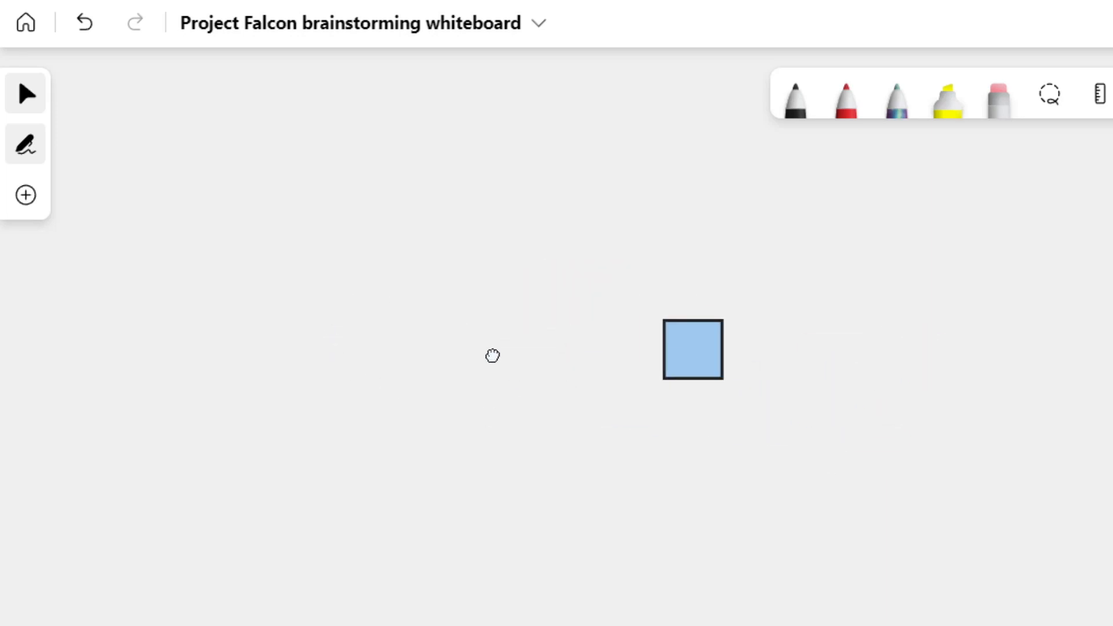
pyautogui.moveTo(422, 368)
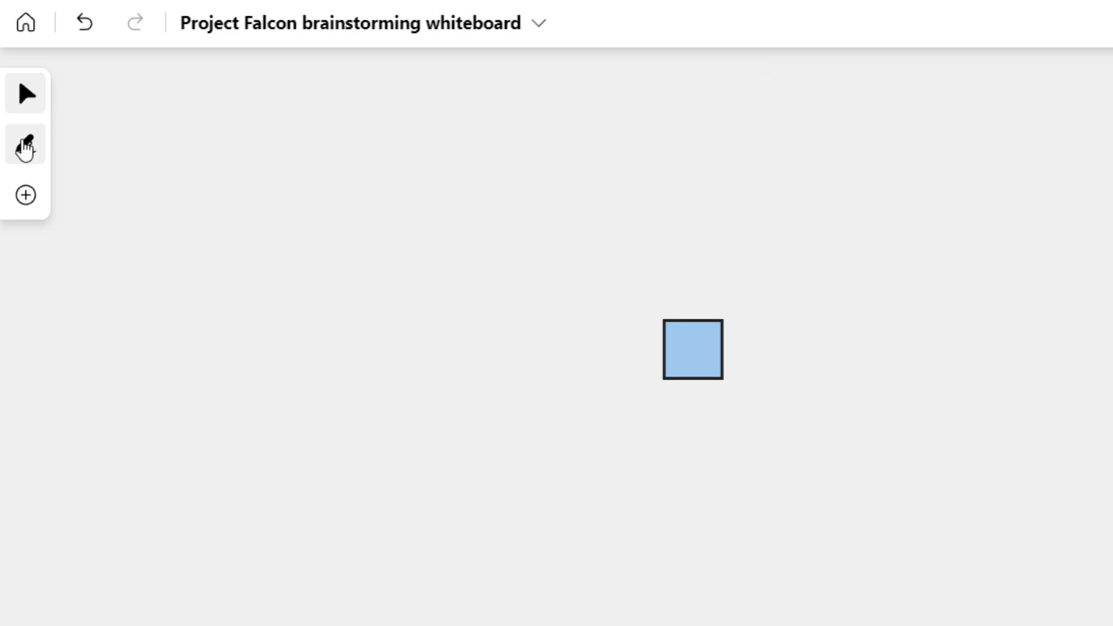
# - Ink a black zigzag stroke beside the square, adjust pen colour, and highlight with the orange highlighter
pyautogui.click(24, 145)
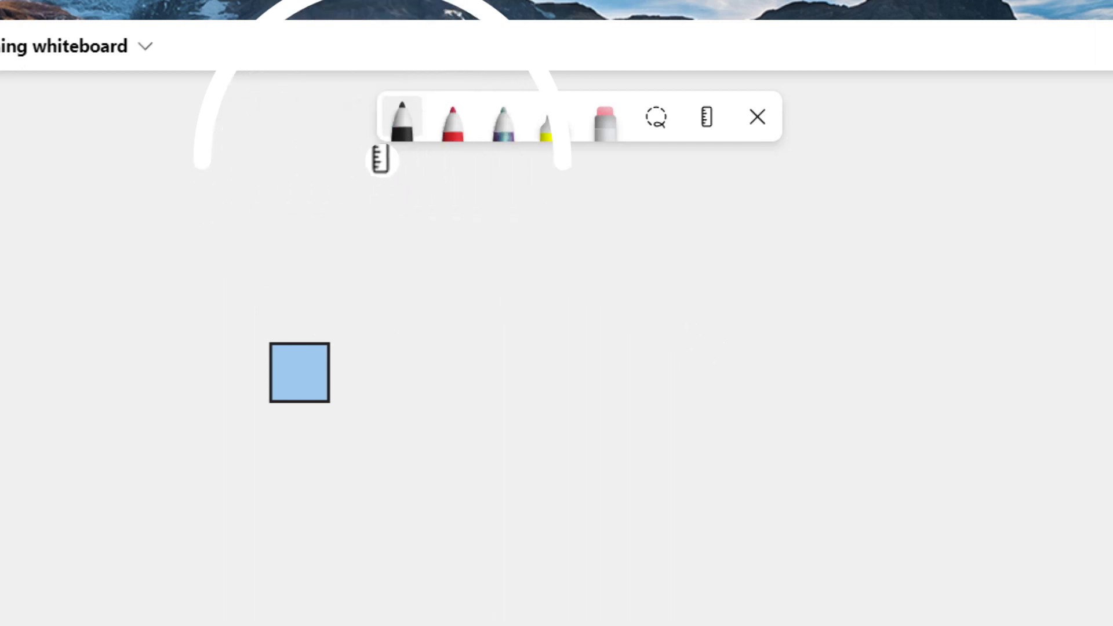
pyautogui.moveTo(489, 334); pyautogui.dragTo(738, 433)
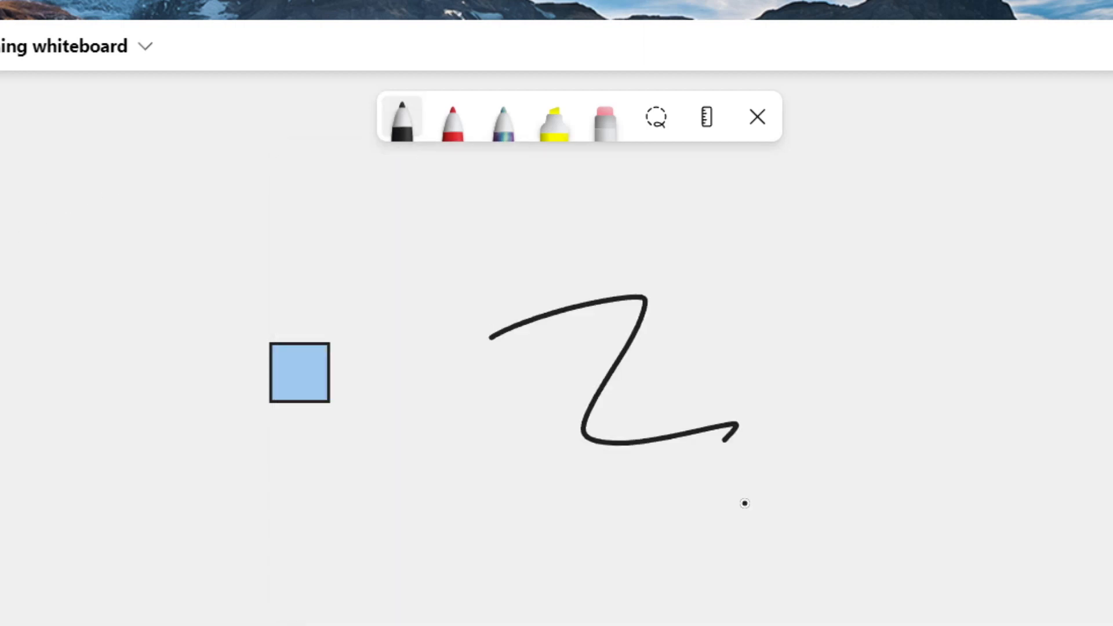
pyautogui.click(400, 118)
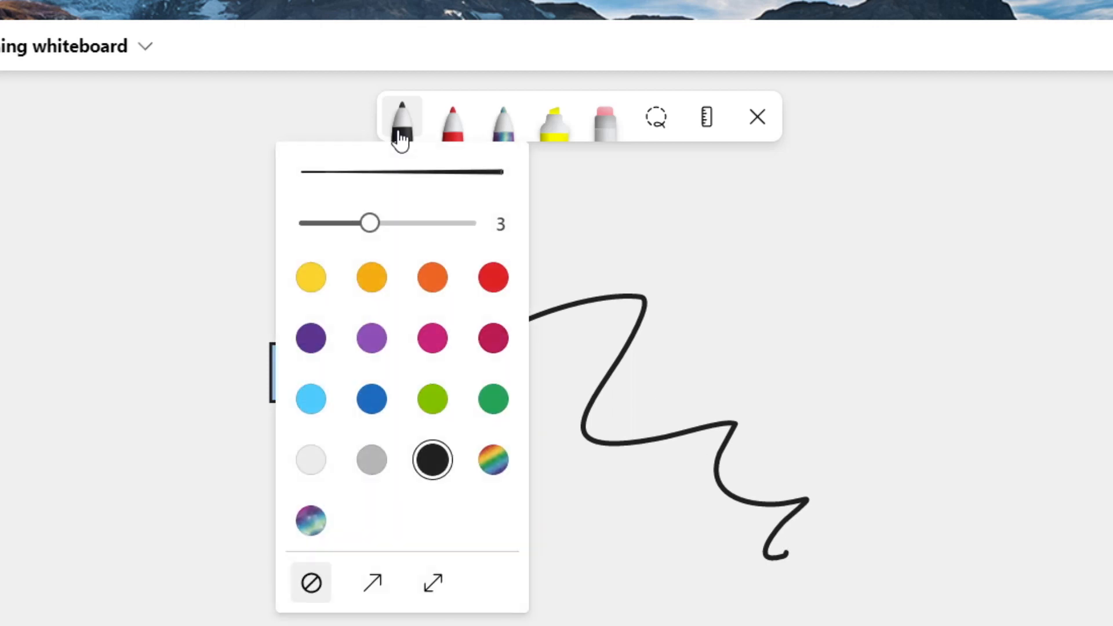
pyautogui.moveTo(399, 158)
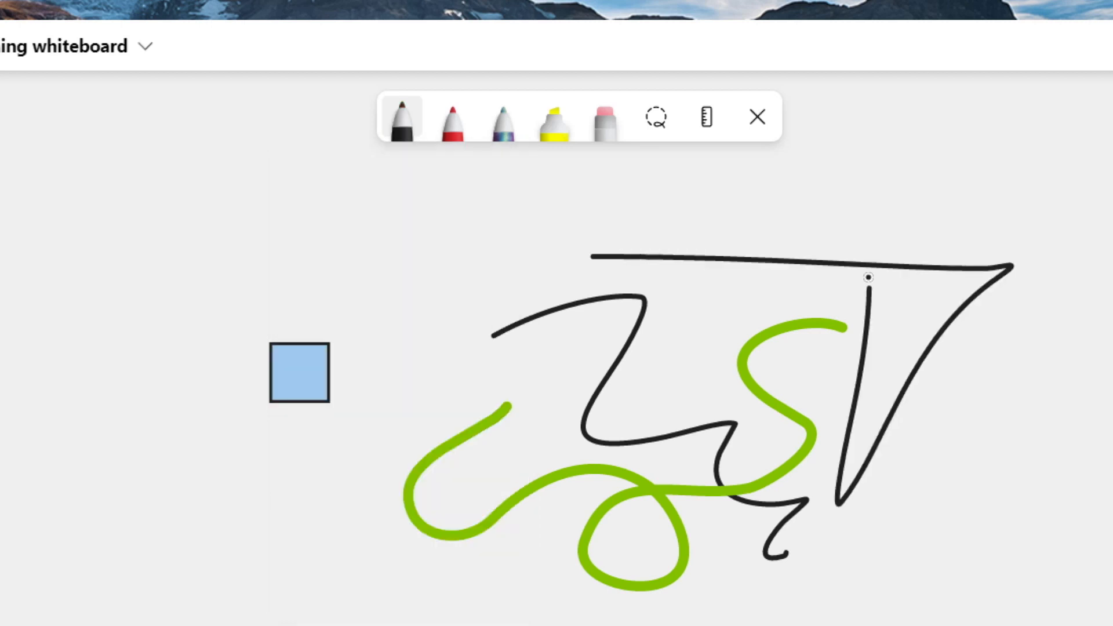
pyautogui.click(401, 117)
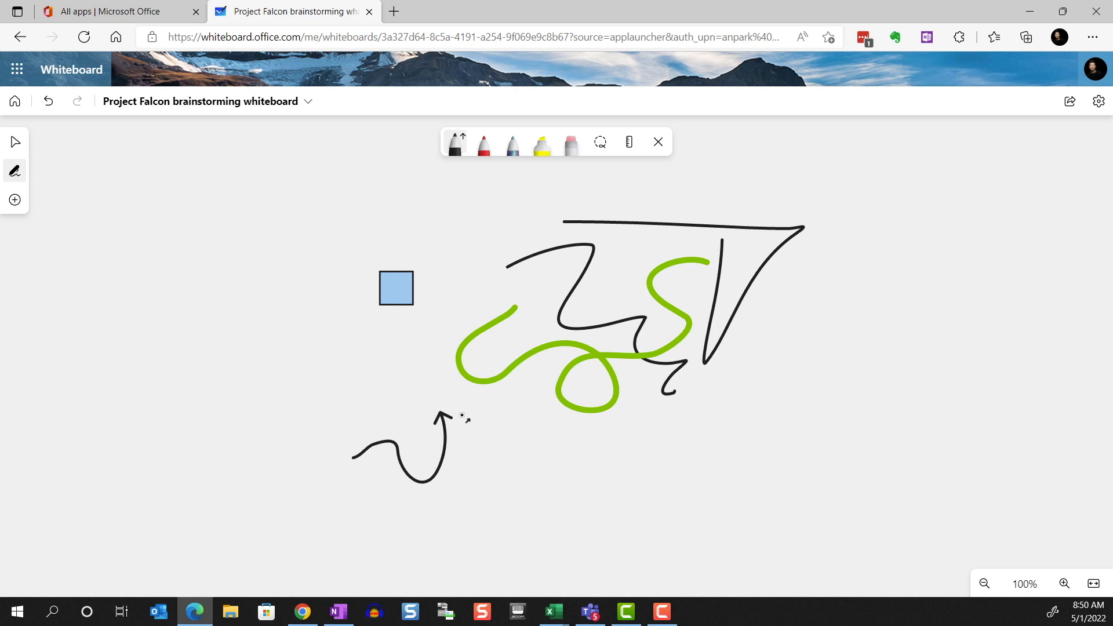
pyautogui.click(542, 146)
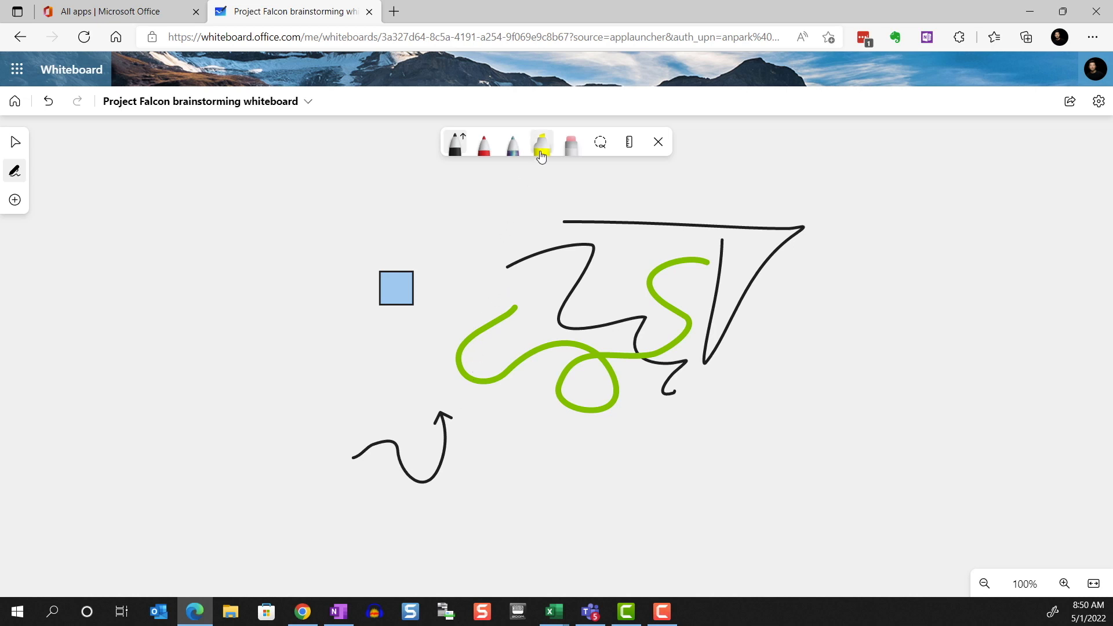
pyautogui.click(541, 142)
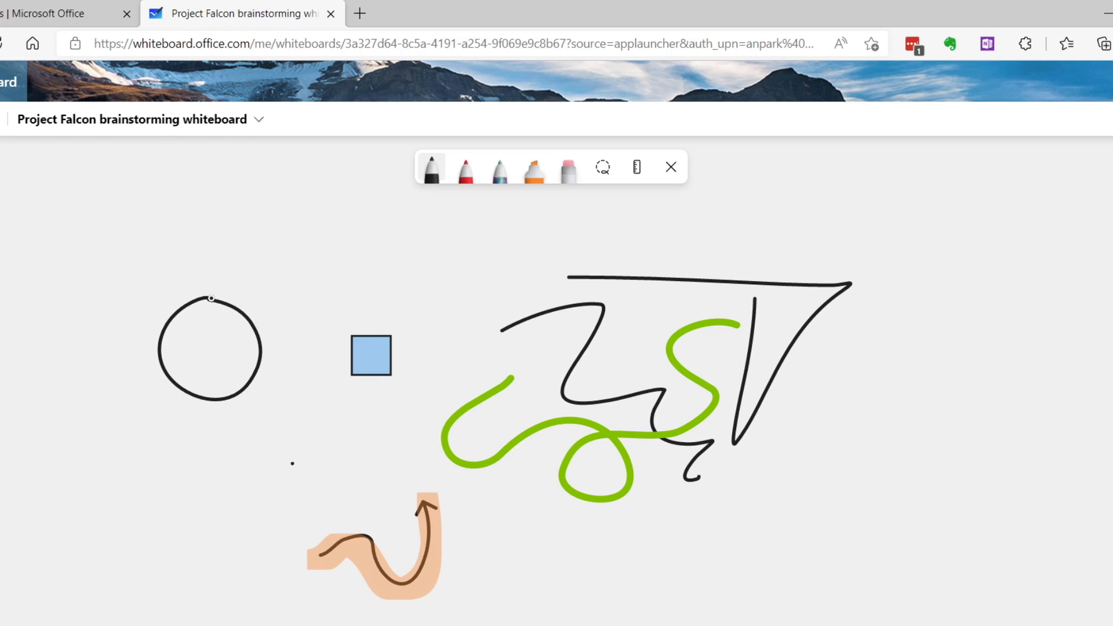
pyautogui.moveTo(213, 297); pyautogui.dragTo(308, 234)
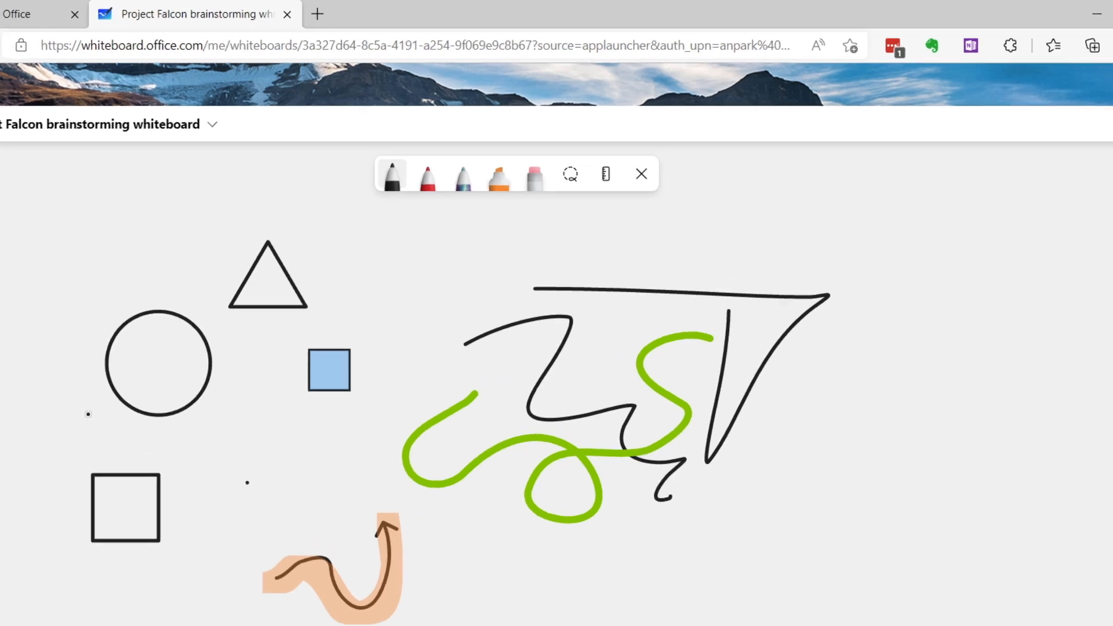
# - Bring up Format background from the board's Settings menu
pyautogui.click(1087, 181)
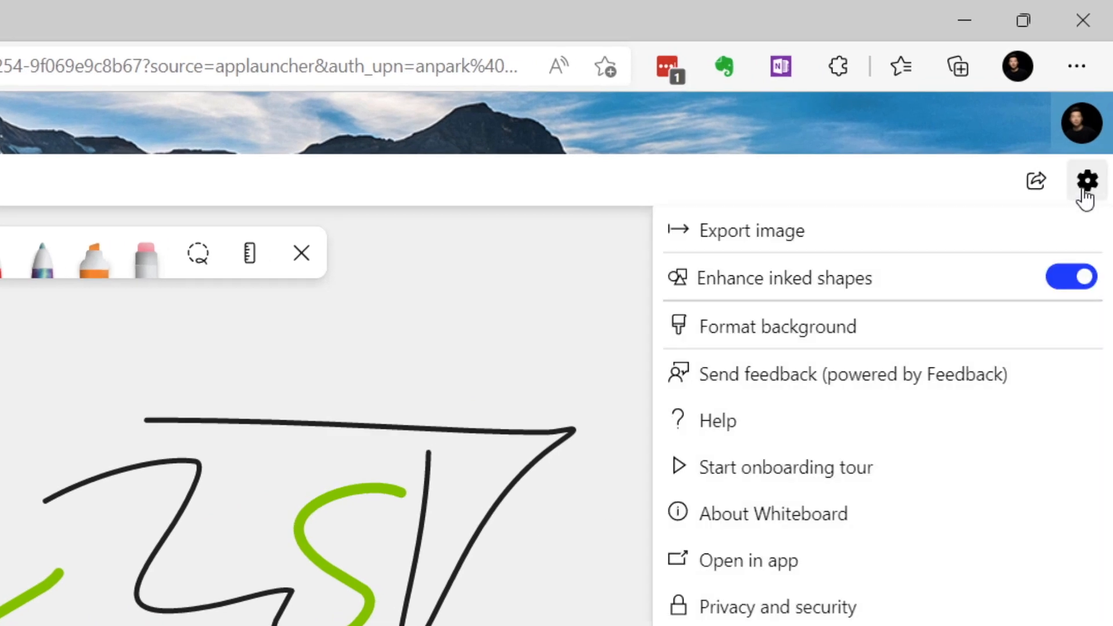
pyautogui.moveTo(1072, 277)
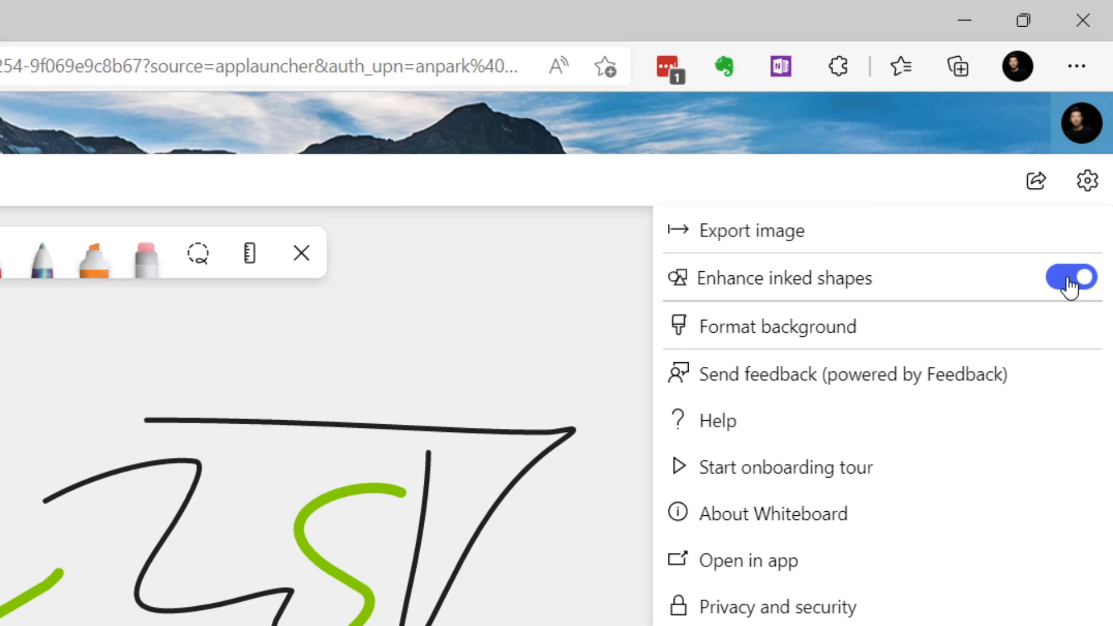
pyautogui.click(778, 327)
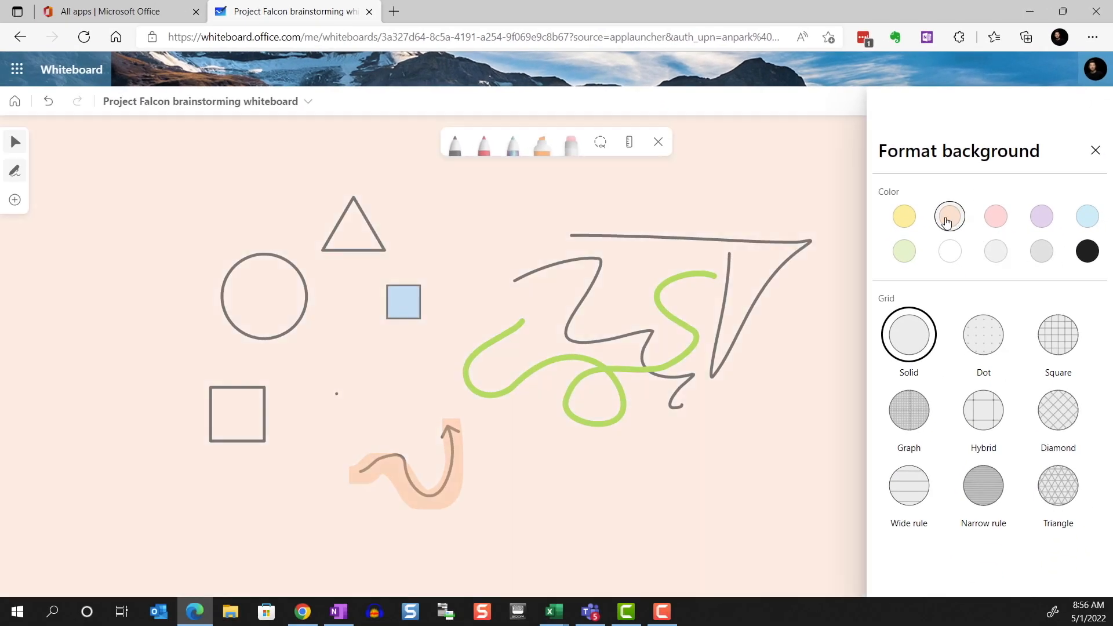
# - Set the board background to white with a square grid pattern
pyautogui.click(1058, 334)
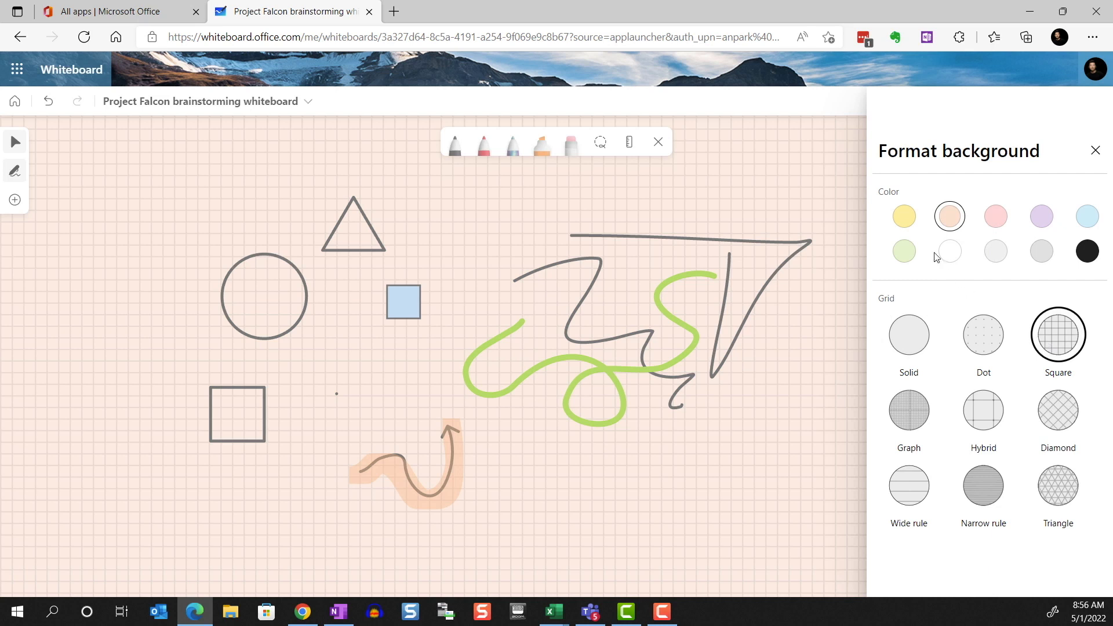
pyautogui.click(950, 250)
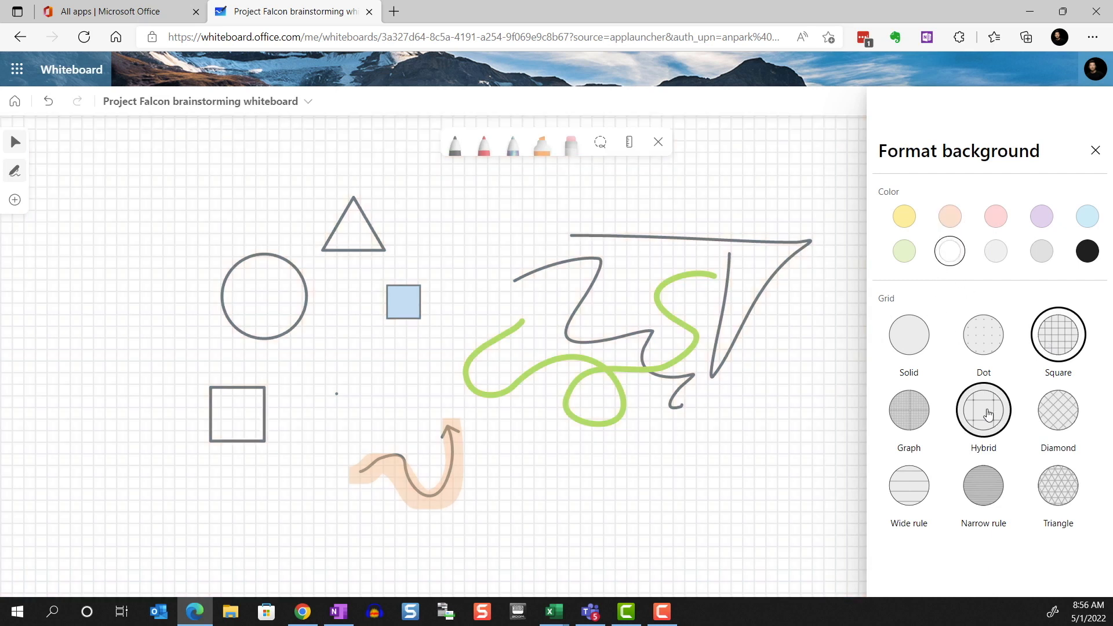
pyautogui.click(1095, 151)
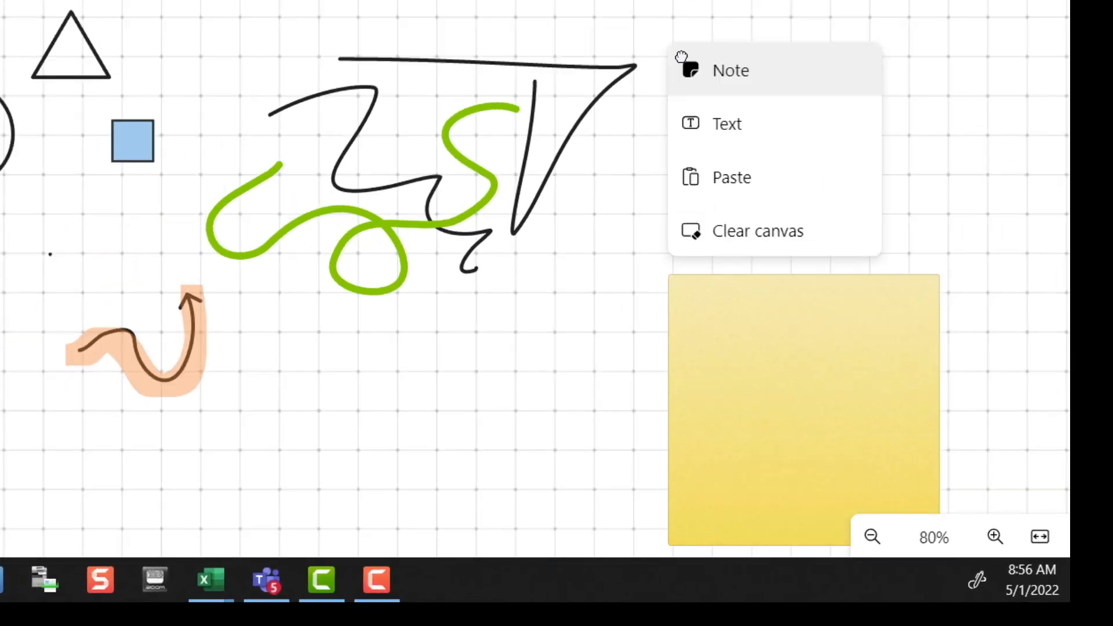
# - Add a free text item beside the drawings, then cancel the Clear canvas prompt to keep all content
pyautogui.click(726, 123)
pyautogui.write('dfgdfgdfgf')
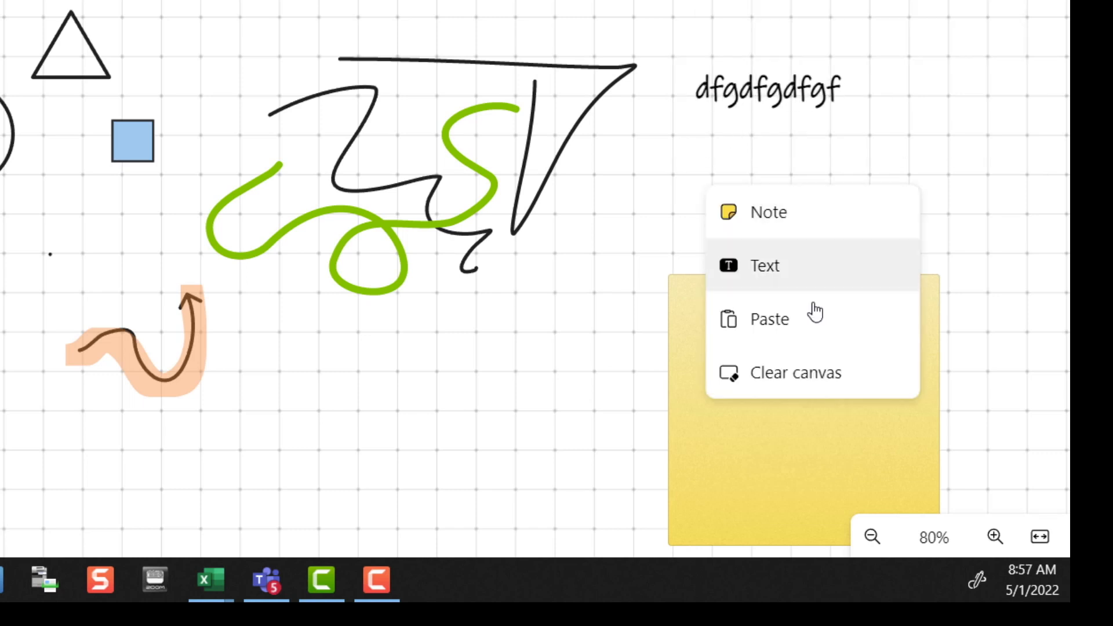
pyautogui.click(794, 372)
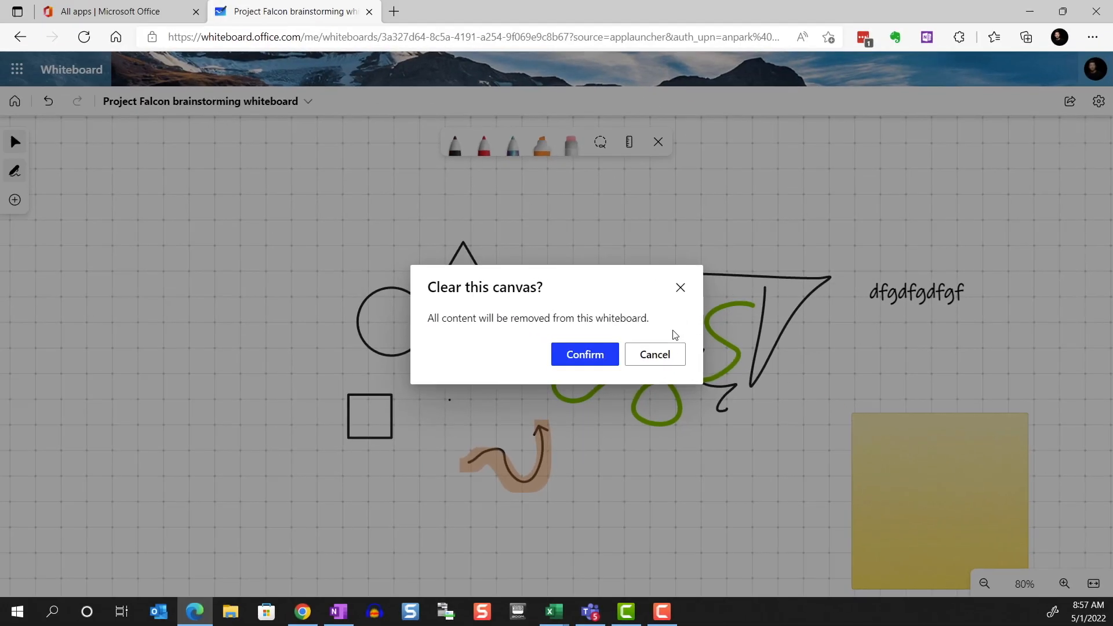
pyautogui.click(653, 355)
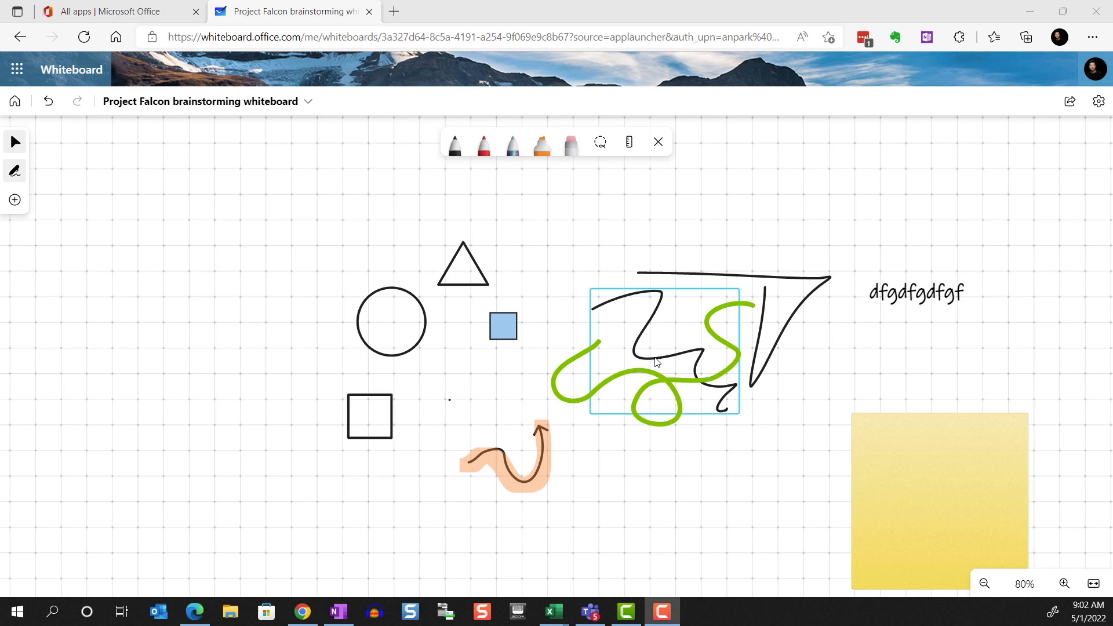
pyautogui.click(98, 154)
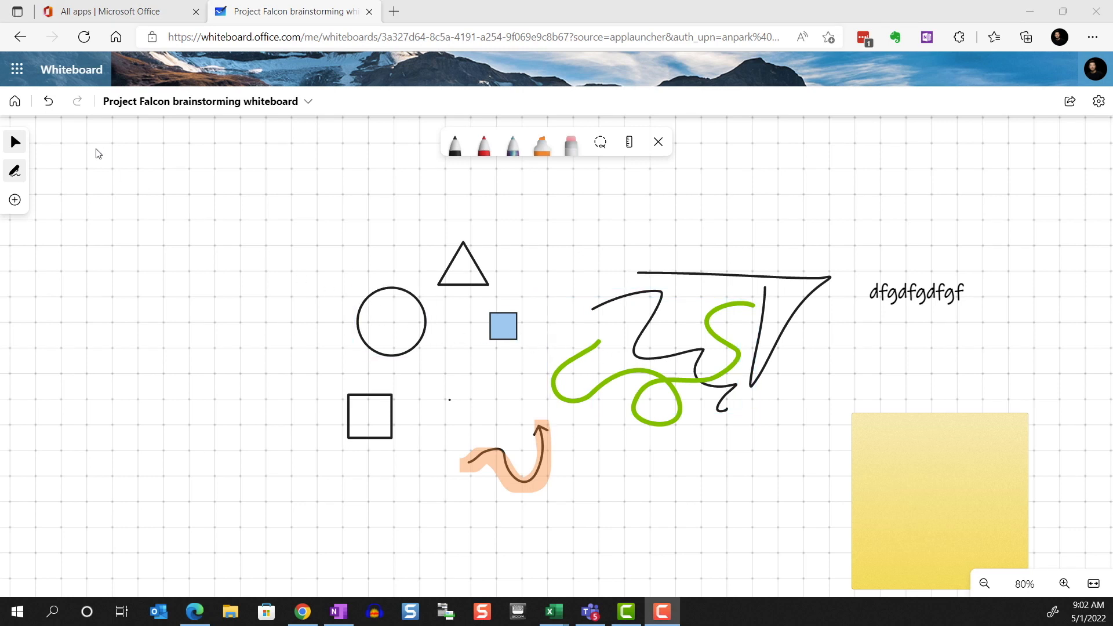
pyautogui.moveTo(14, 142)
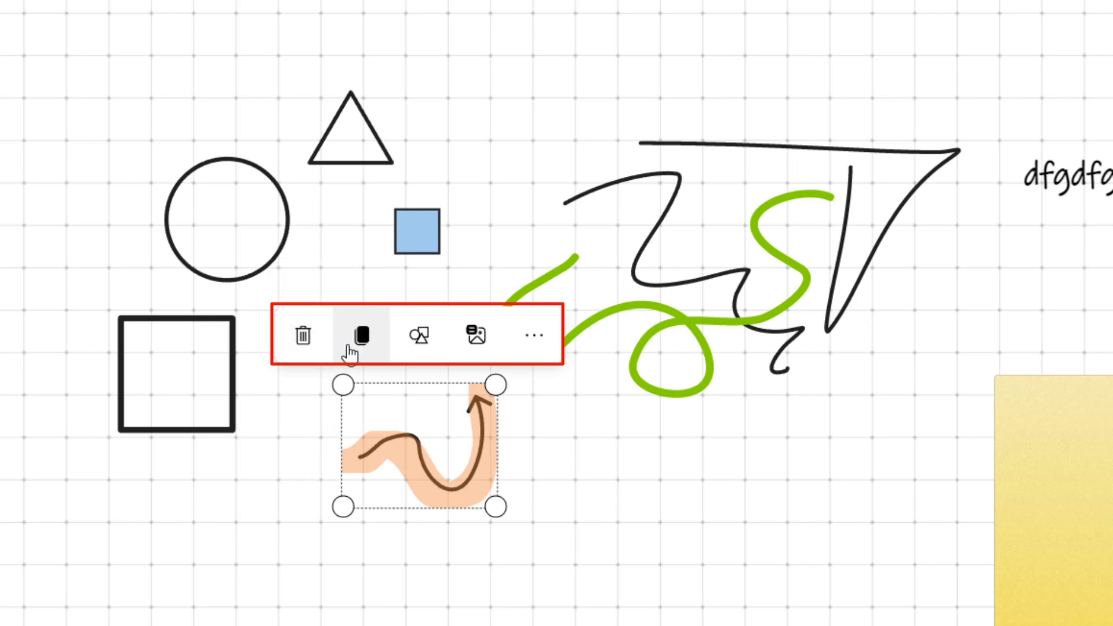
pyautogui.moveTo(362, 337)
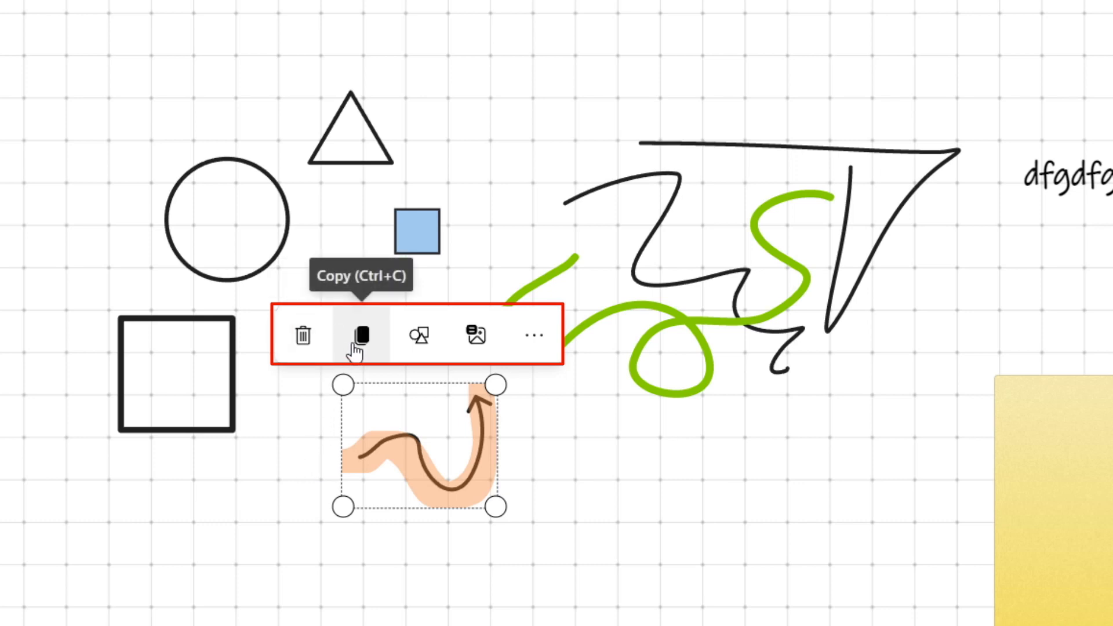
pyautogui.moveTo(418, 338)
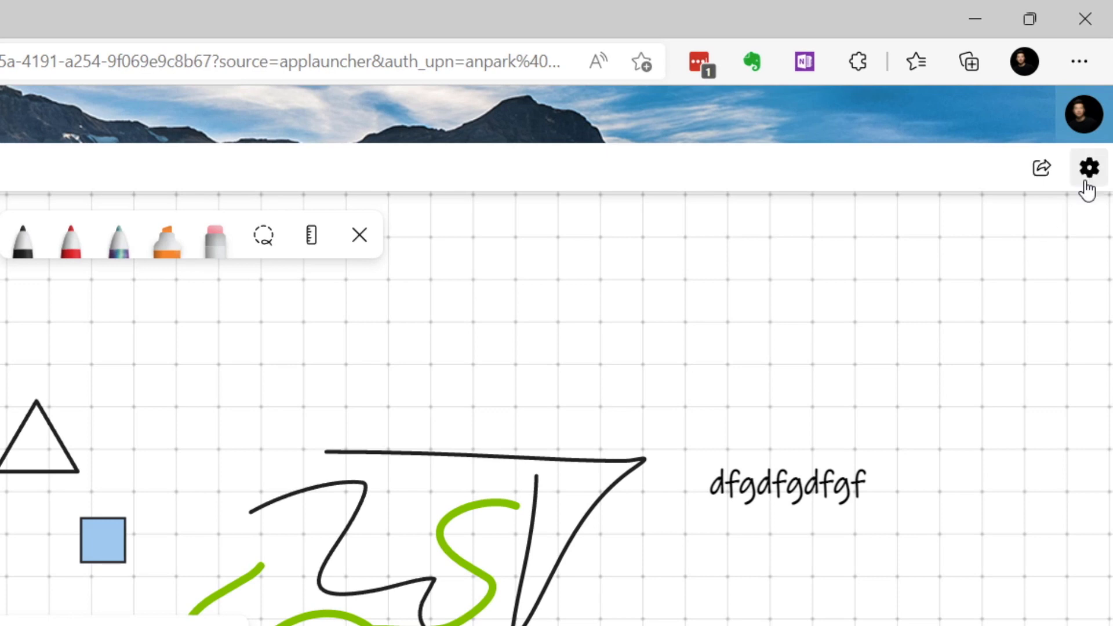
# - Convert the selected rough ink circle into a clean circle shape
pyautogui.click(1089, 167)
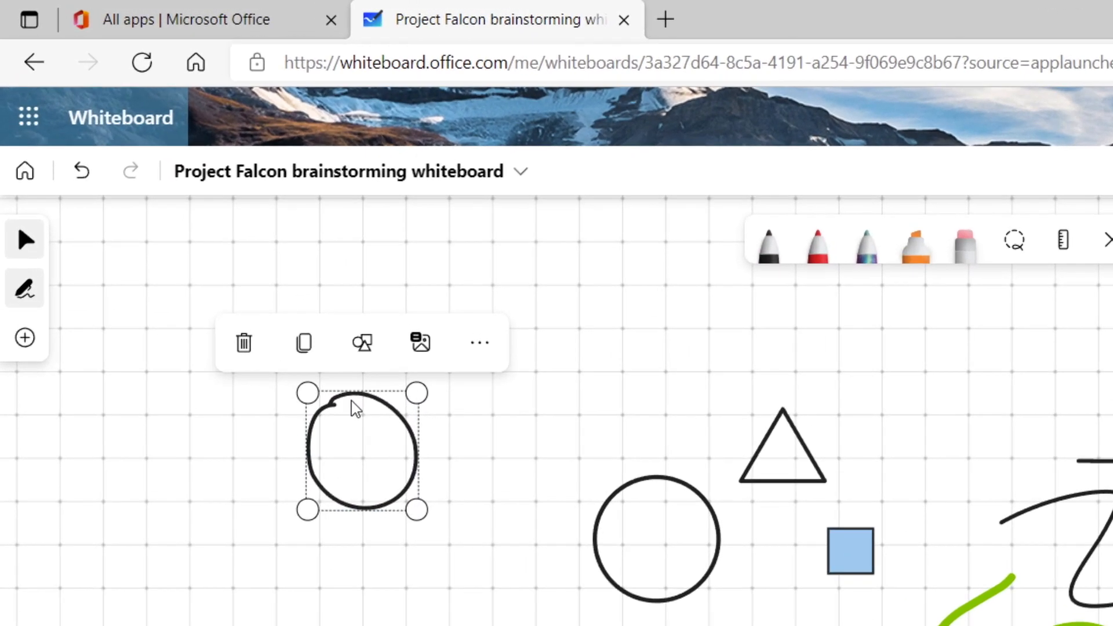
pyautogui.click(362, 343)
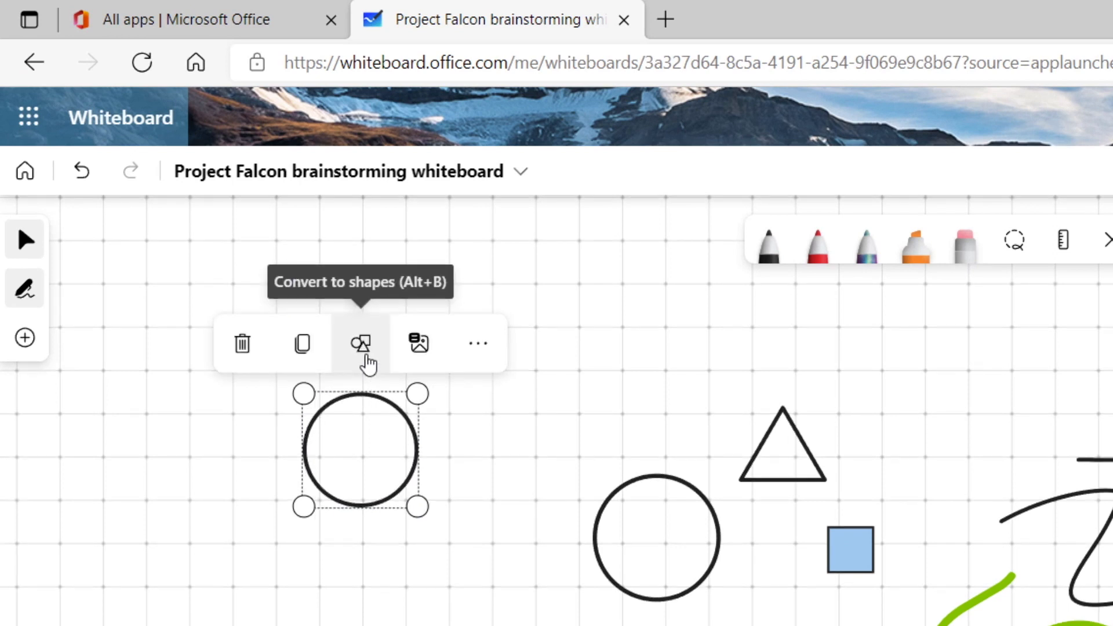
pyautogui.moveTo(391, 362)
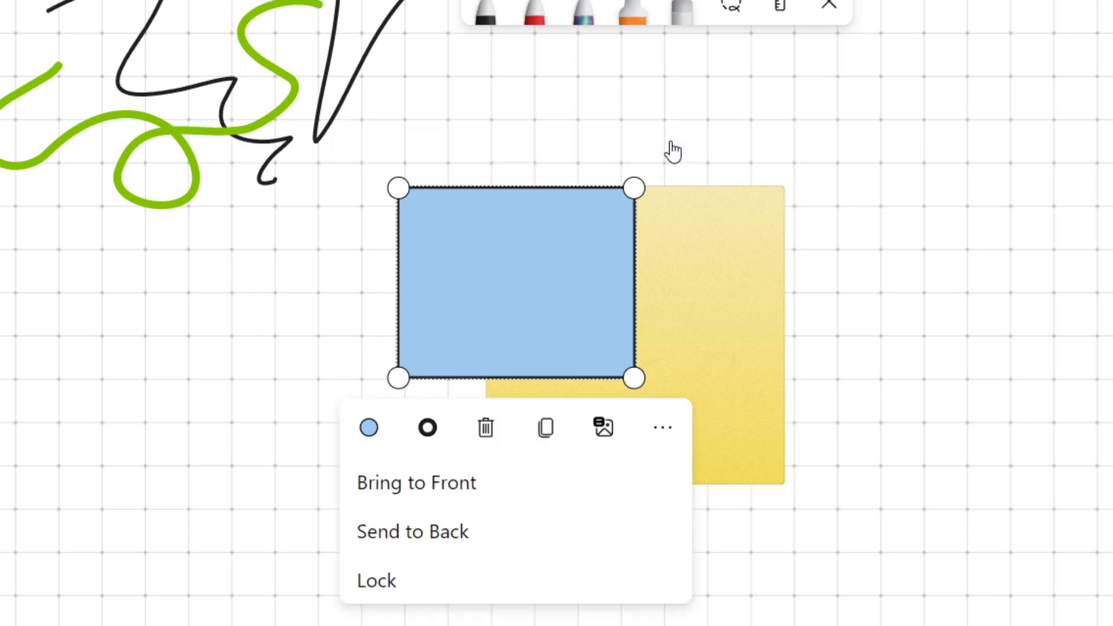
# - Layer the blue rectangle in front of the yellow note and drag it left off the note
pyautogui.click(412, 531)
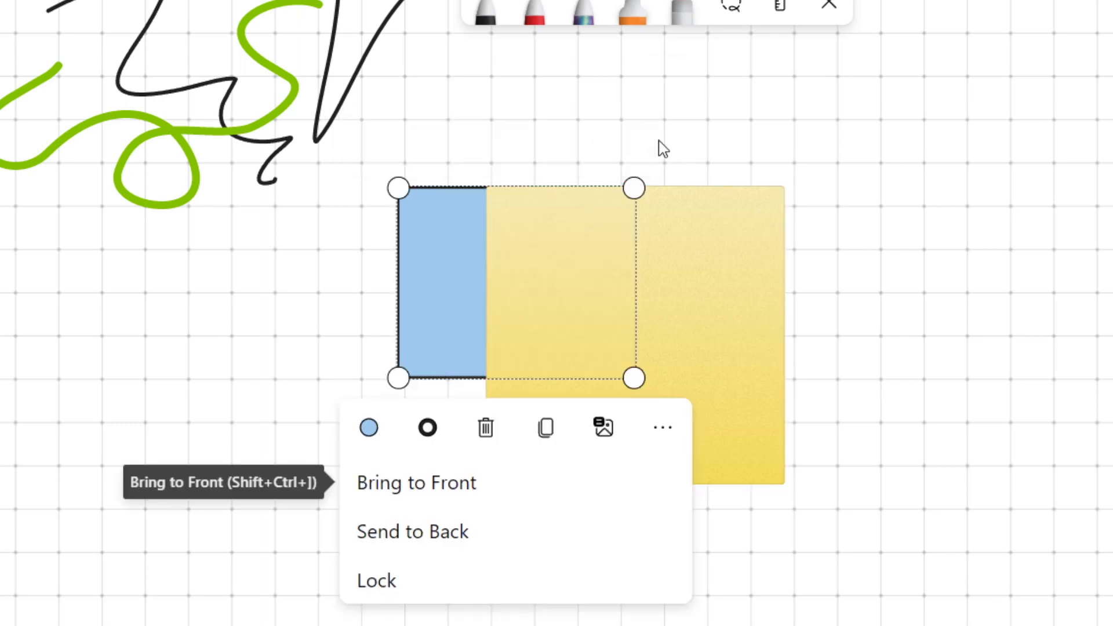
pyautogui.click(416, 482)
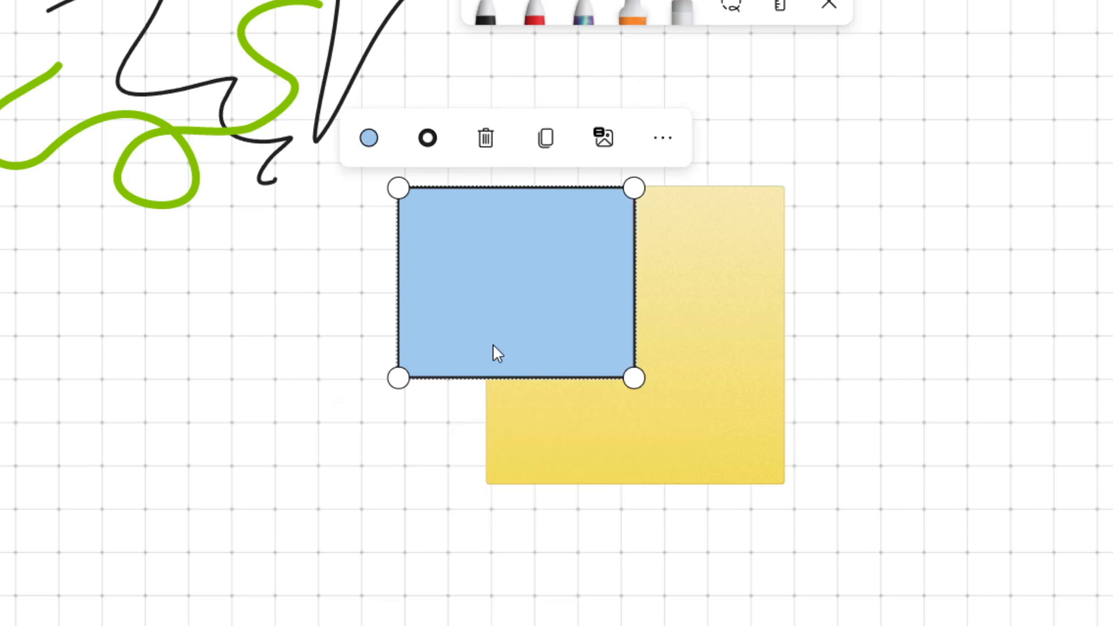
pyautogui.click(662, 138)
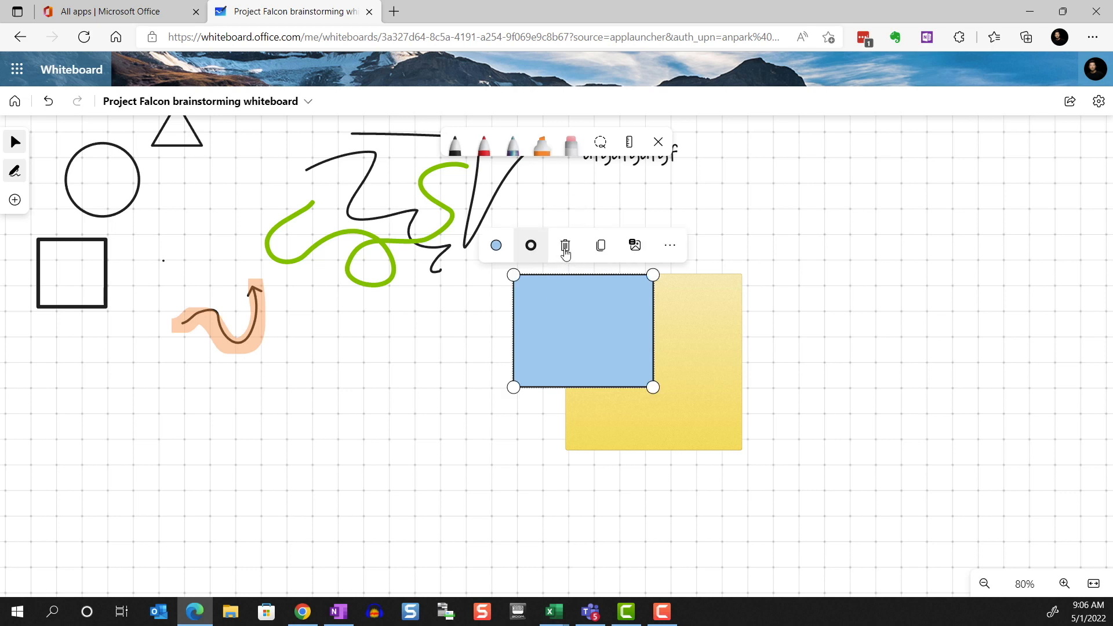
pyautogui.moveTo(582, 330); pyautogui.dragTo(497, 330)
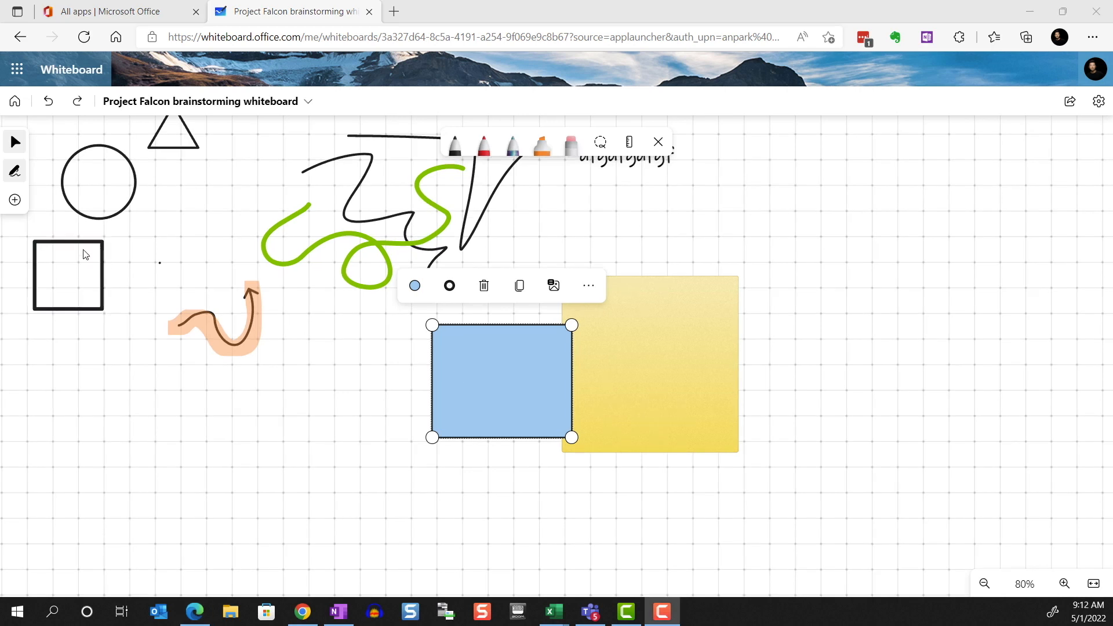
# - Add a green sticky note reading 'ice cream' and give it a reaction
pyautogui.click(14, 200)
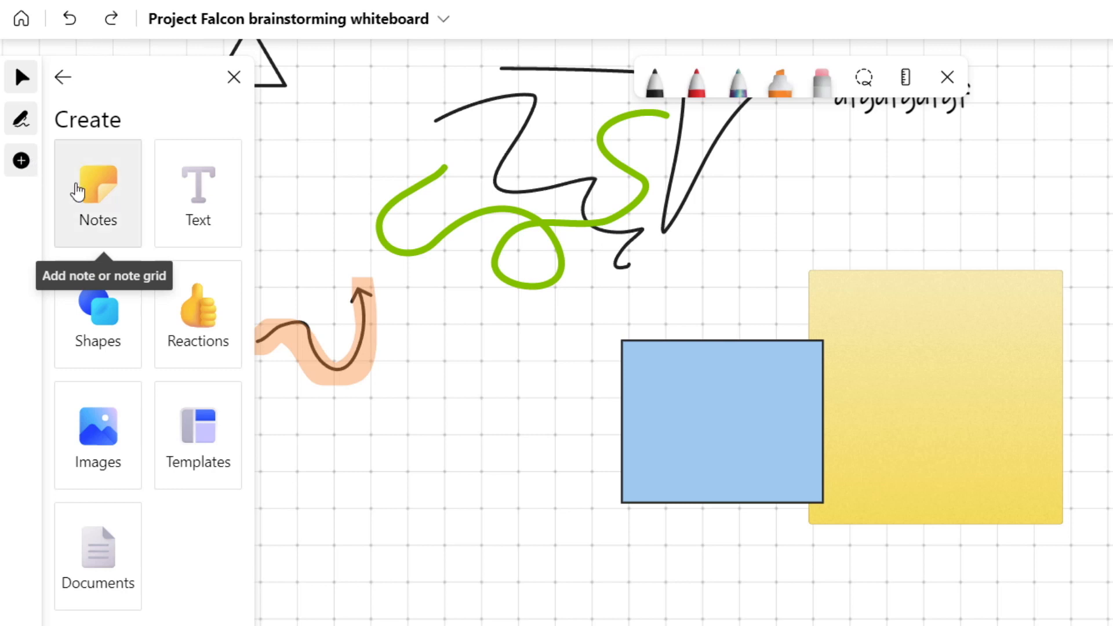
pyautogui.click(97, 191)
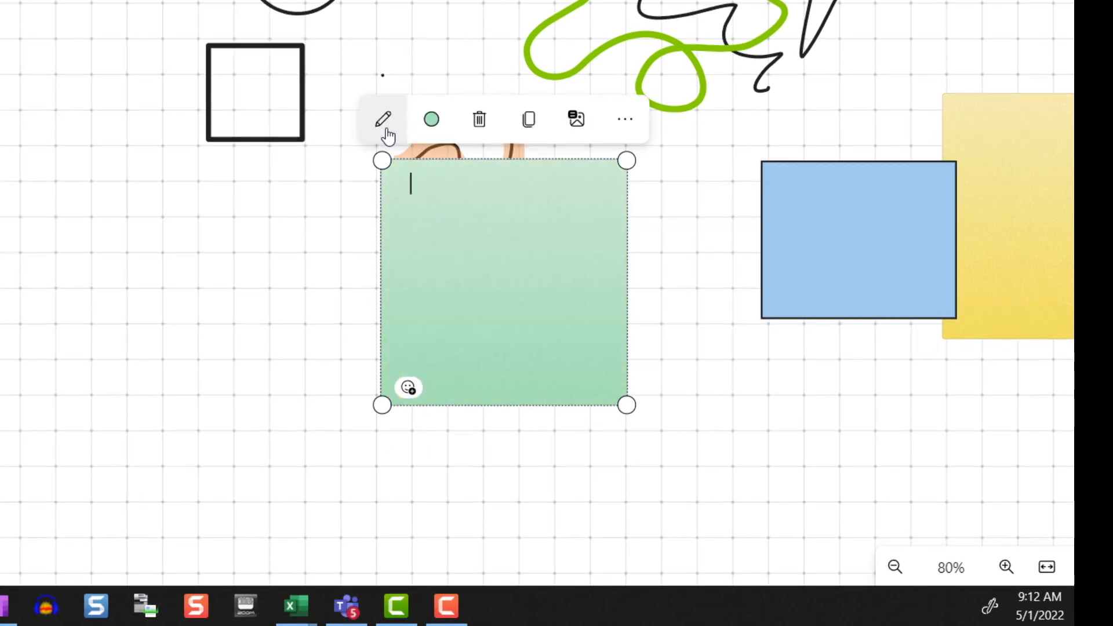
pyautogui.write('ice cream')
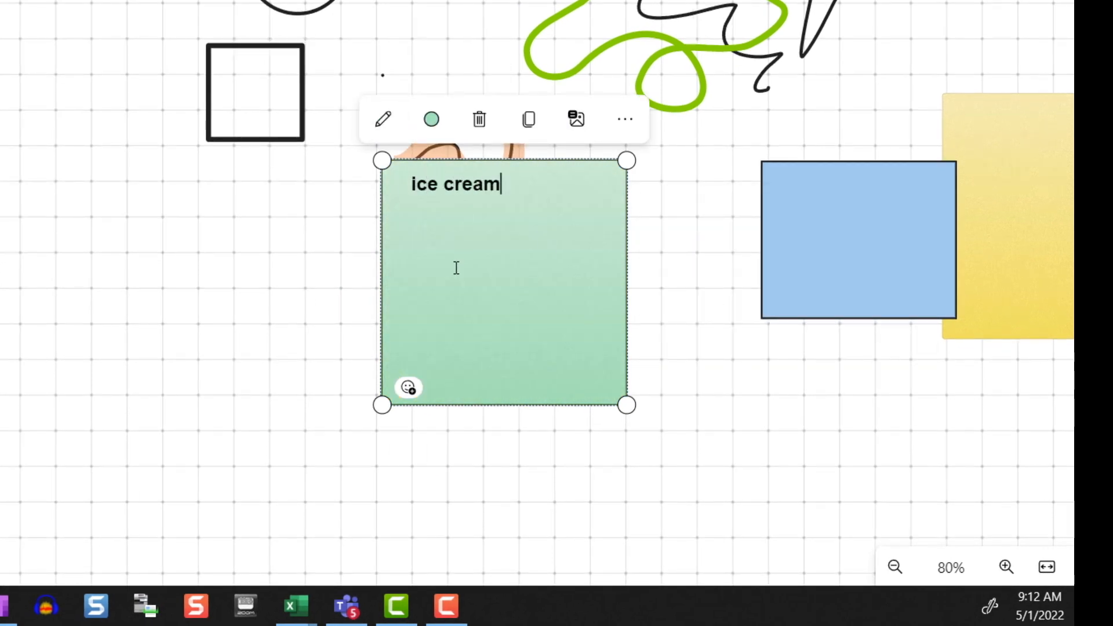
pyautogui.click(407, 388)
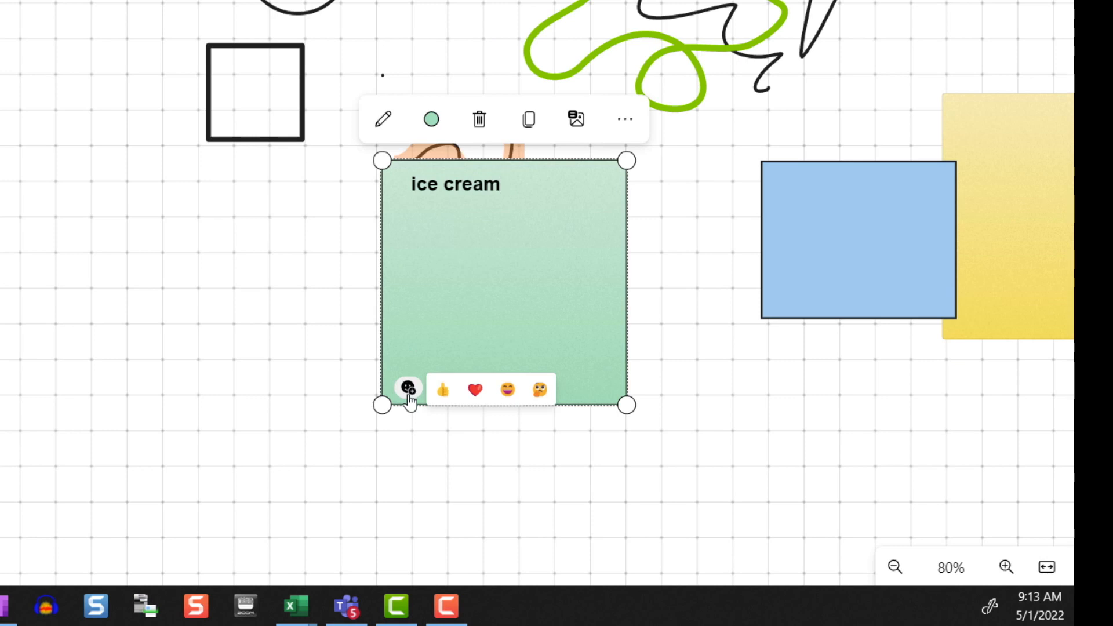
pyautogui.click(446, 390)
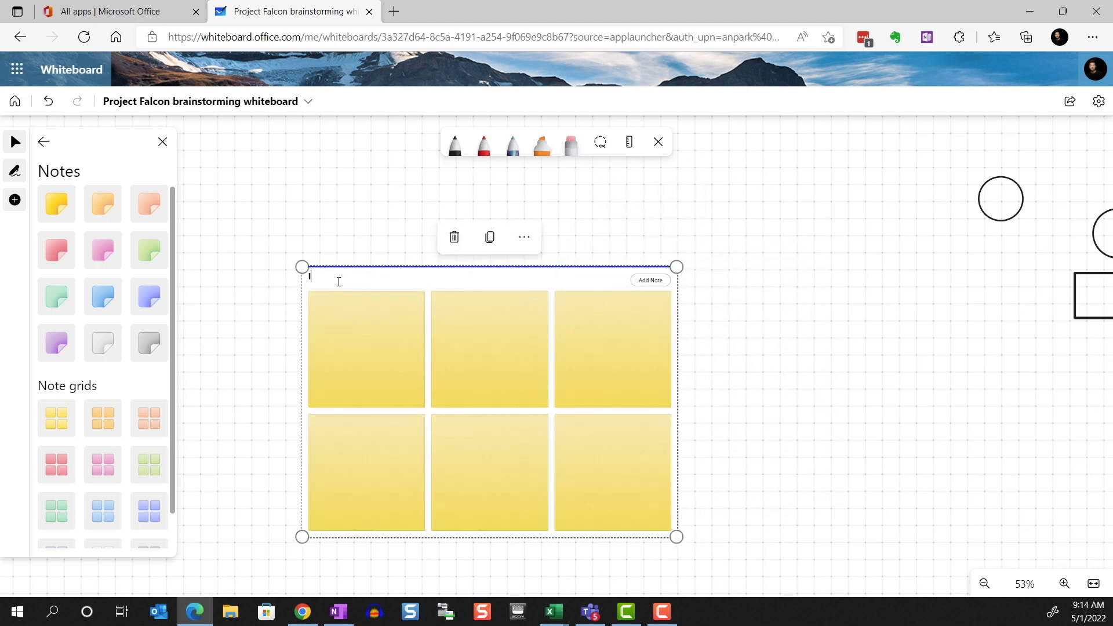
# - Add two notes to the Ideas! grid, make the last lavender, write 'camping!' and thumbs-up it
pyautogui.click(650, 279)
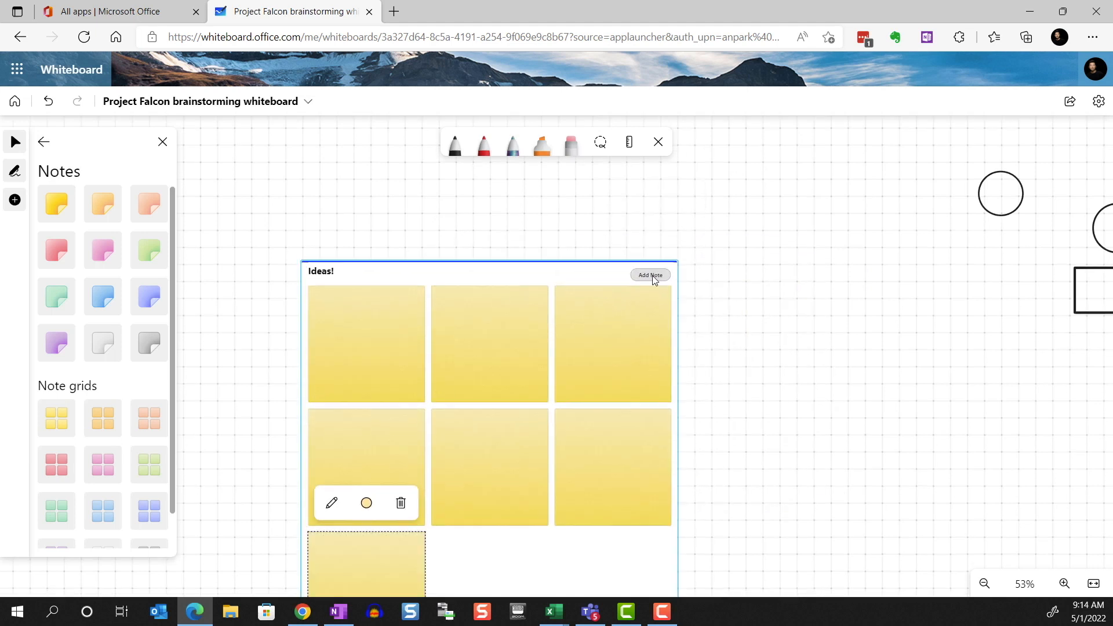
pyautogui.click(650, 275)
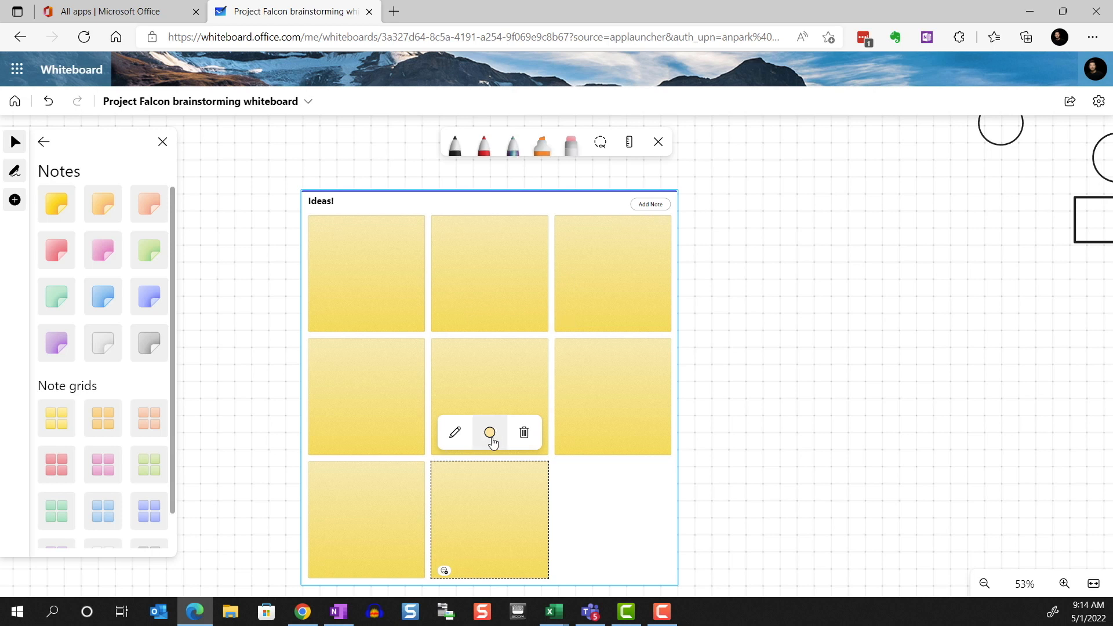
pyautogui.click(490, 433)
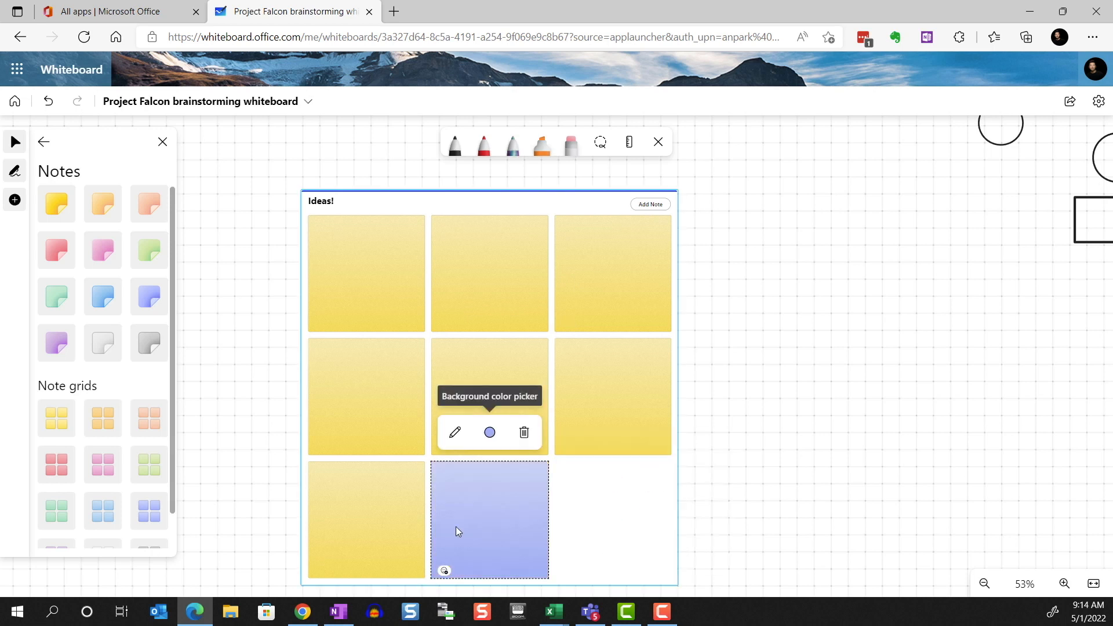
pyautogui.write('c')
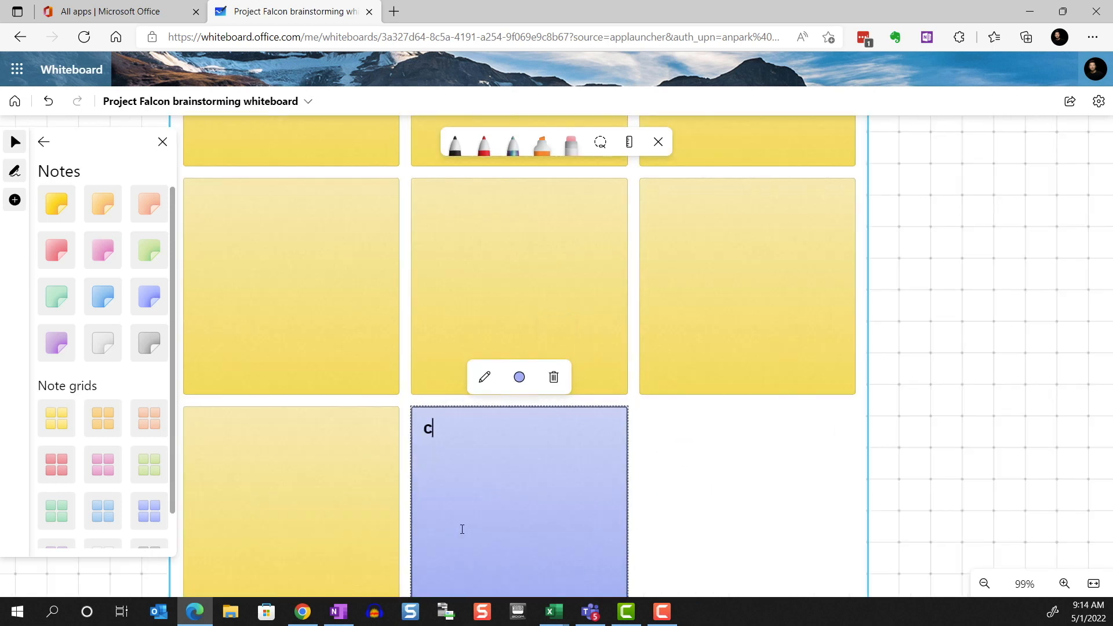
pyautogui.write('amping!')
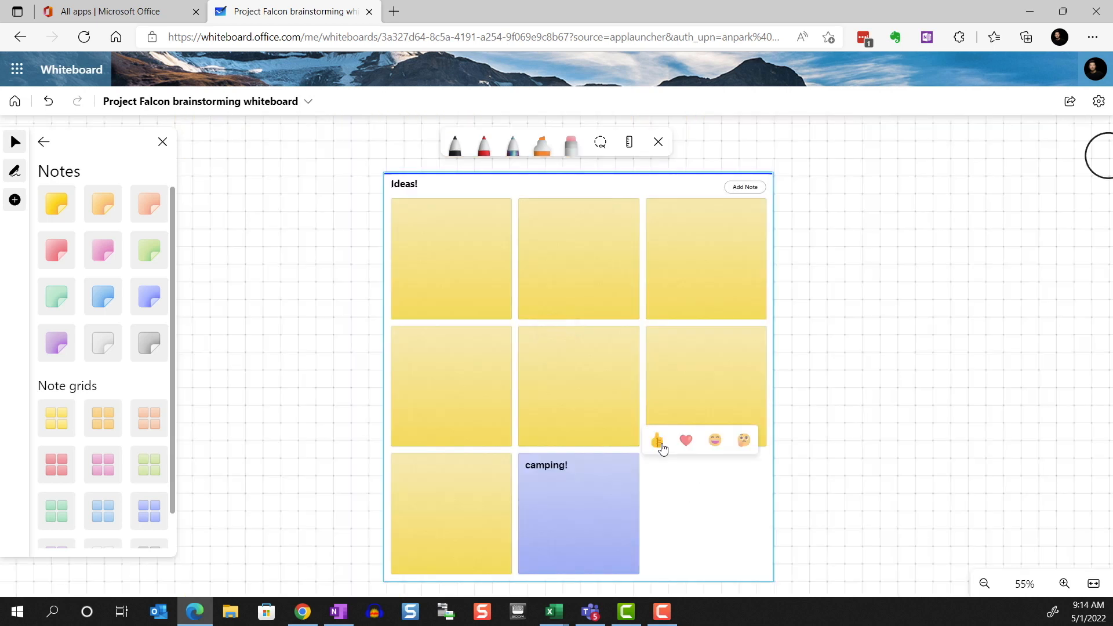
pyautogui.click(657, 440)
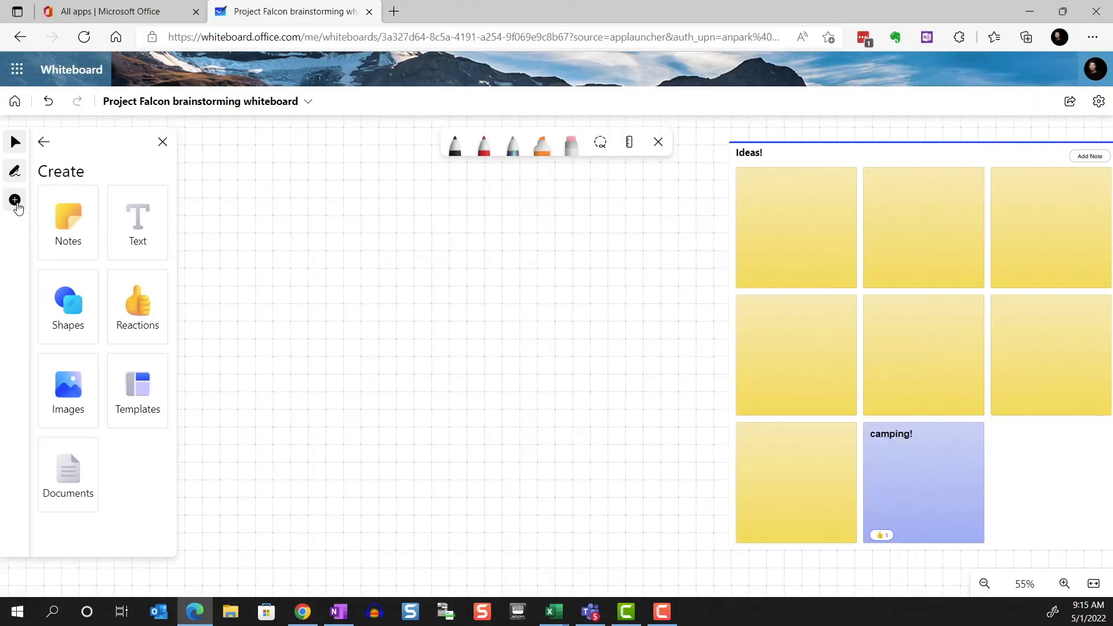
pyautogui.moveTo(137, 224)
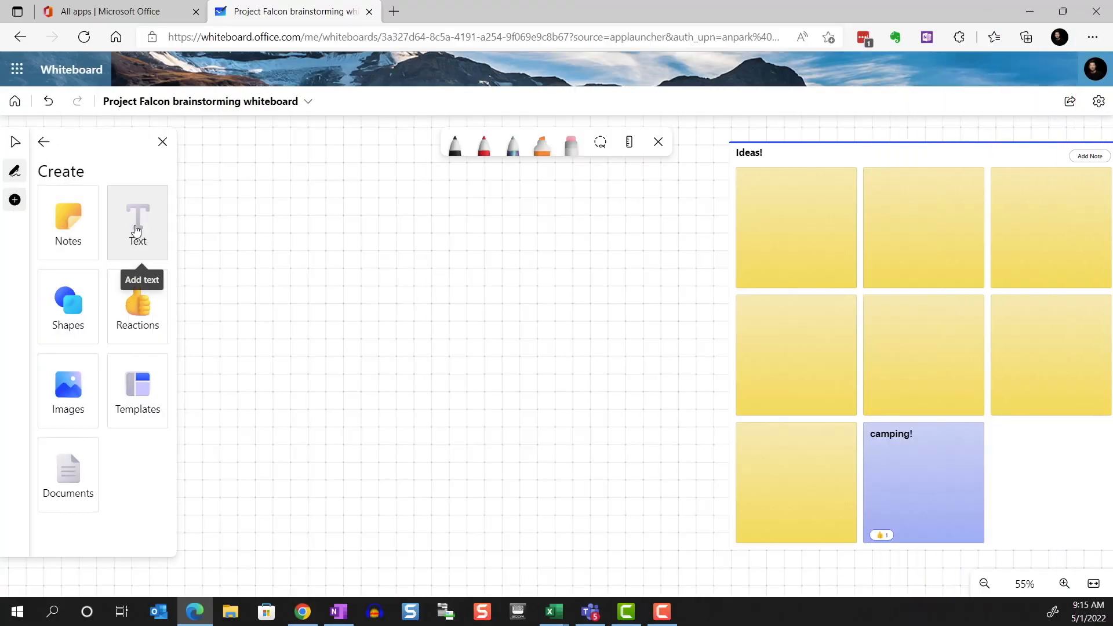
# - Add a text box reading 'dfgdfhfghfg' and colour its text blue
pyautogui.click(137, 221)
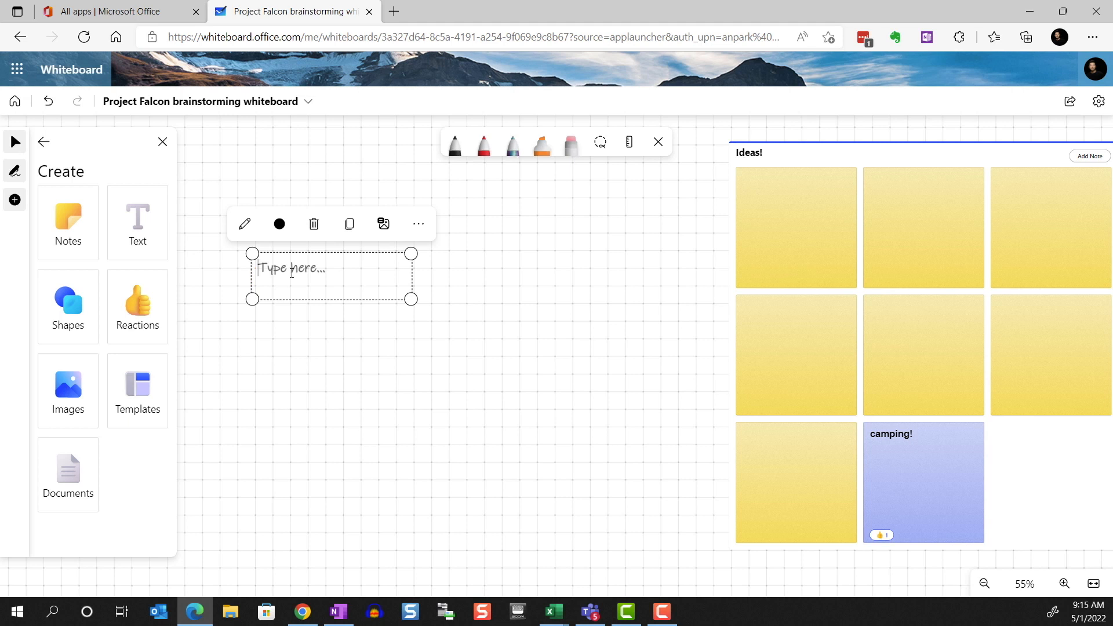
pyautogui.write('dfgdfhfghfg')
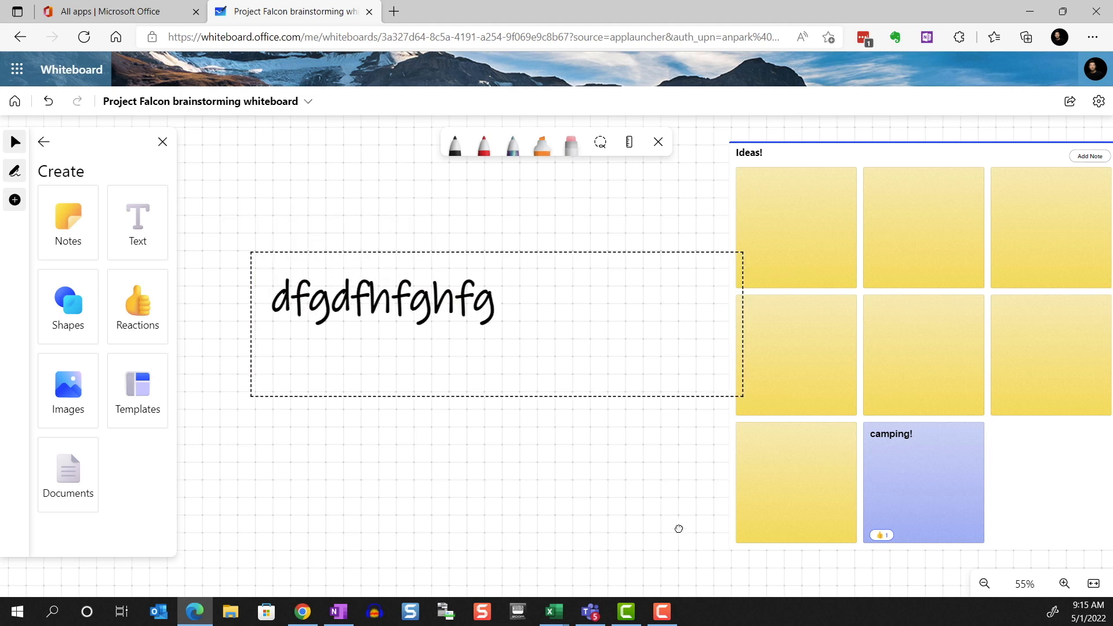
pyautogui.click(382, 299)
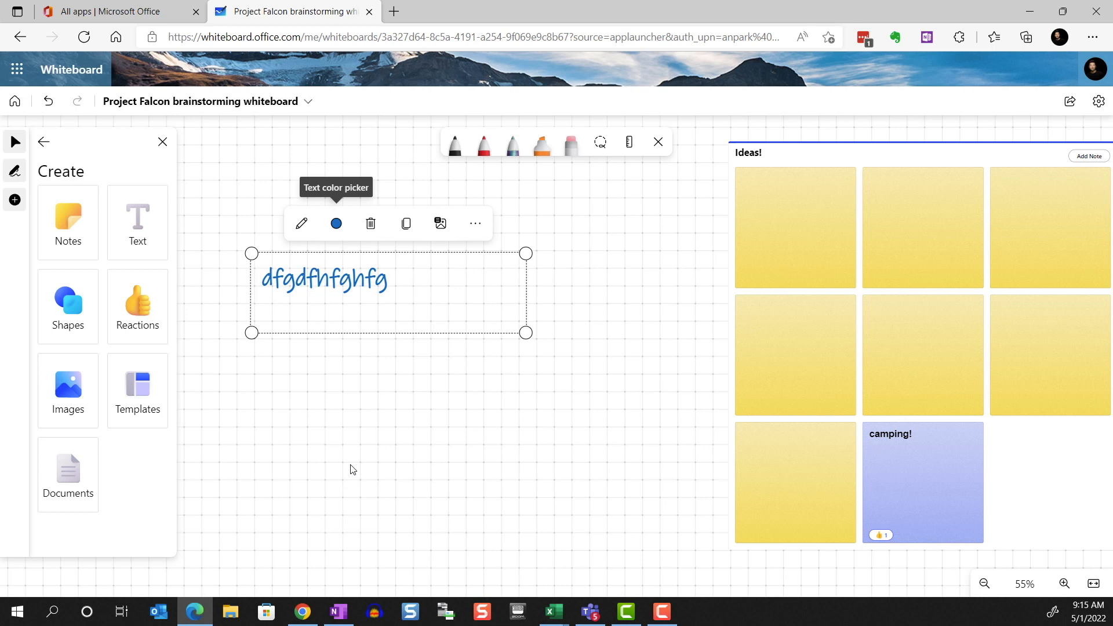
# - Add a blue square and an oval, then Shift-resize the oval into a larger perfect circle
pyautogui.click(68, 305)
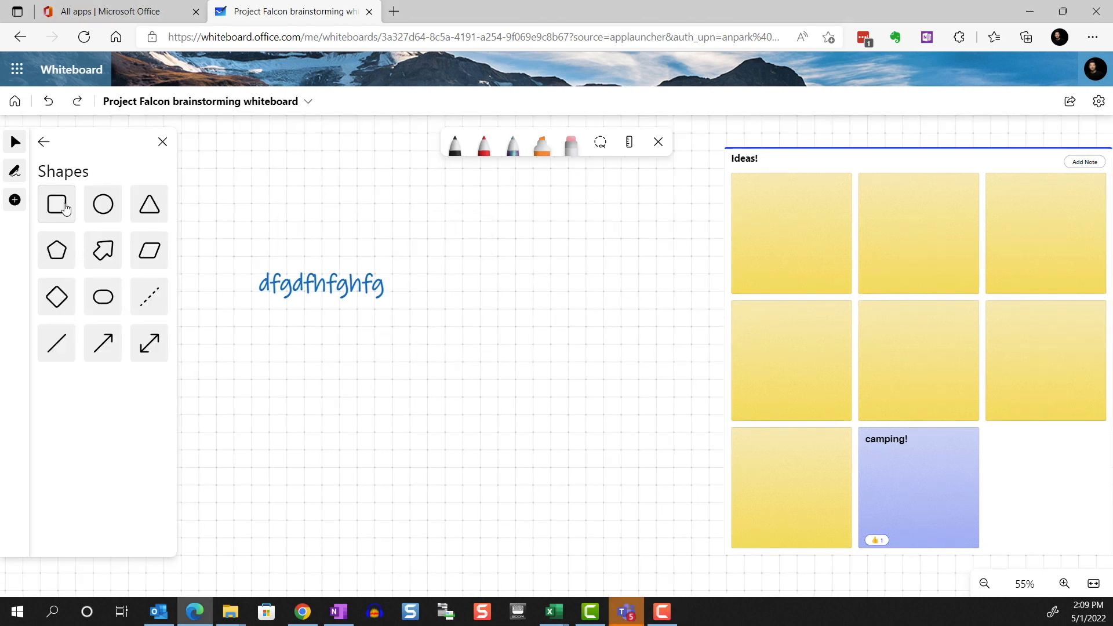
pyautogui.click(56, 204)
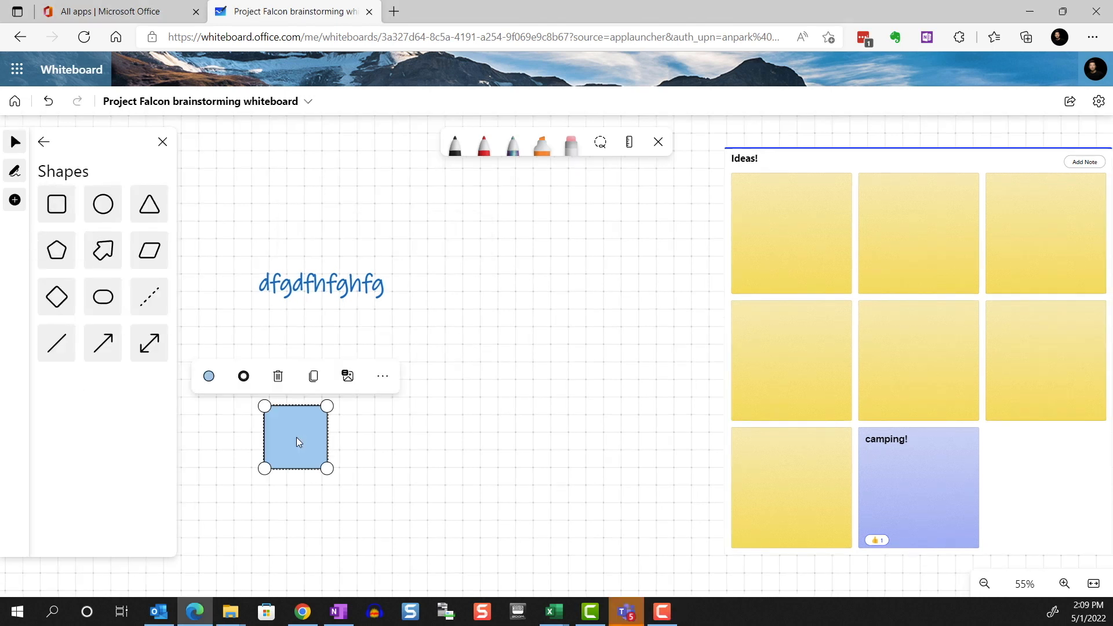
pyautogui.click(414, 414)
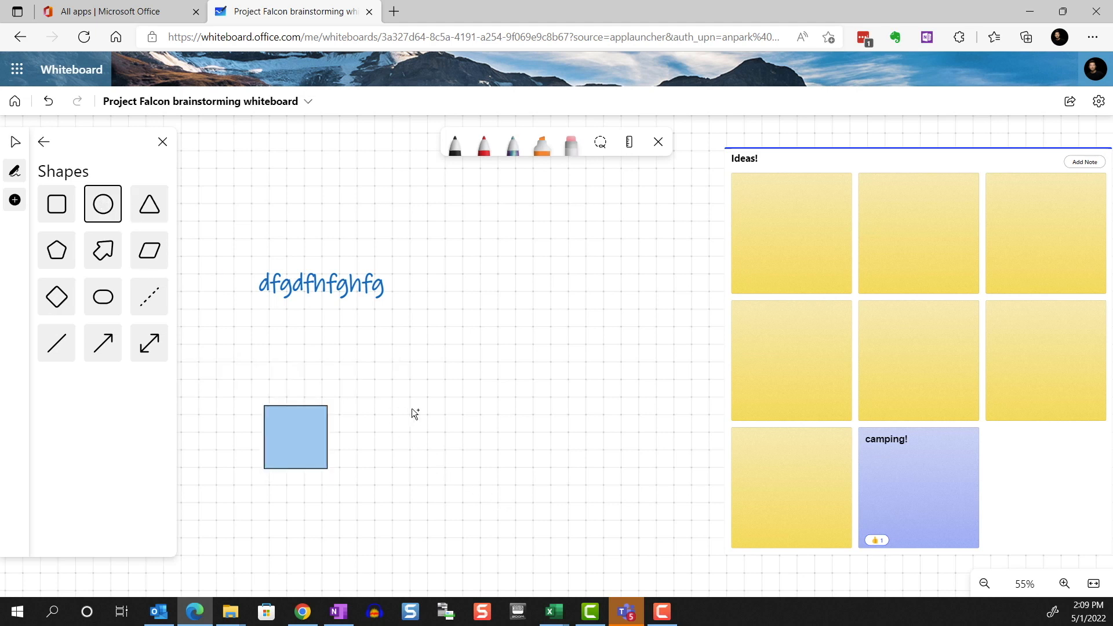
pyautogui.click(102, 204)
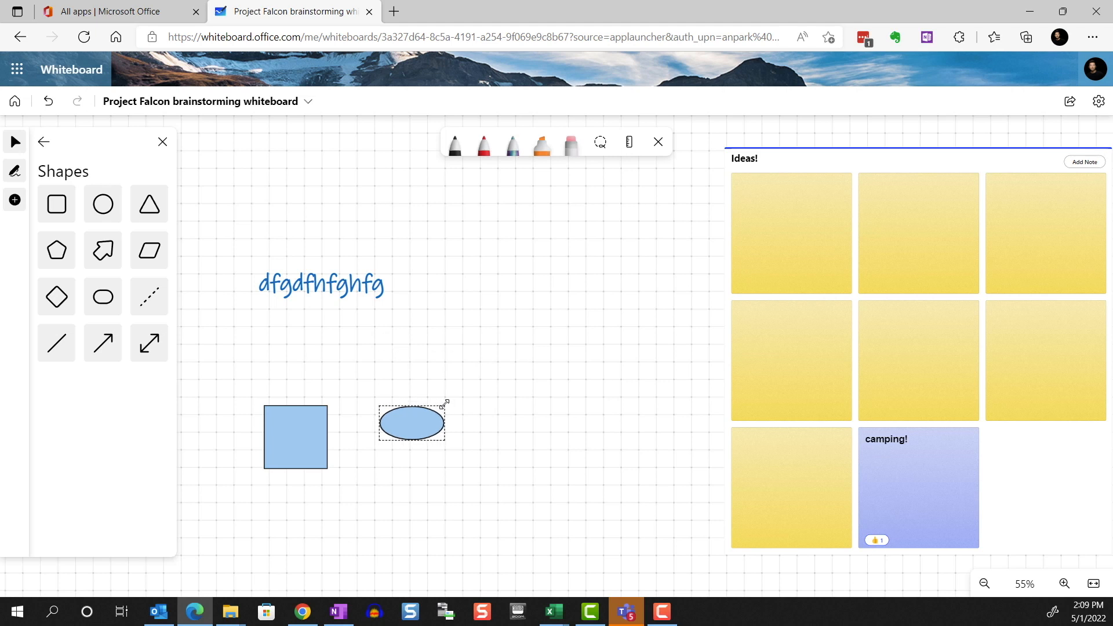
pyautogui.moveTo(445, 403); pyautogui.dragTo(523, 323)
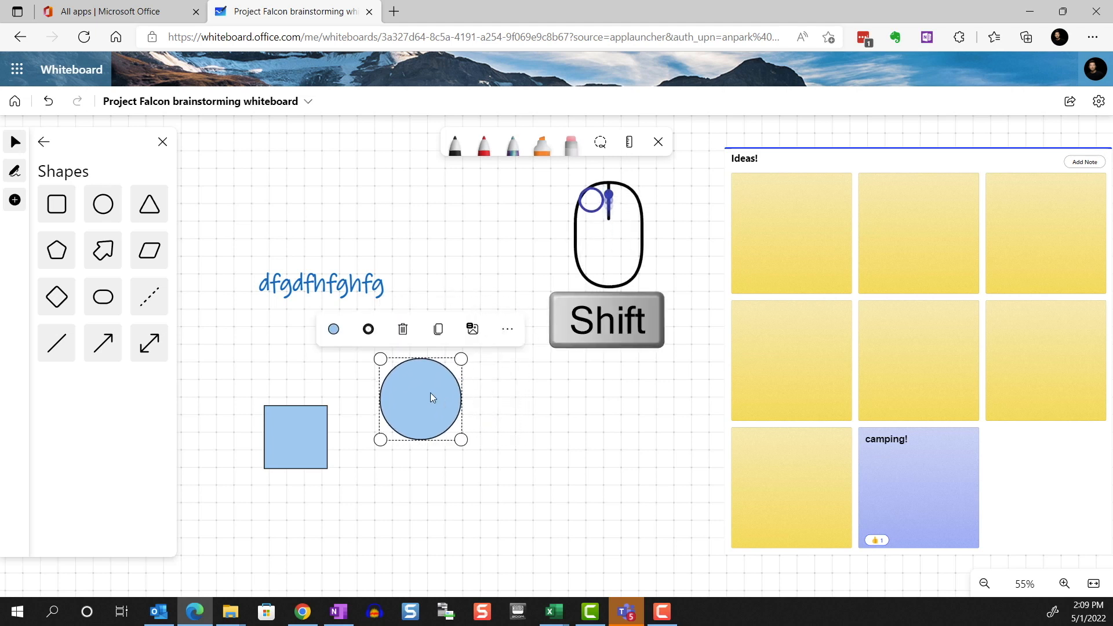
# - Fill the circle orange and give it a red outline
pyautogui.click(333, 328)
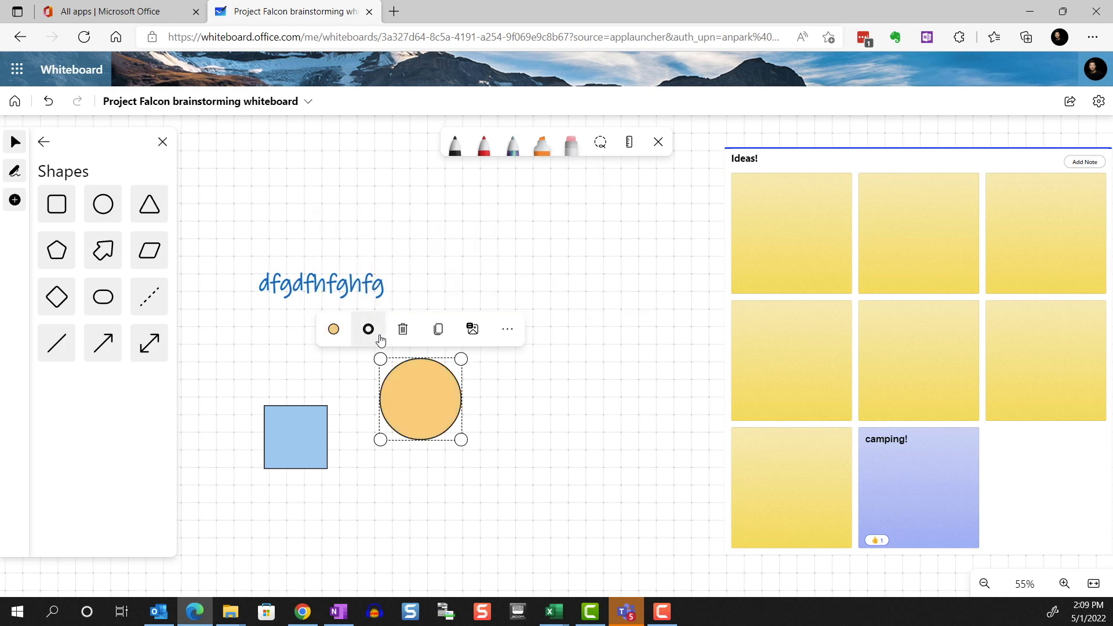
pyautogui.click(368, 328)
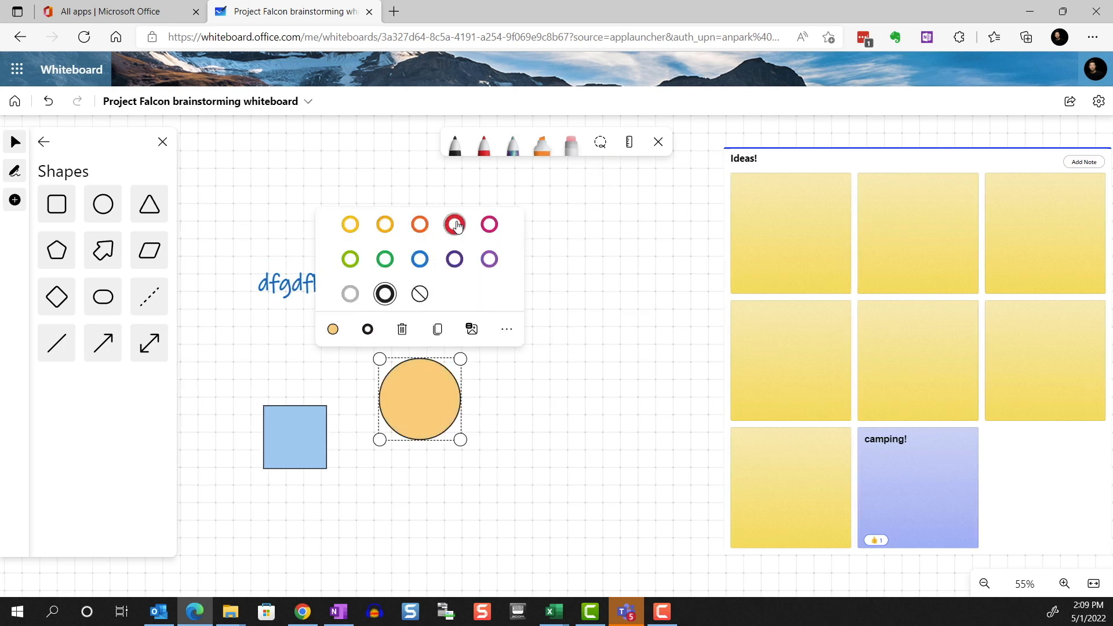
pyautogui.click(488, 223)
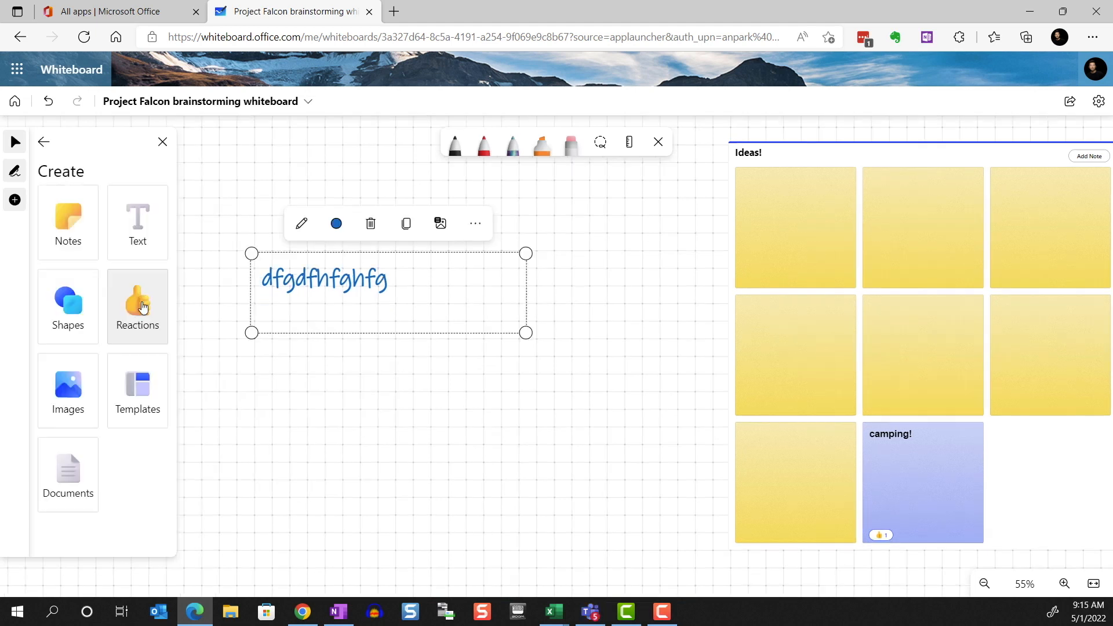
# - Place a green check-mark reaction beside the blue text
pyautogui.click(137, 307)
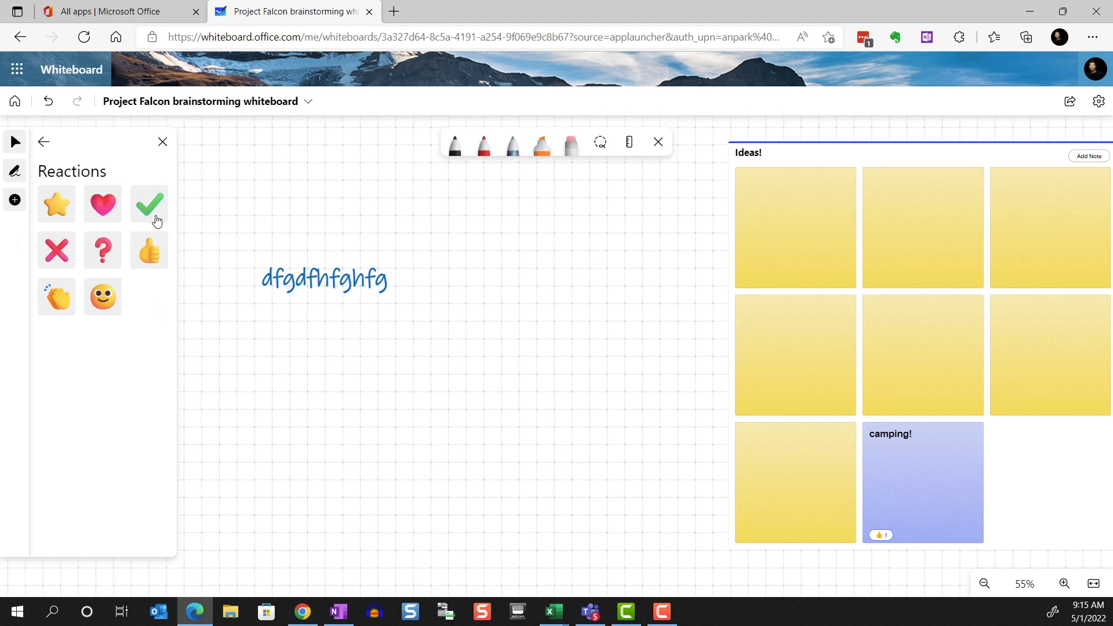
pyautogui.click(150, 204)
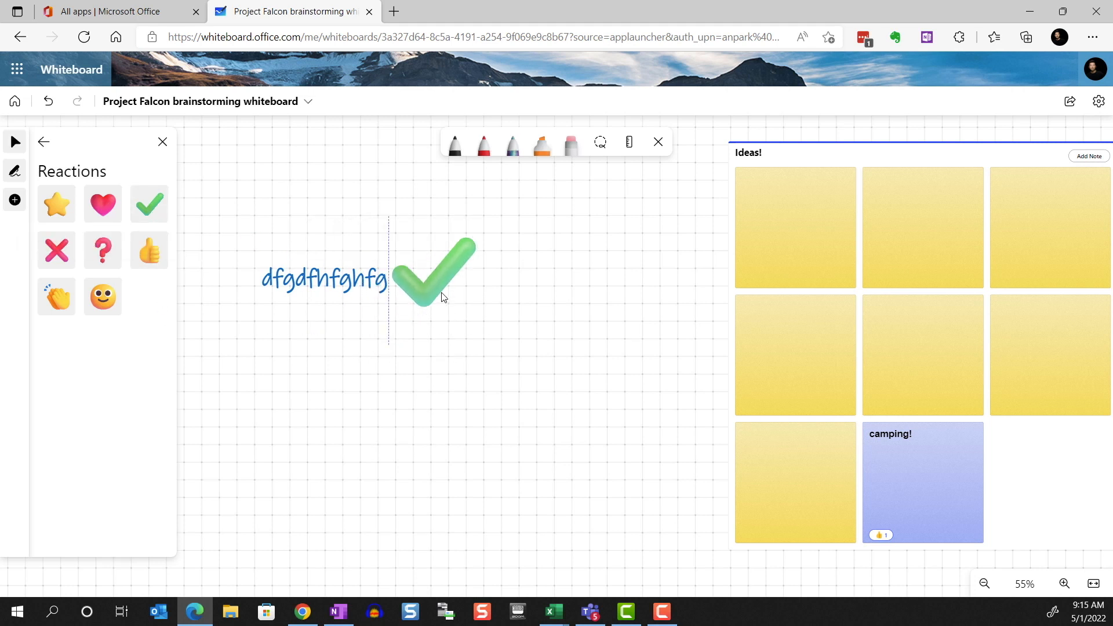
pyautogui.click(15, 200)
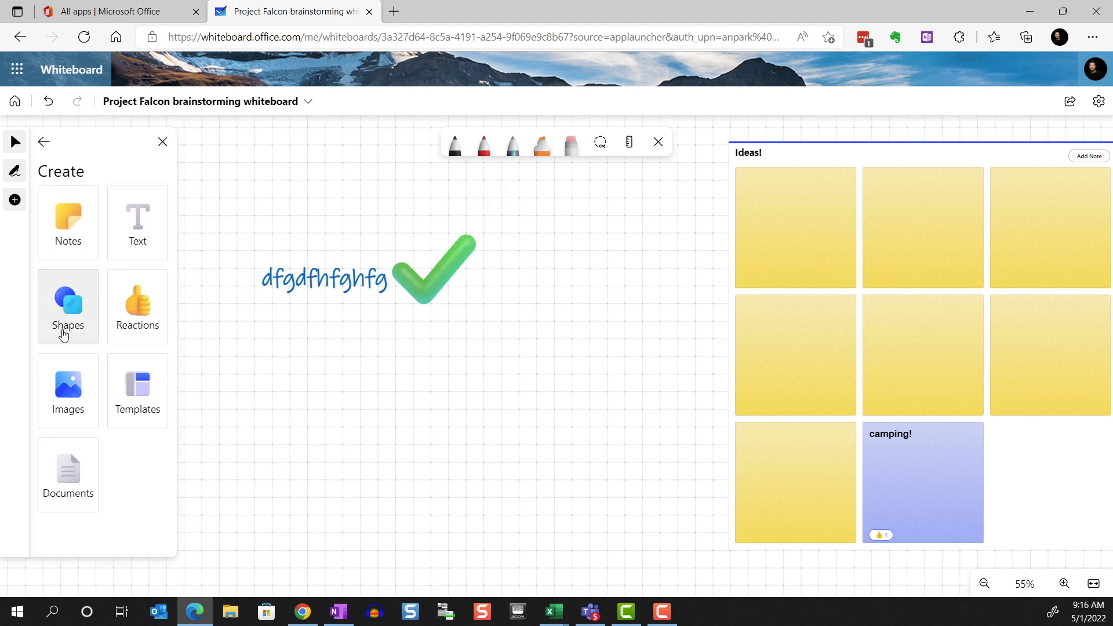
# - Insert the ice cream photo from My Device onto the board
pyautogui.click(67, 390)
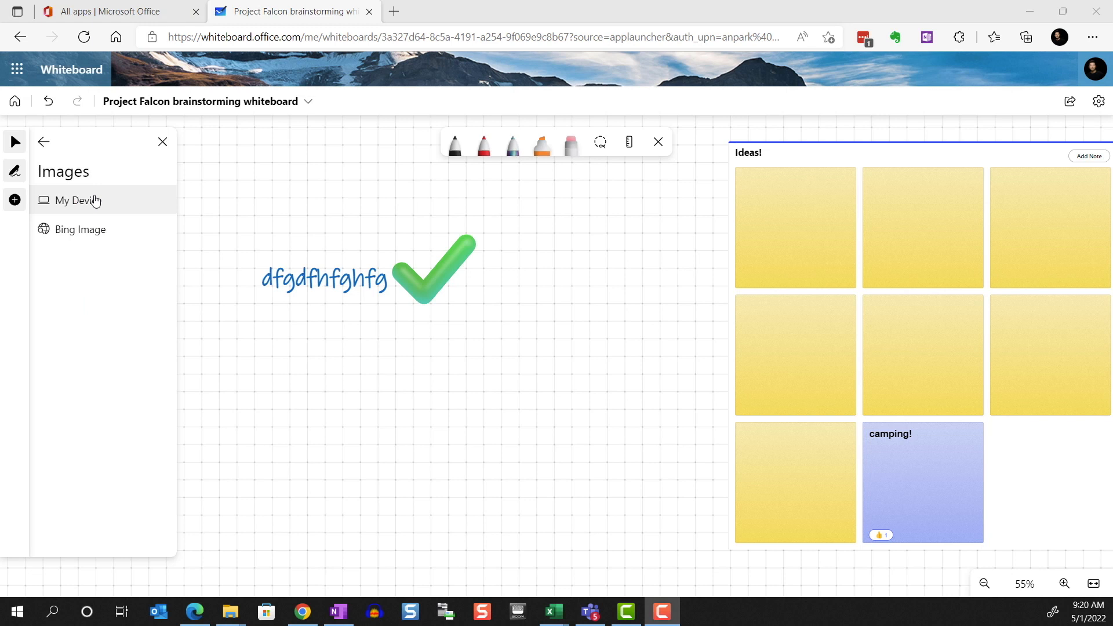
pyautogui.click(76, 201)
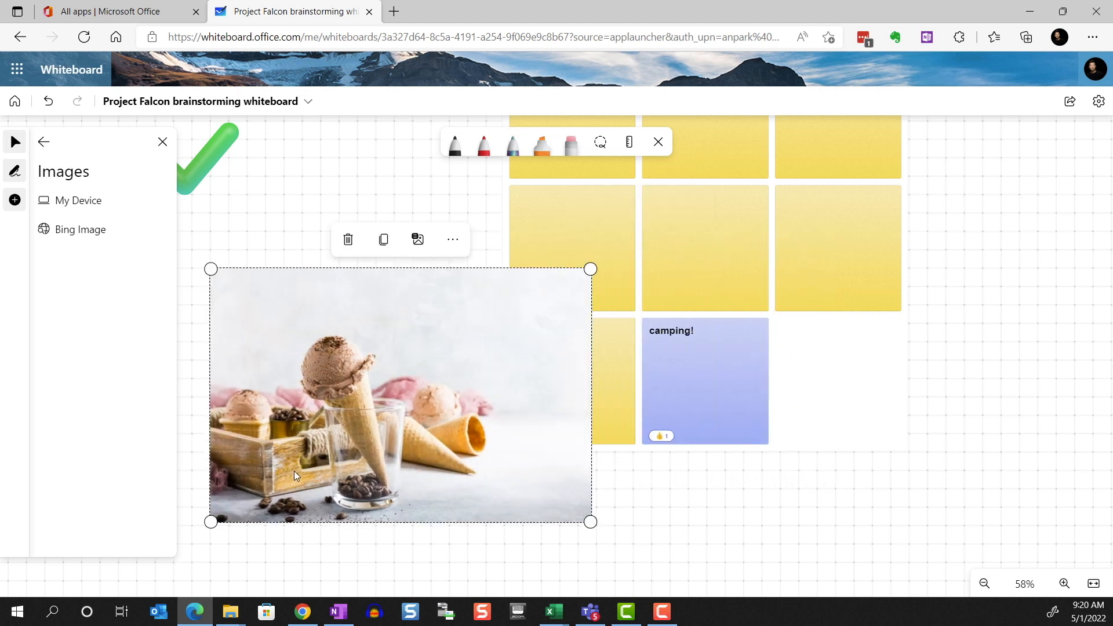
pyautogui.click(43, 142)
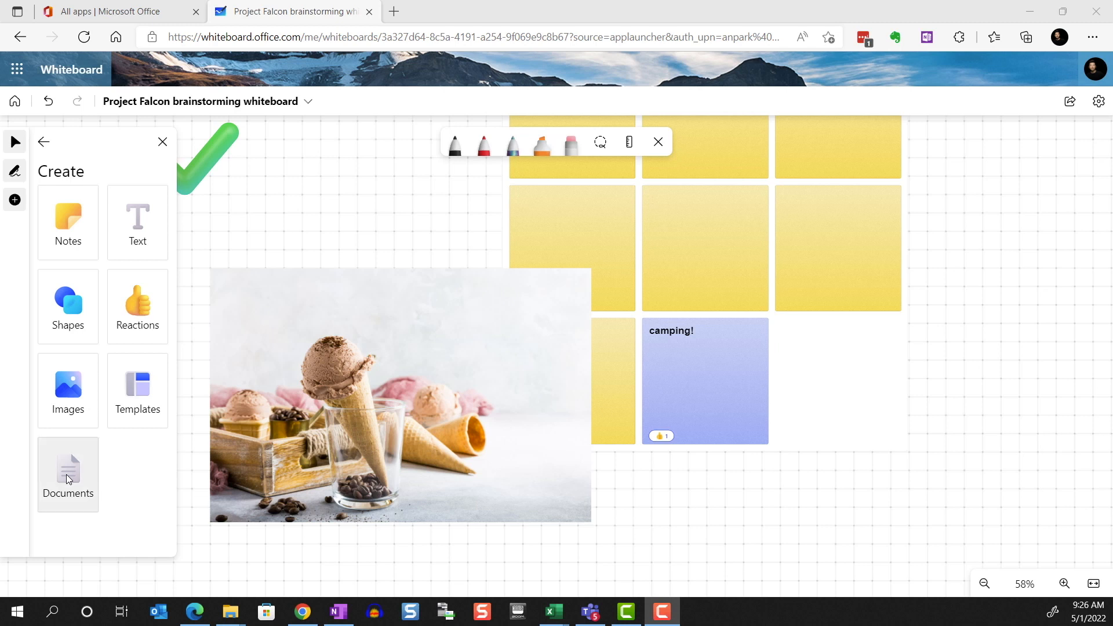
pyautogui.moveTo(67, 473)
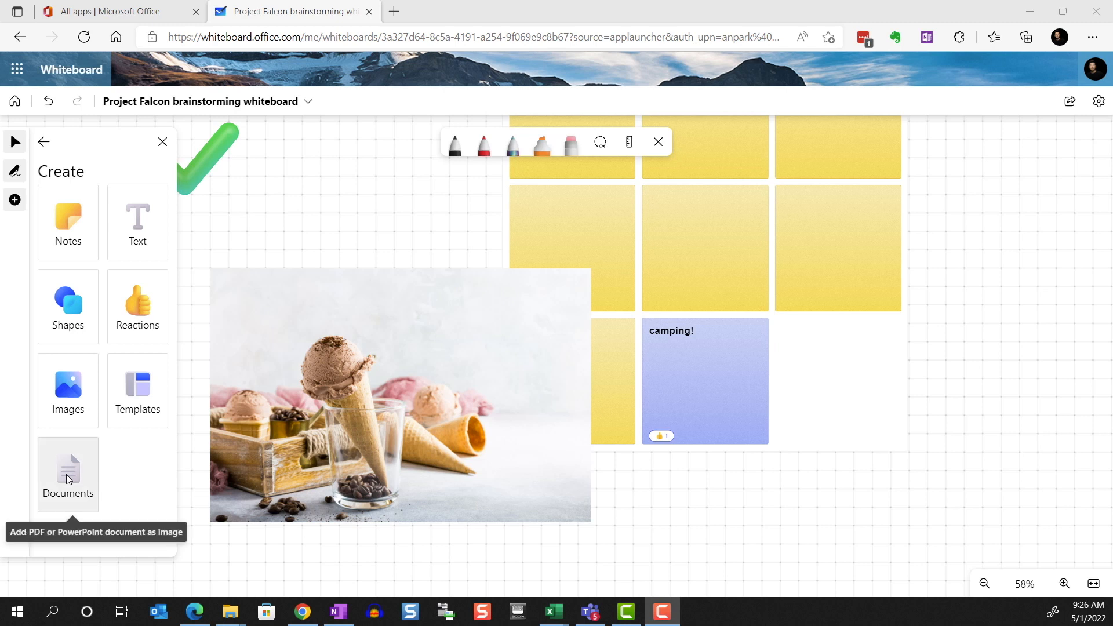
# - Insert two slides from Retail Desgin.pptx onto the board via Documents
pyautogui.click(68, 472)
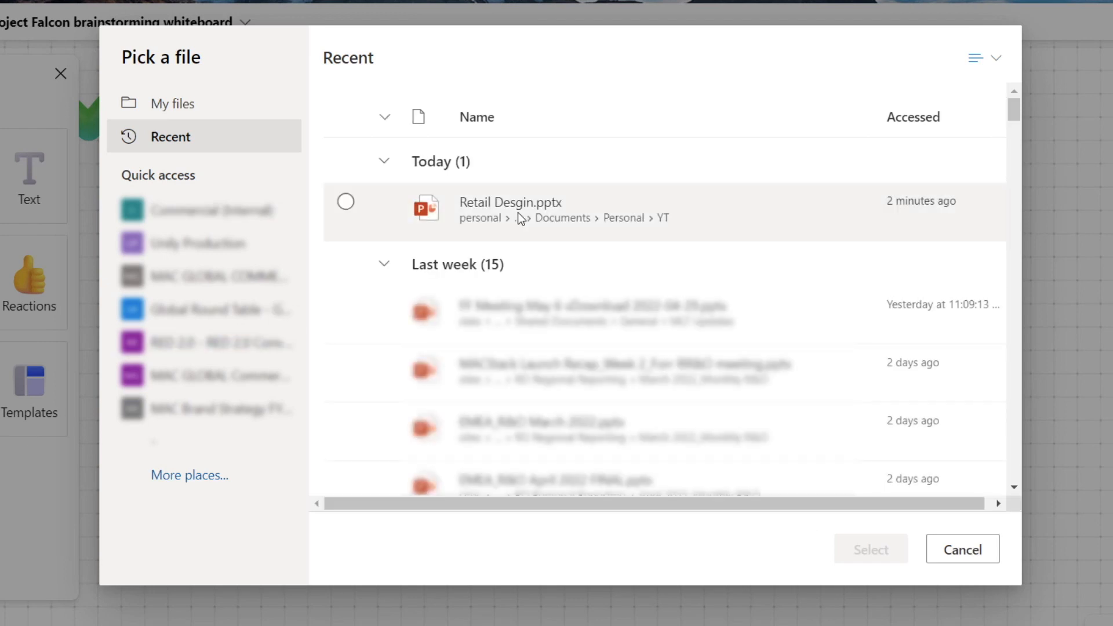
pyautogui.click(510, 202)
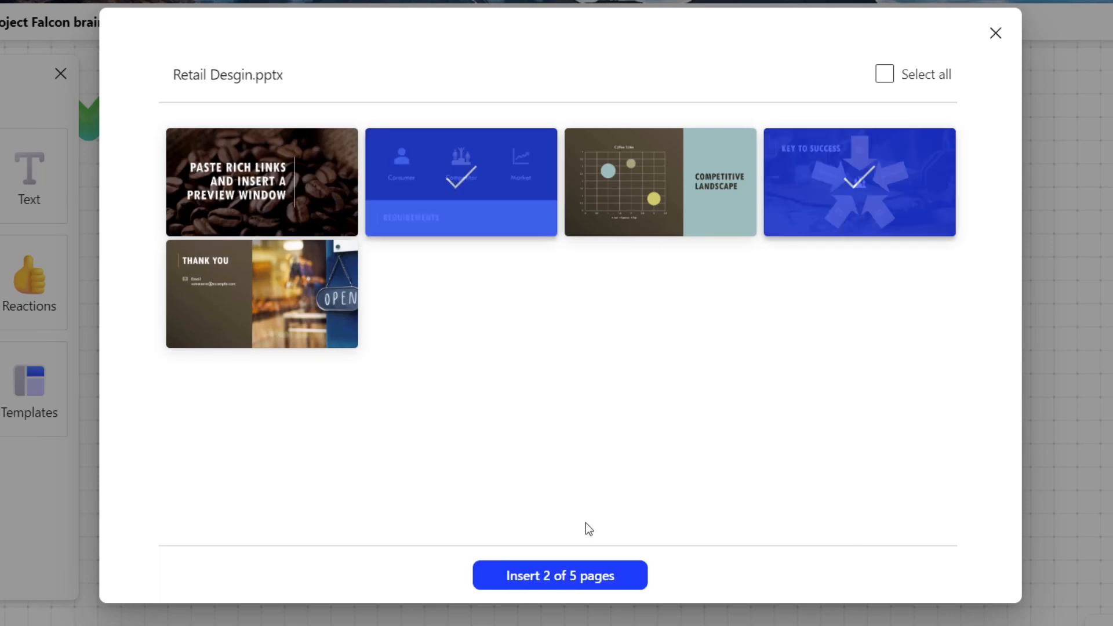
pyautogui.click(559, 575)
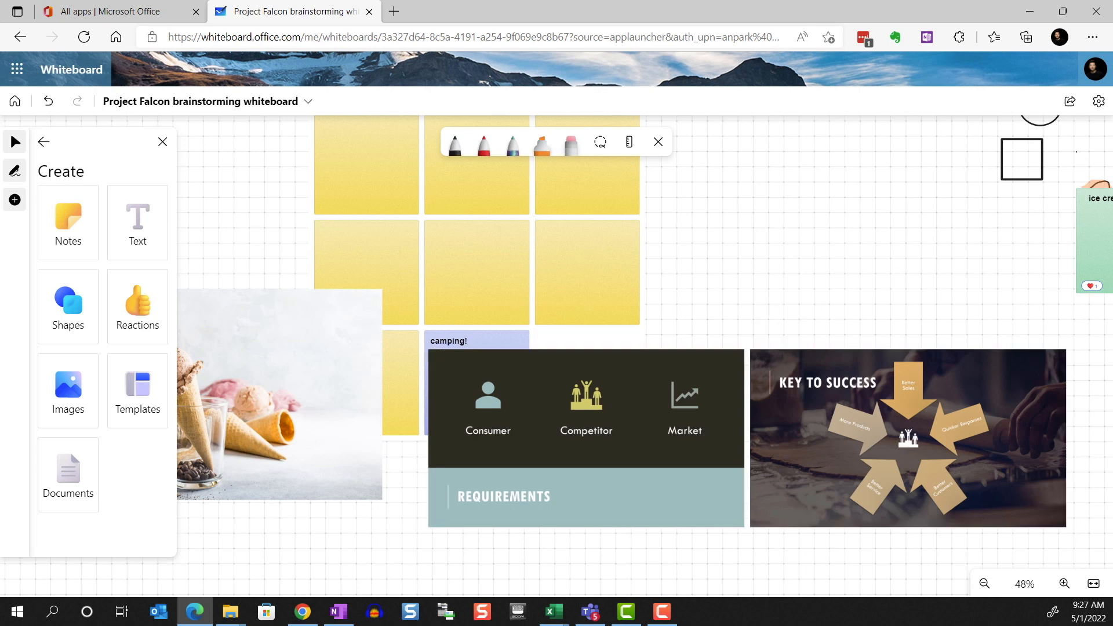
# - Clear the whole canvas from the right-click menu and confirm
pyautogui.click(907, 437)
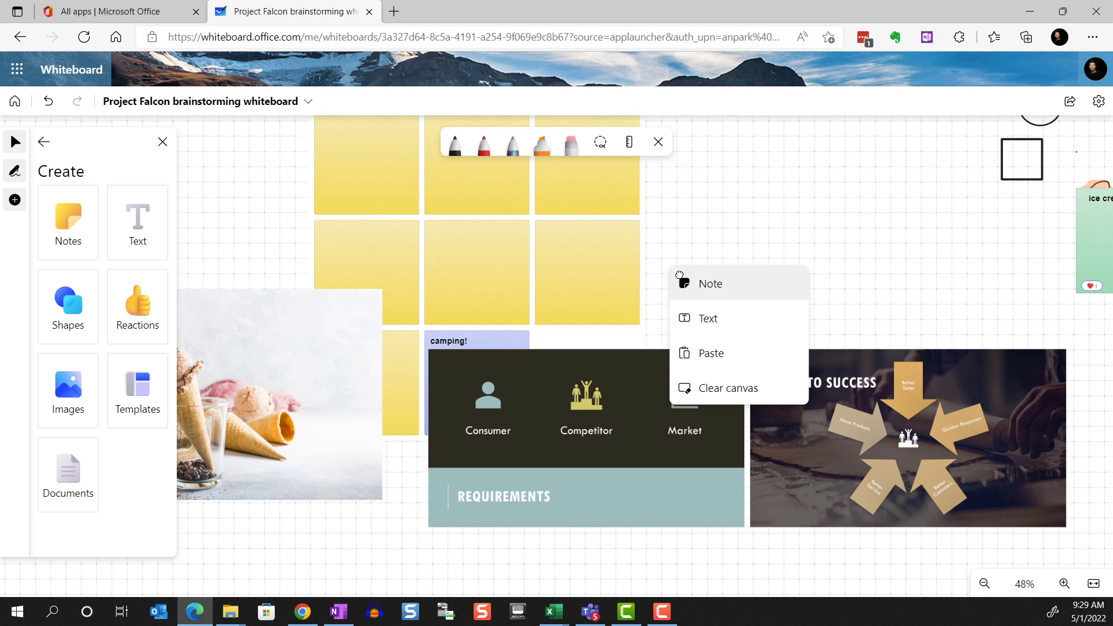
pyautogui.click(726, 387)
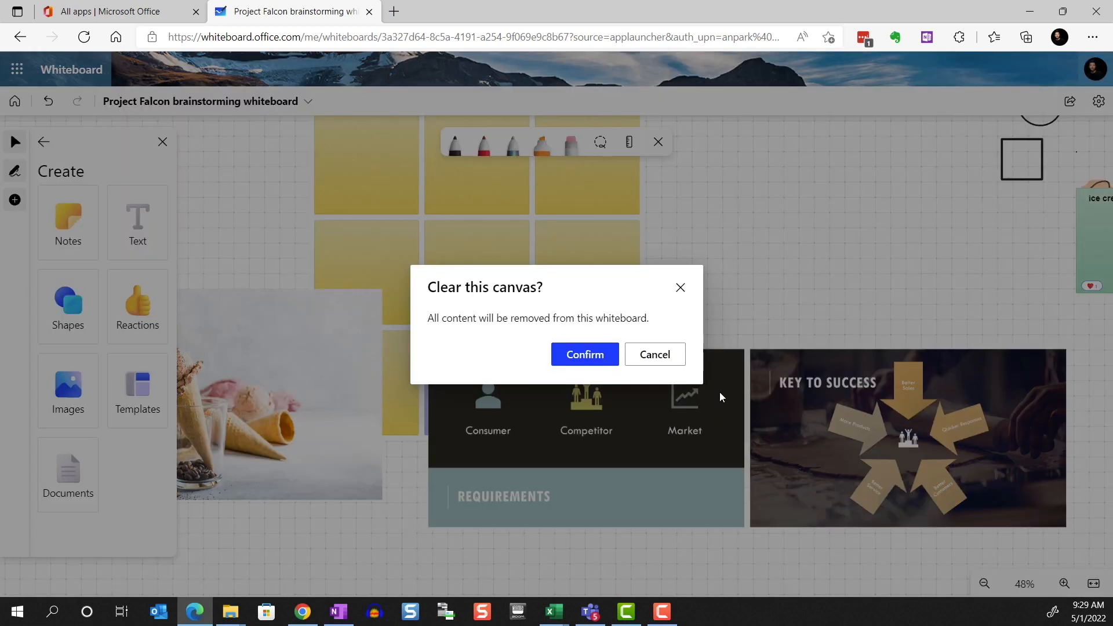
pyautogui.click(584, 354)
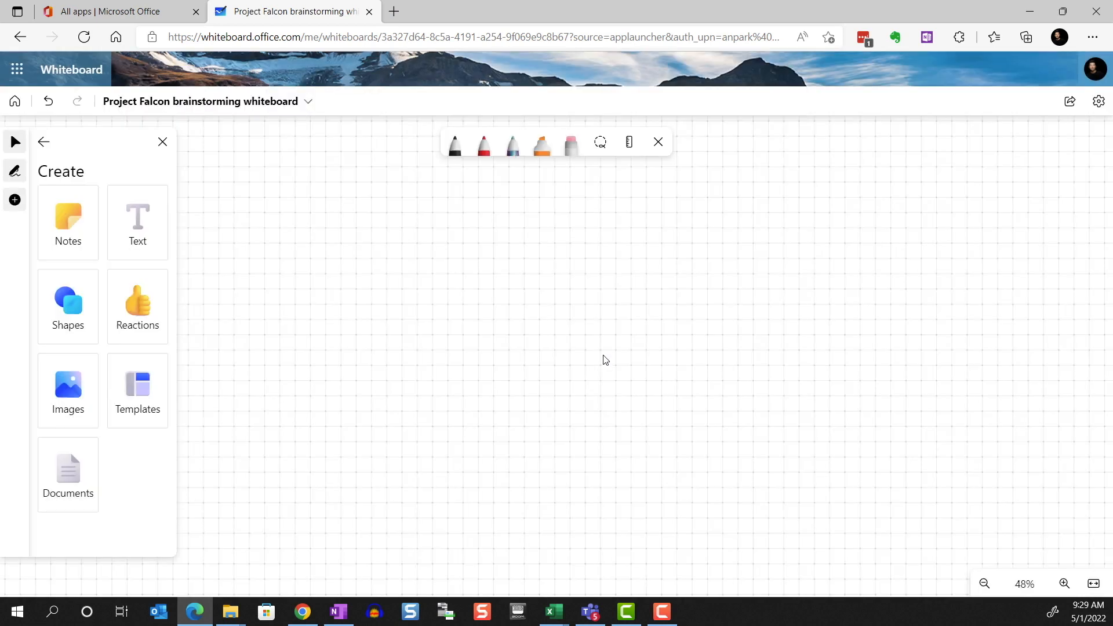
pyautogui.moveTo(138, 390)
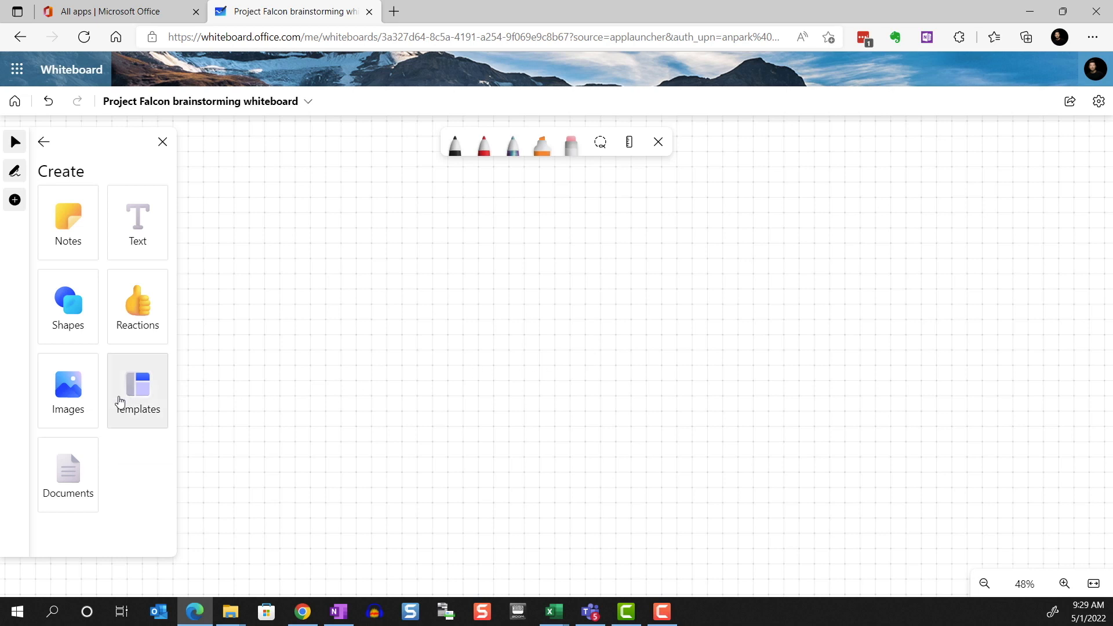
# - Browse Templates through Design and research, then scroll the Brainstorming category to the Brainstorm template
pyautogui.click(136, 391)
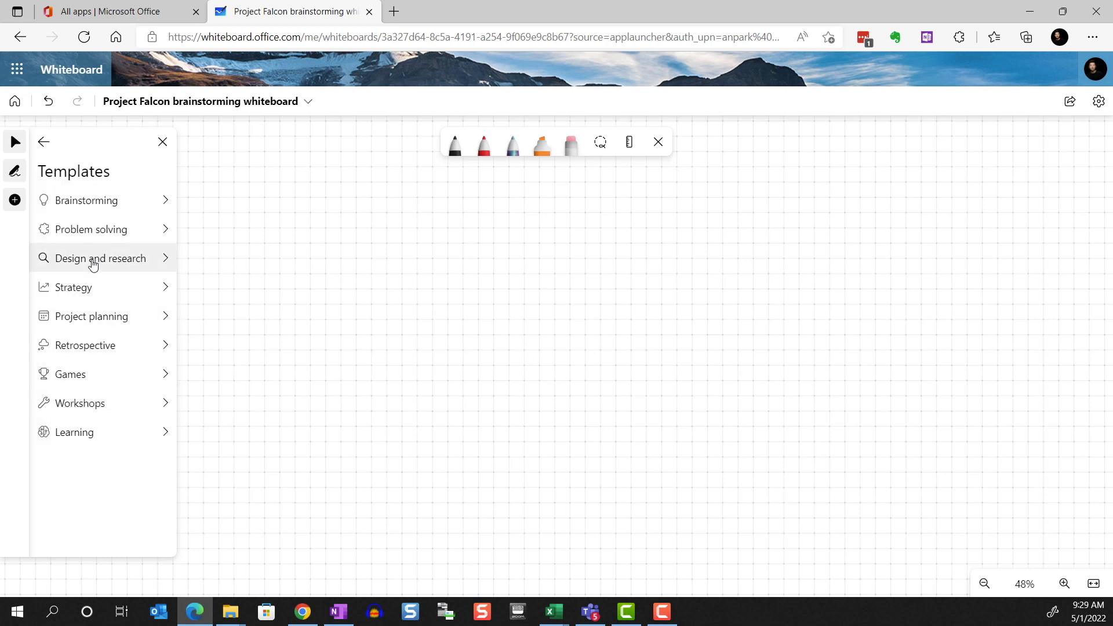
pyautogui.click(100, 258)
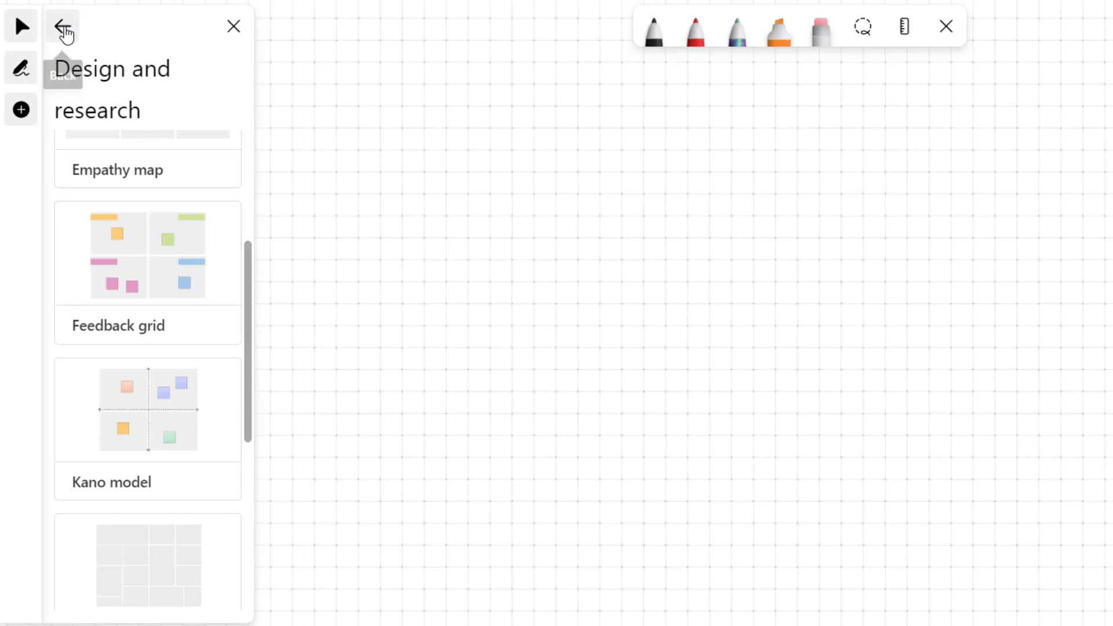
pyautogui.click(63, 27)
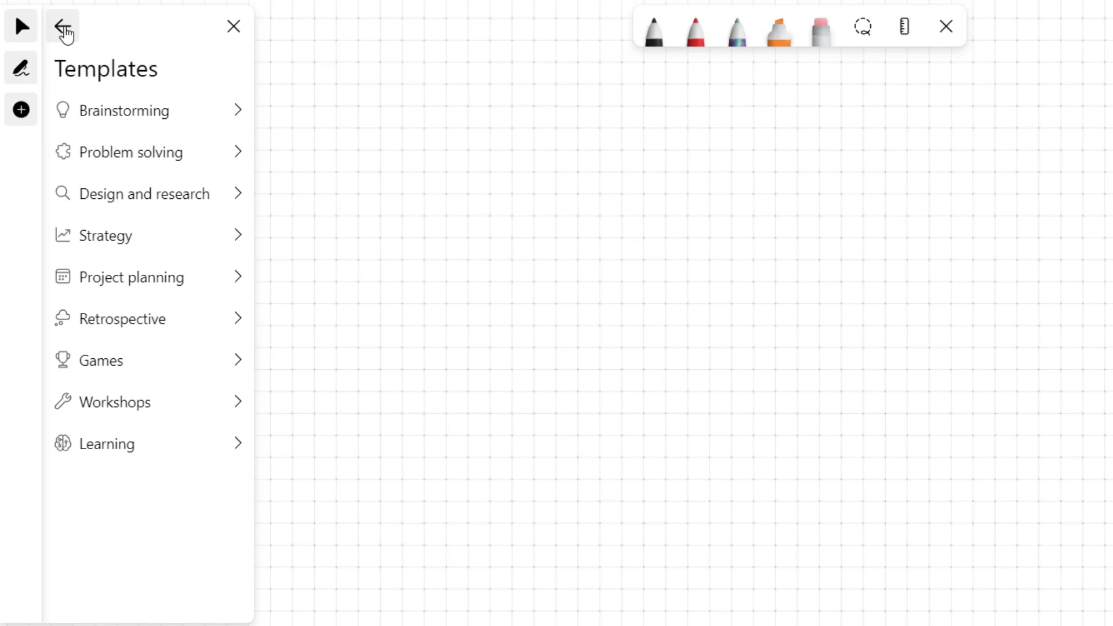
pyautogui.click(124, 110)
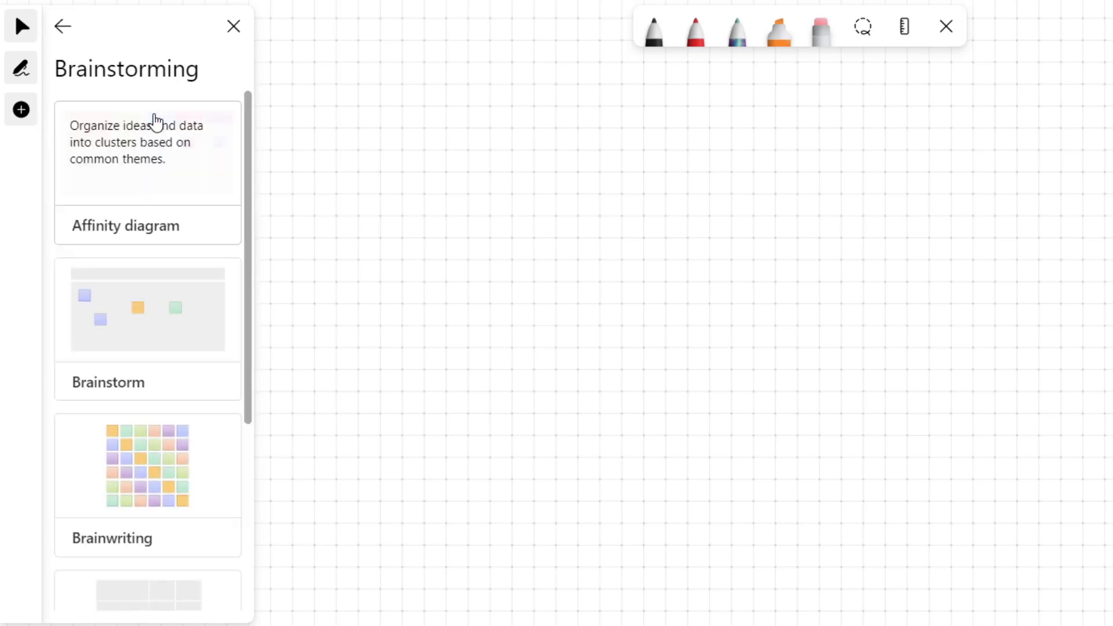
pyautogui.scroll(-3)
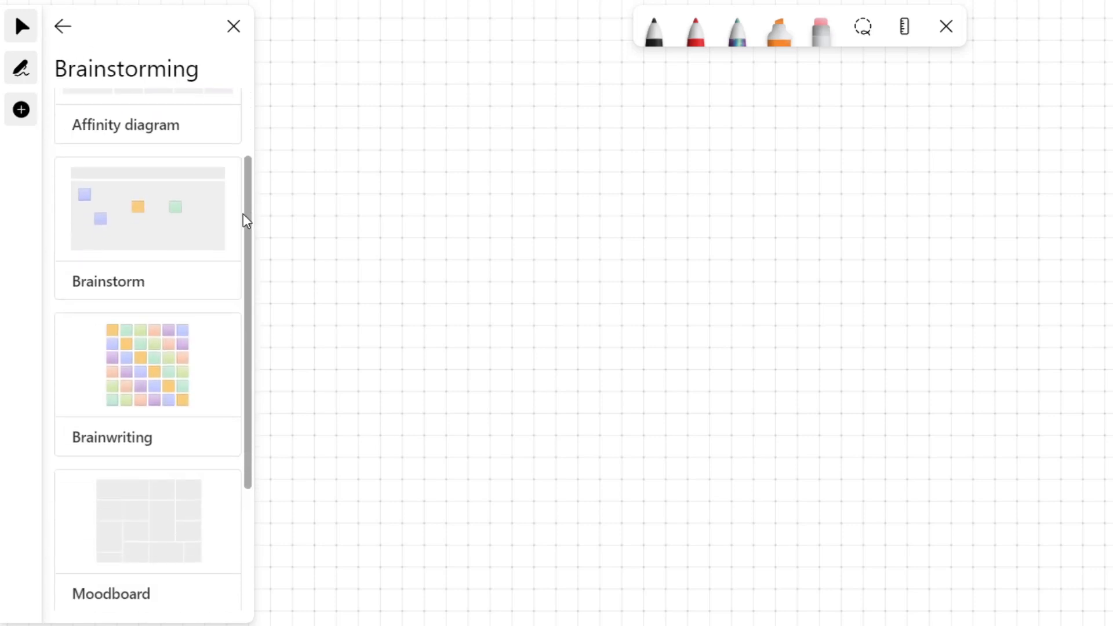
pyautogui.scroll(-3)
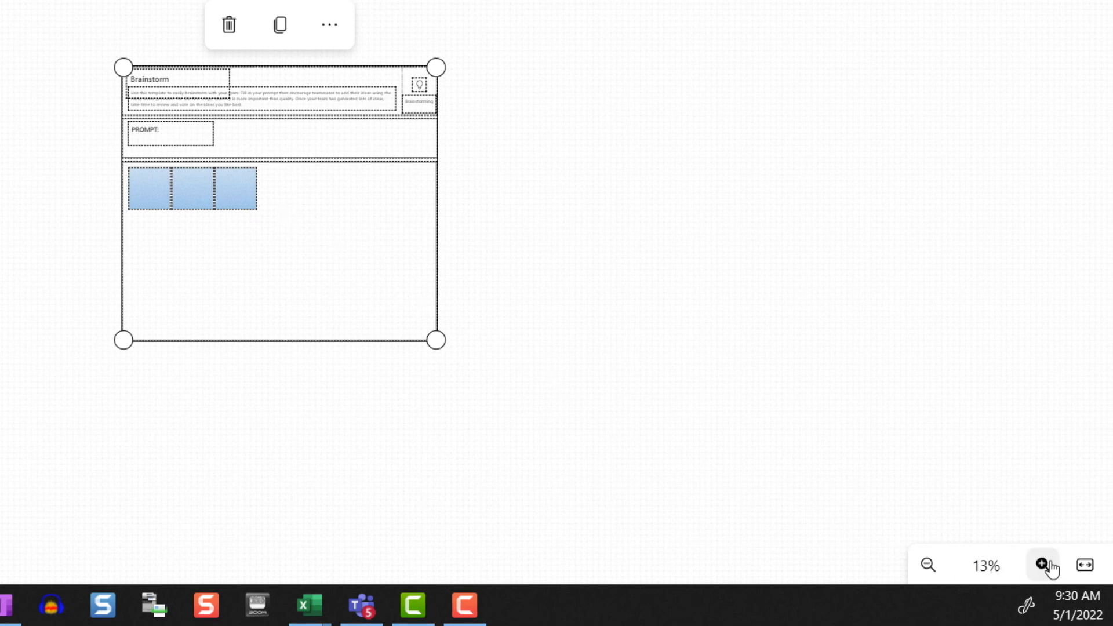
# - Zoom in until the Brainstorm template's instructions, PROMPT section and blank notes are readable
pyautogui.click(1042, 564)
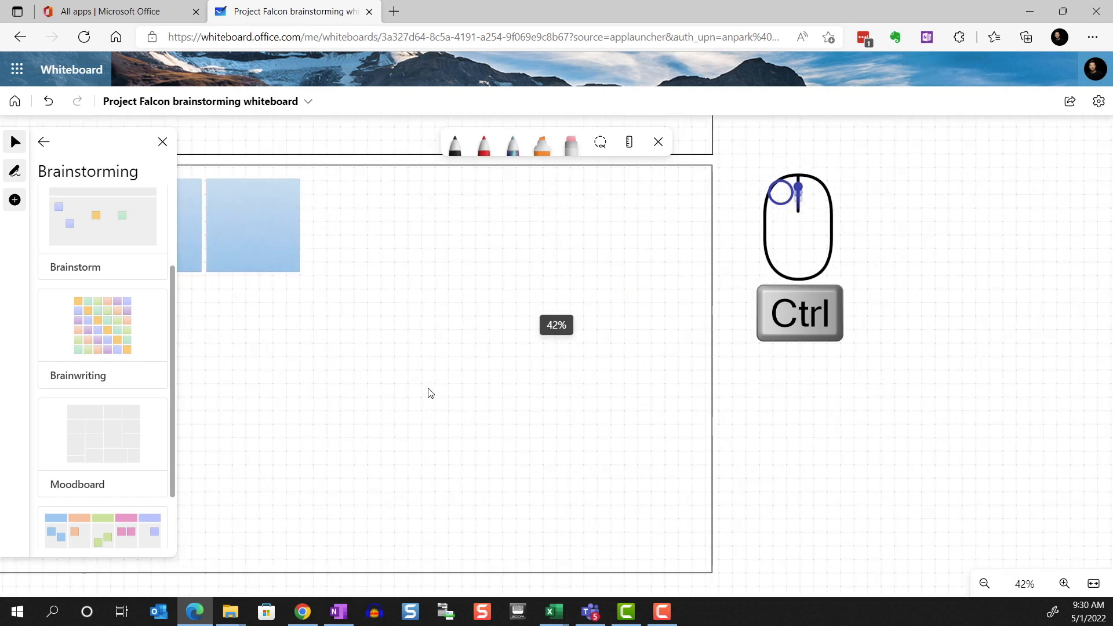
pyautogui.scroll(-3)
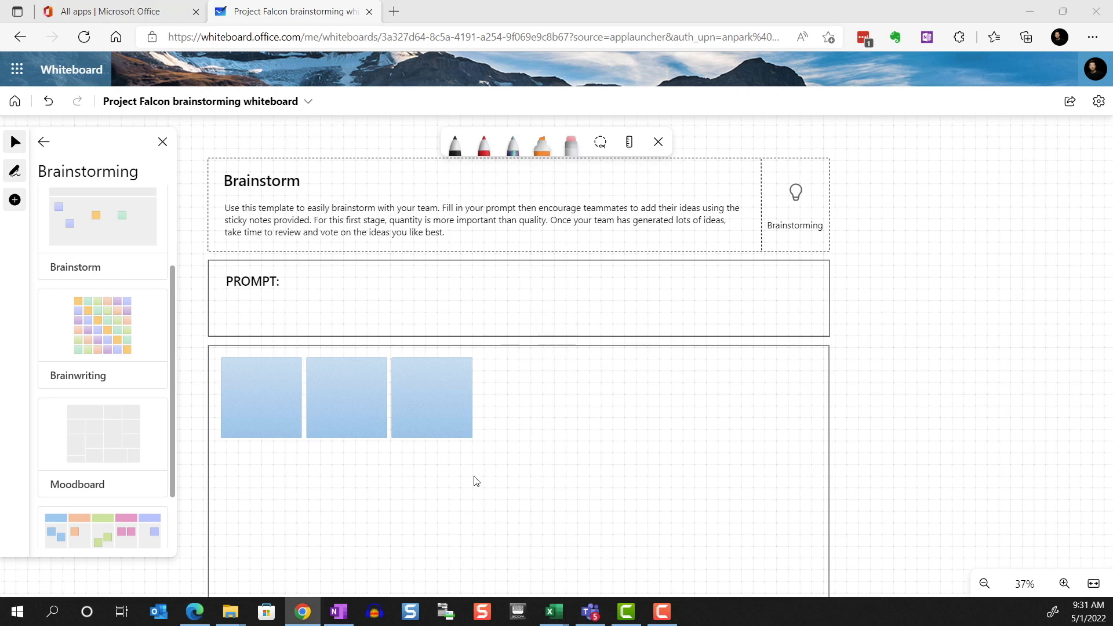
# - Label the first blue sticky note 'baseball' and give it a heart reaction
pyautogui.click(261, 396)
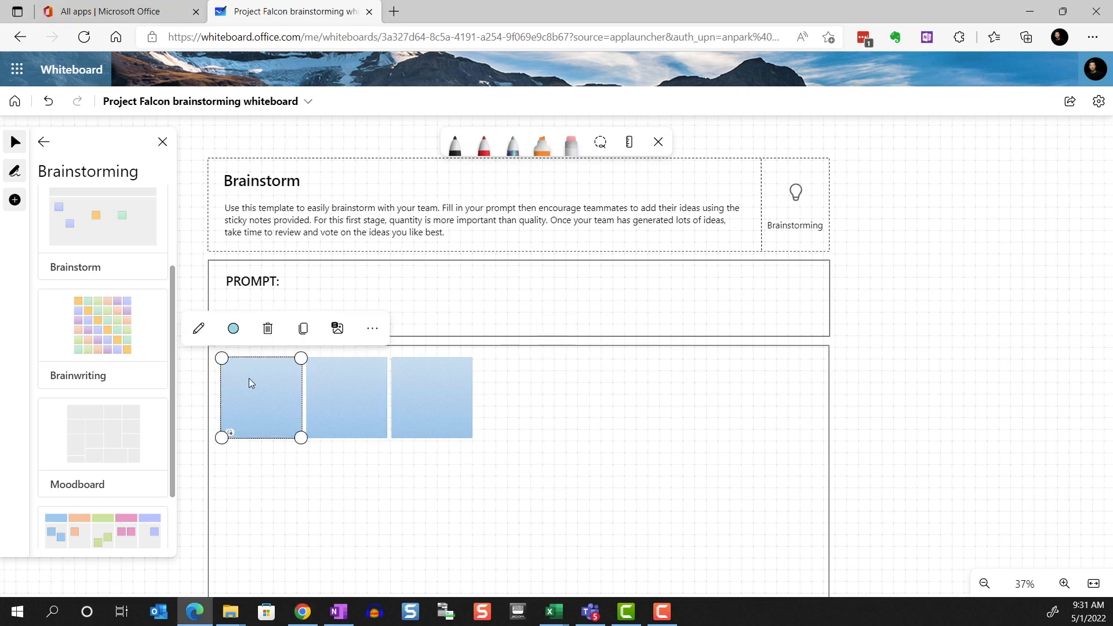
pyautogui.write('baseball')
pyautogui.click(347, 396)
pyautogui.write('tennis')
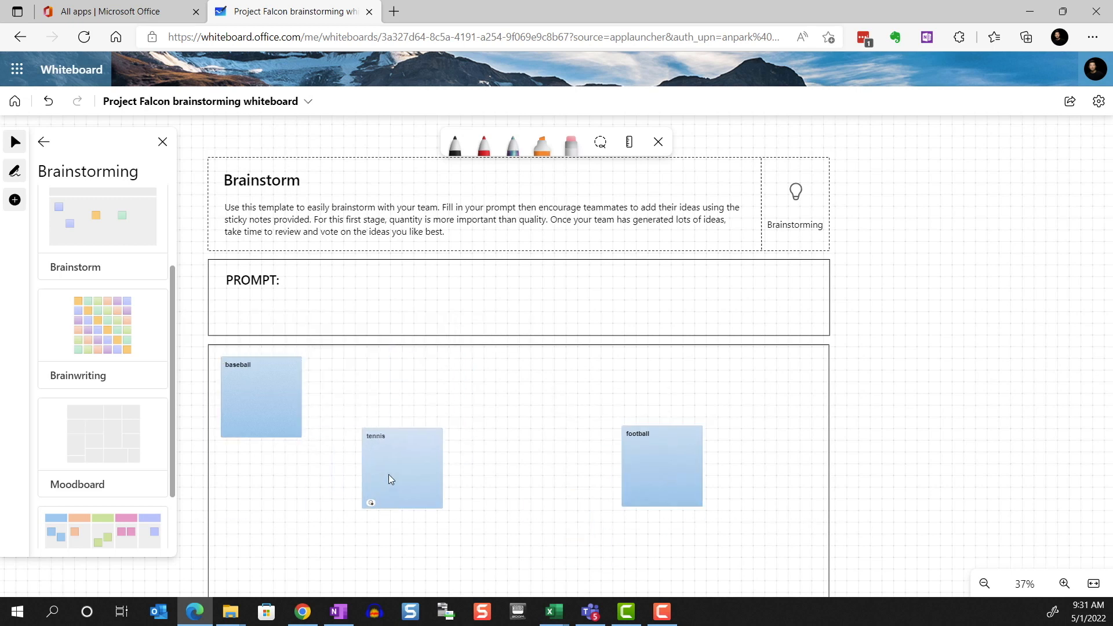
pyautogui.click(402, 468)
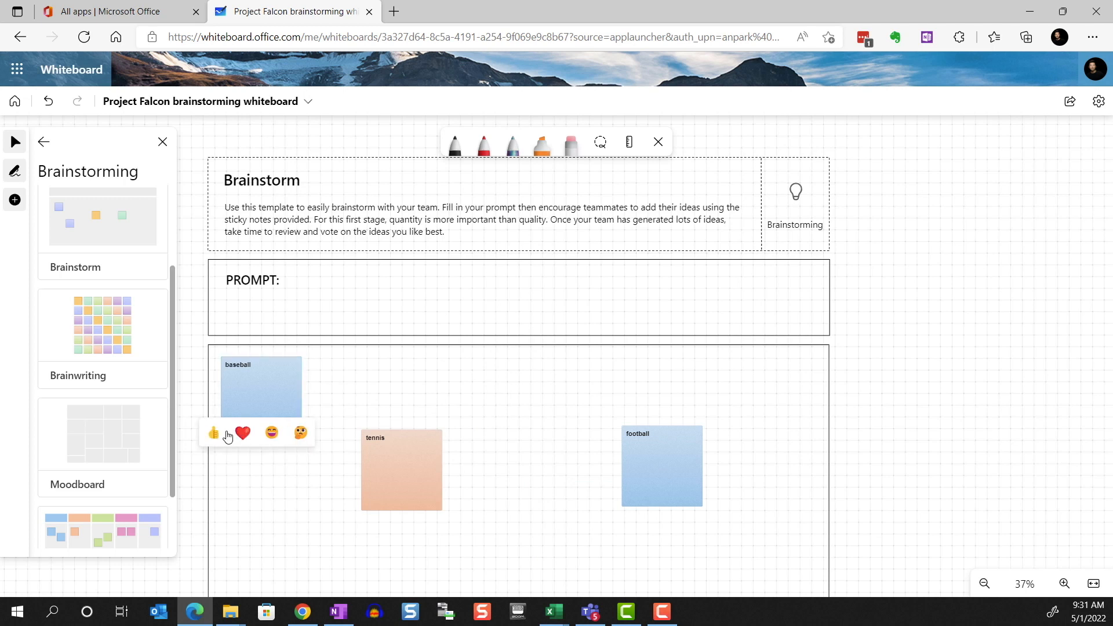
pyautogui.click(239, 434)
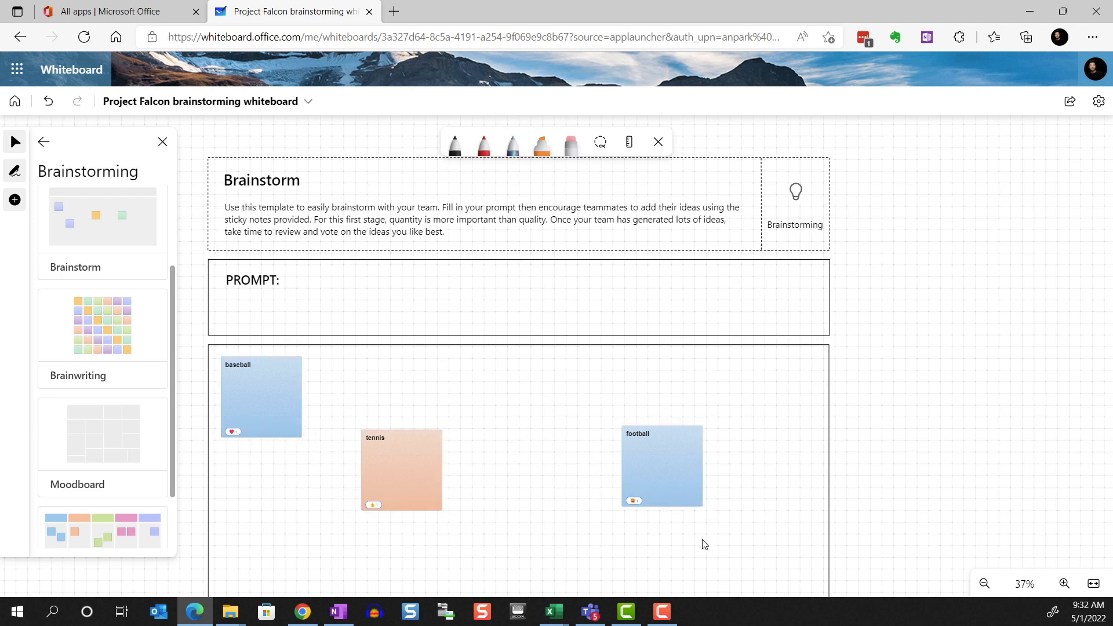